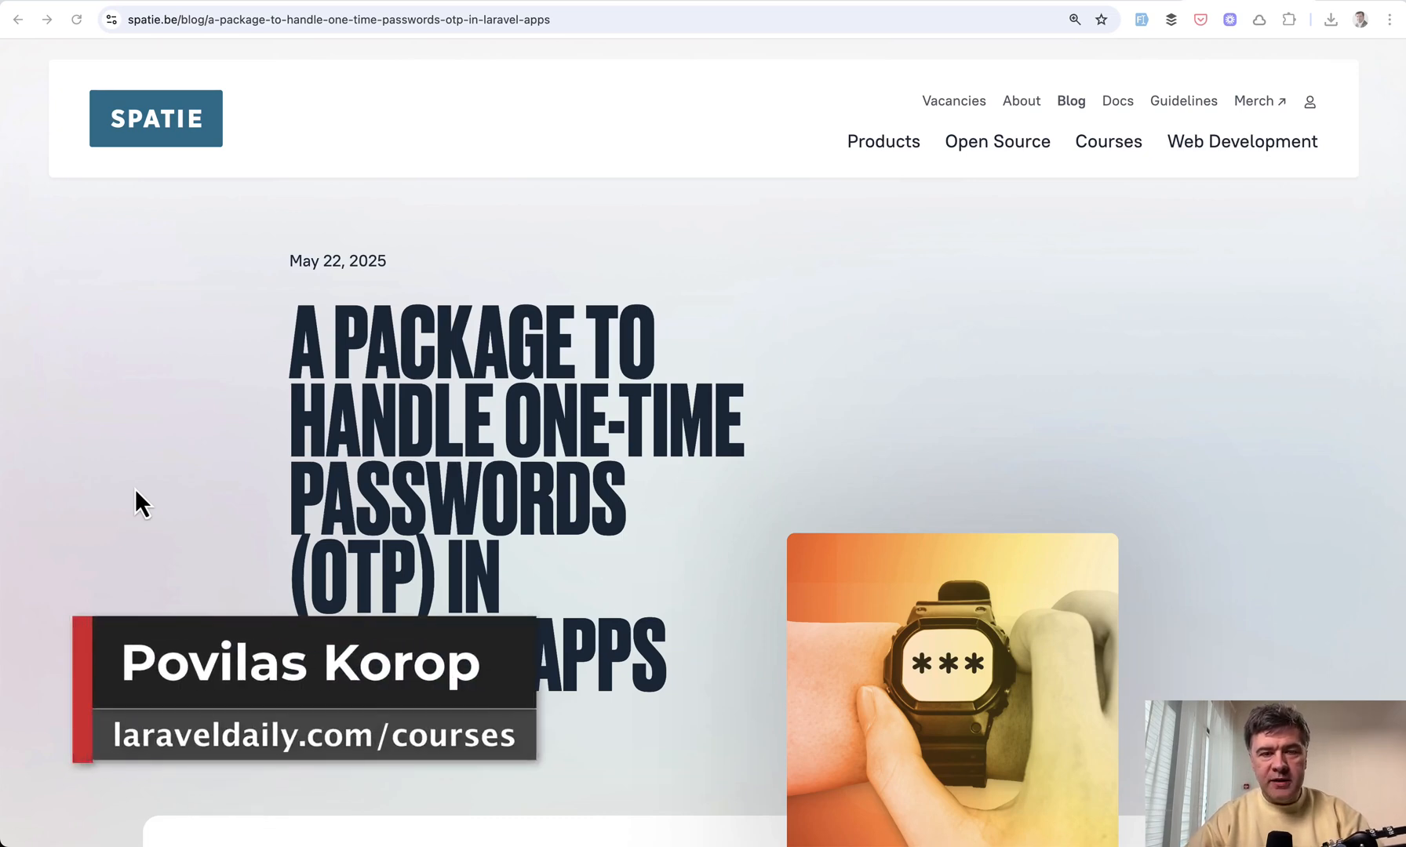
- Scroll down the 'Laravel Auth with SMS OTP (no email)' project page and enlarge the OTP verification screenshot
scroll(down, 3)
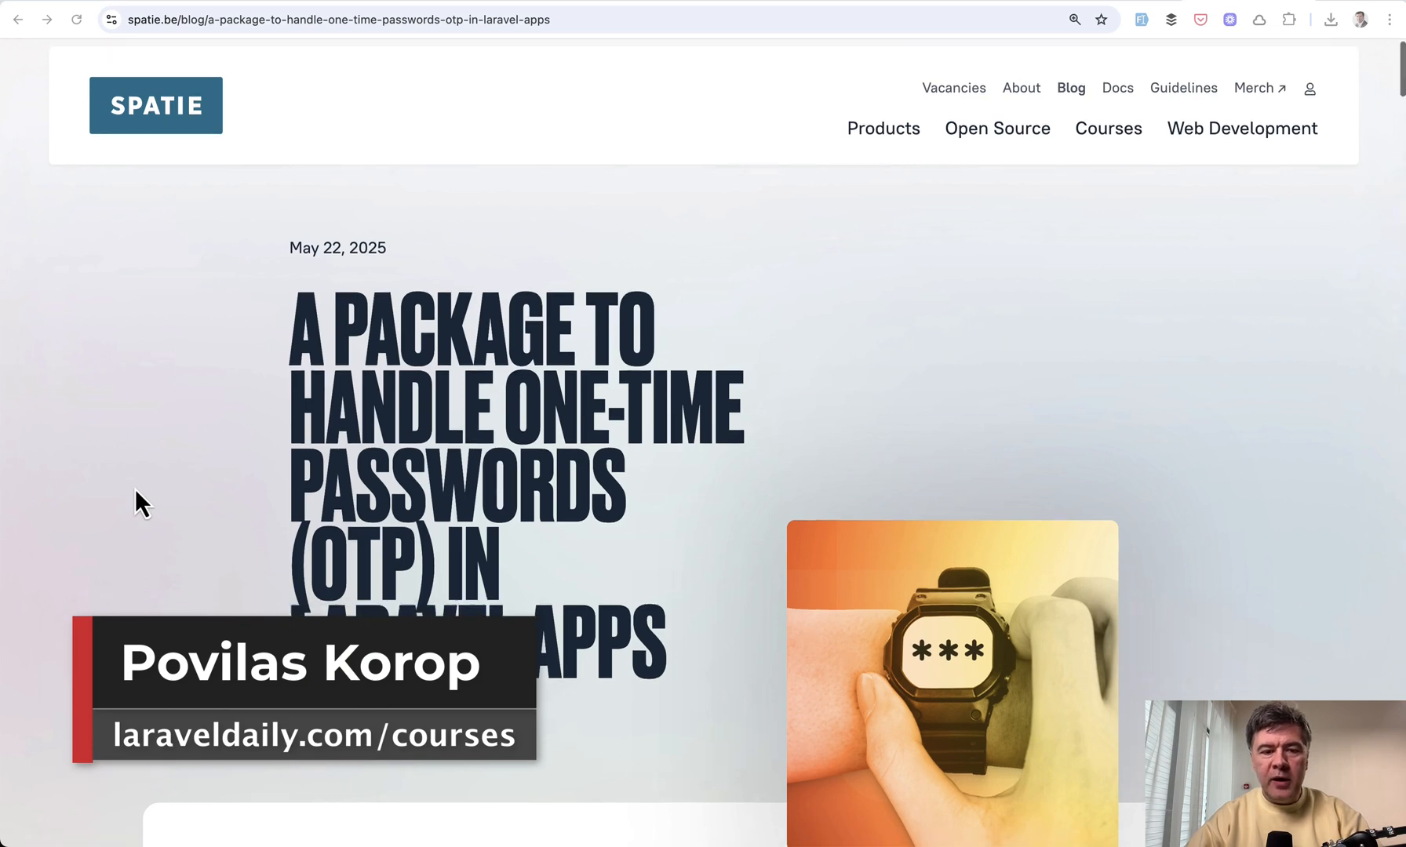
scroll(down, 3)
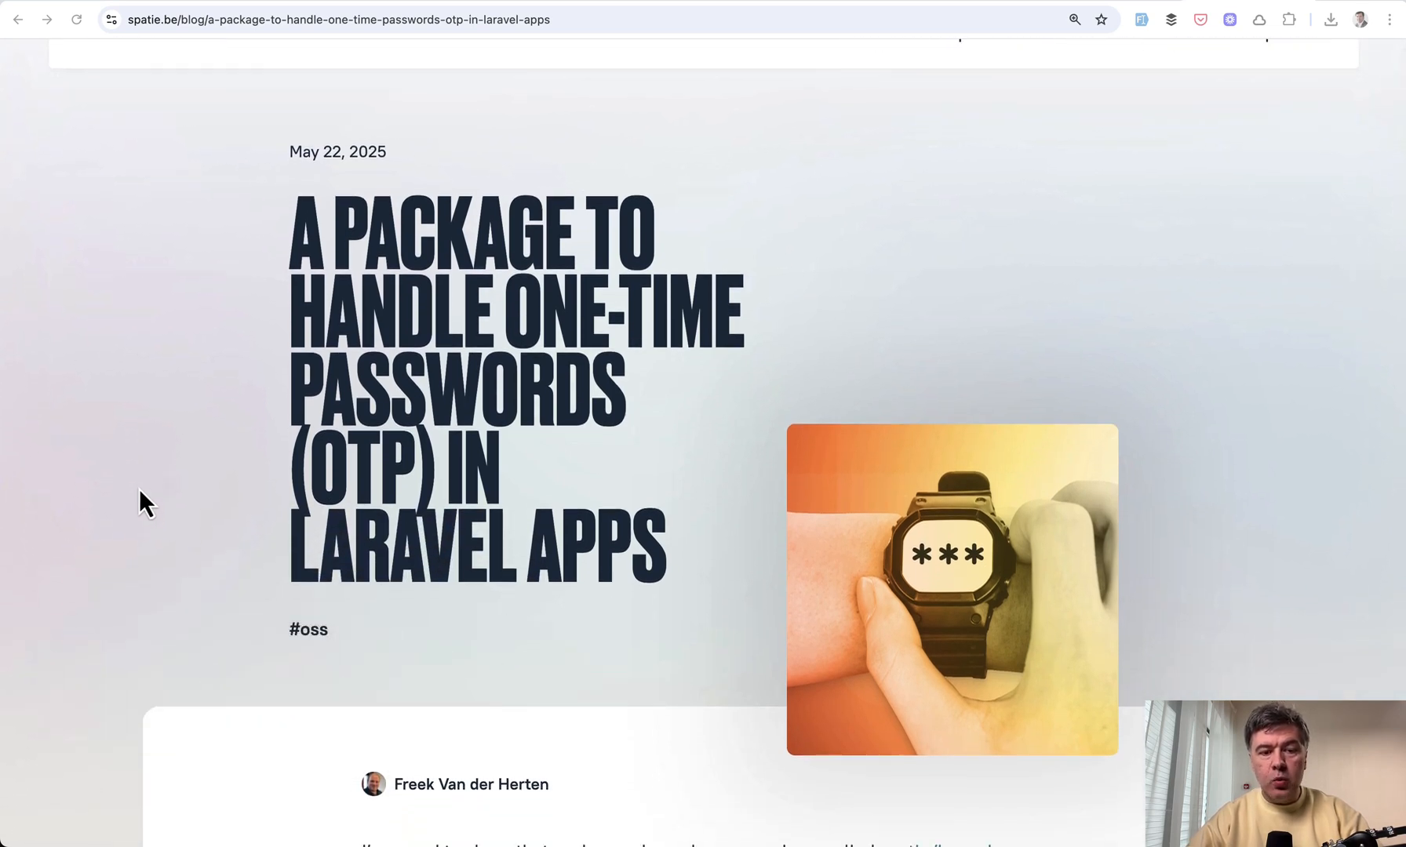
scroll(down, 3)
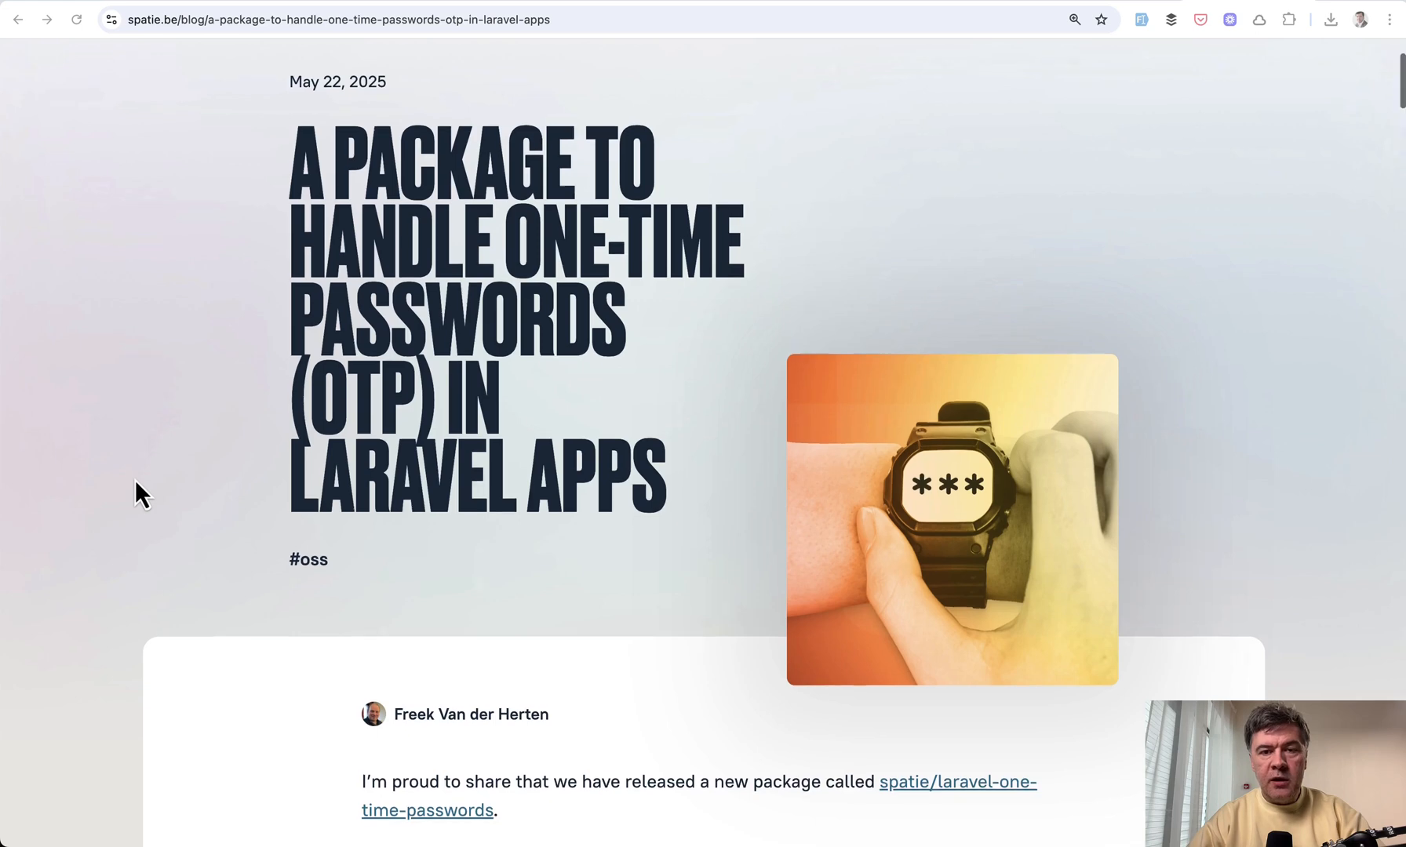
scroll(down, 3)
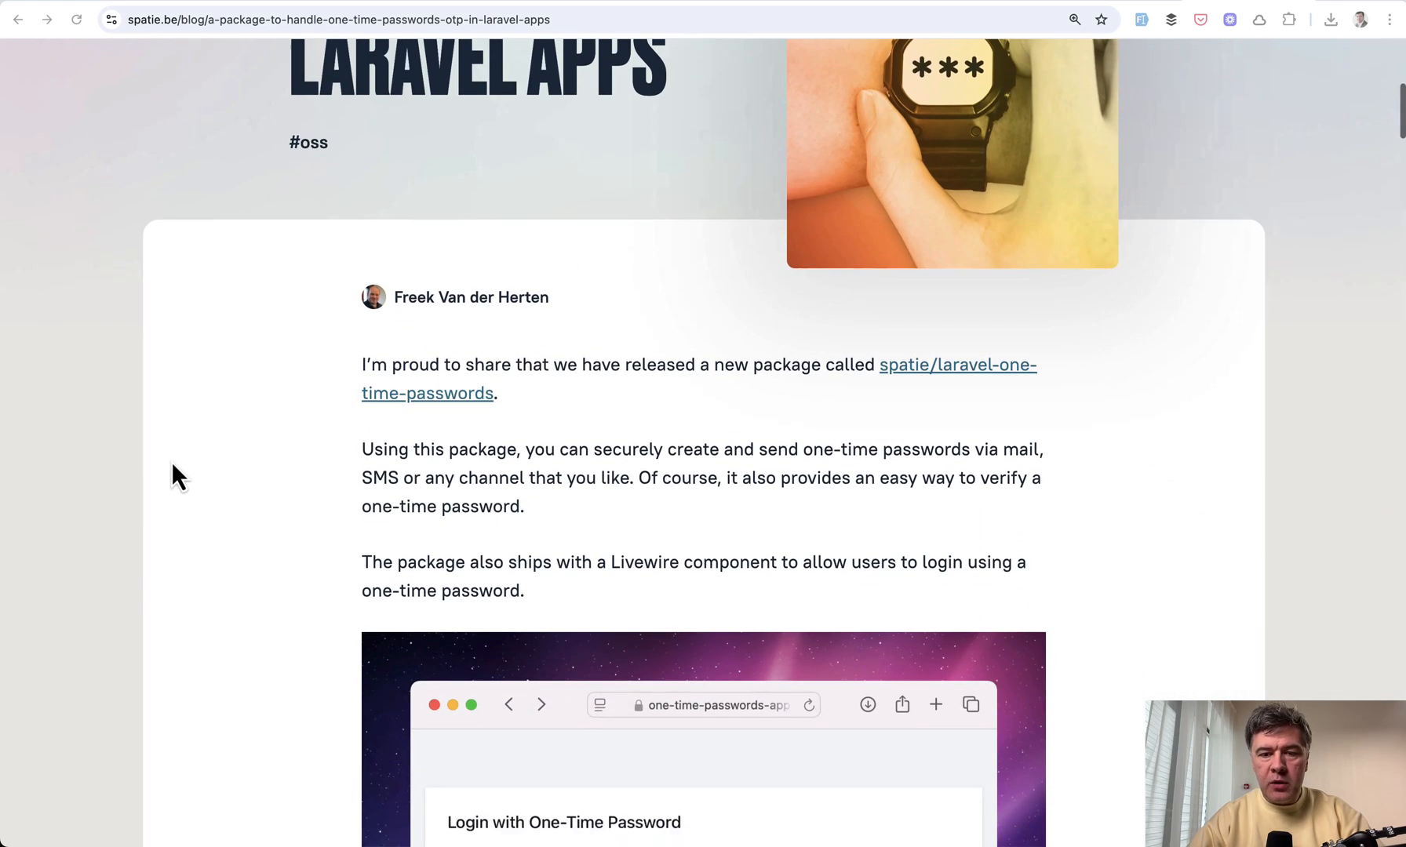
scroll(down, 3)
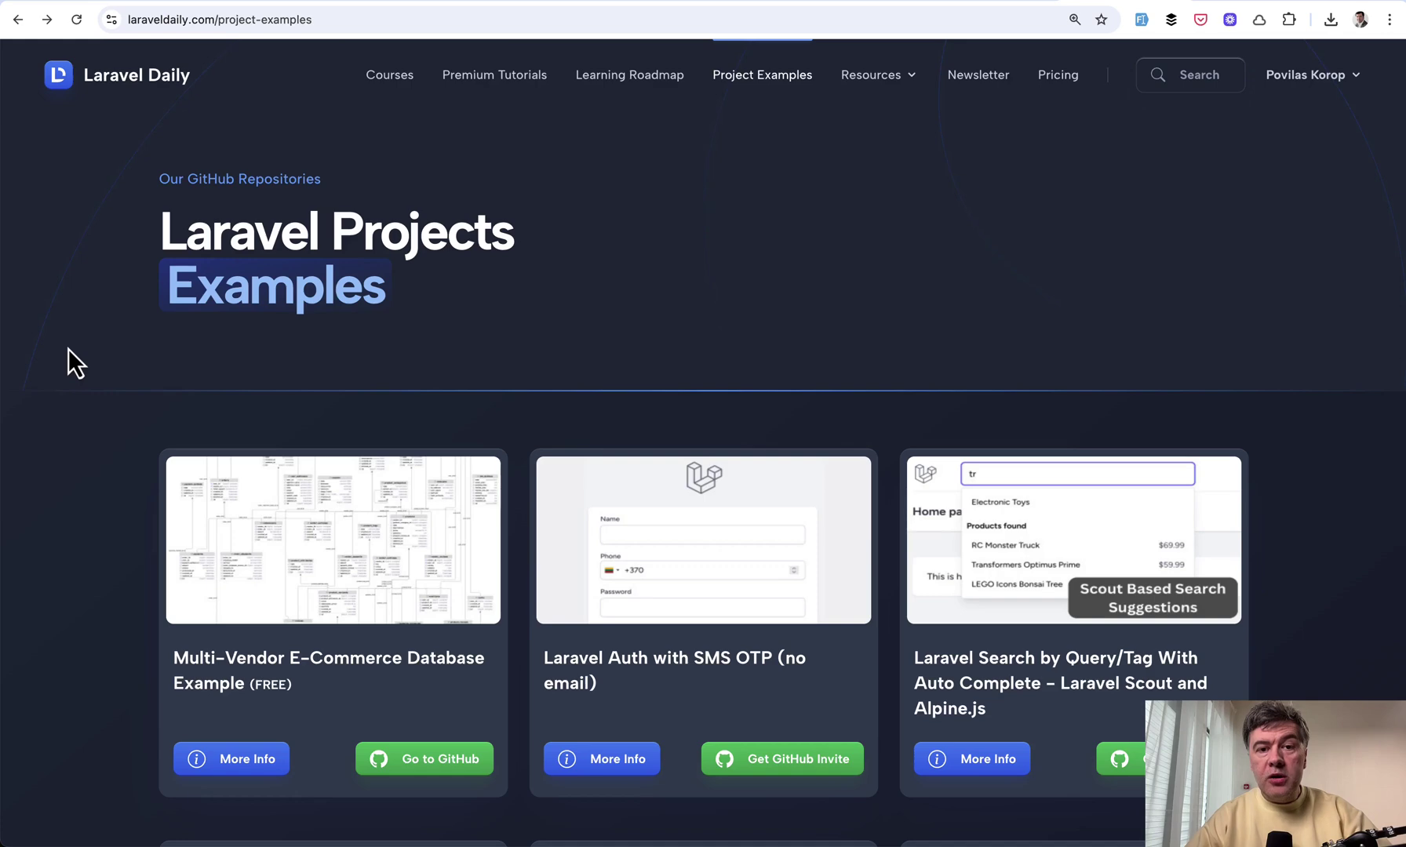
scroll(down, 3)
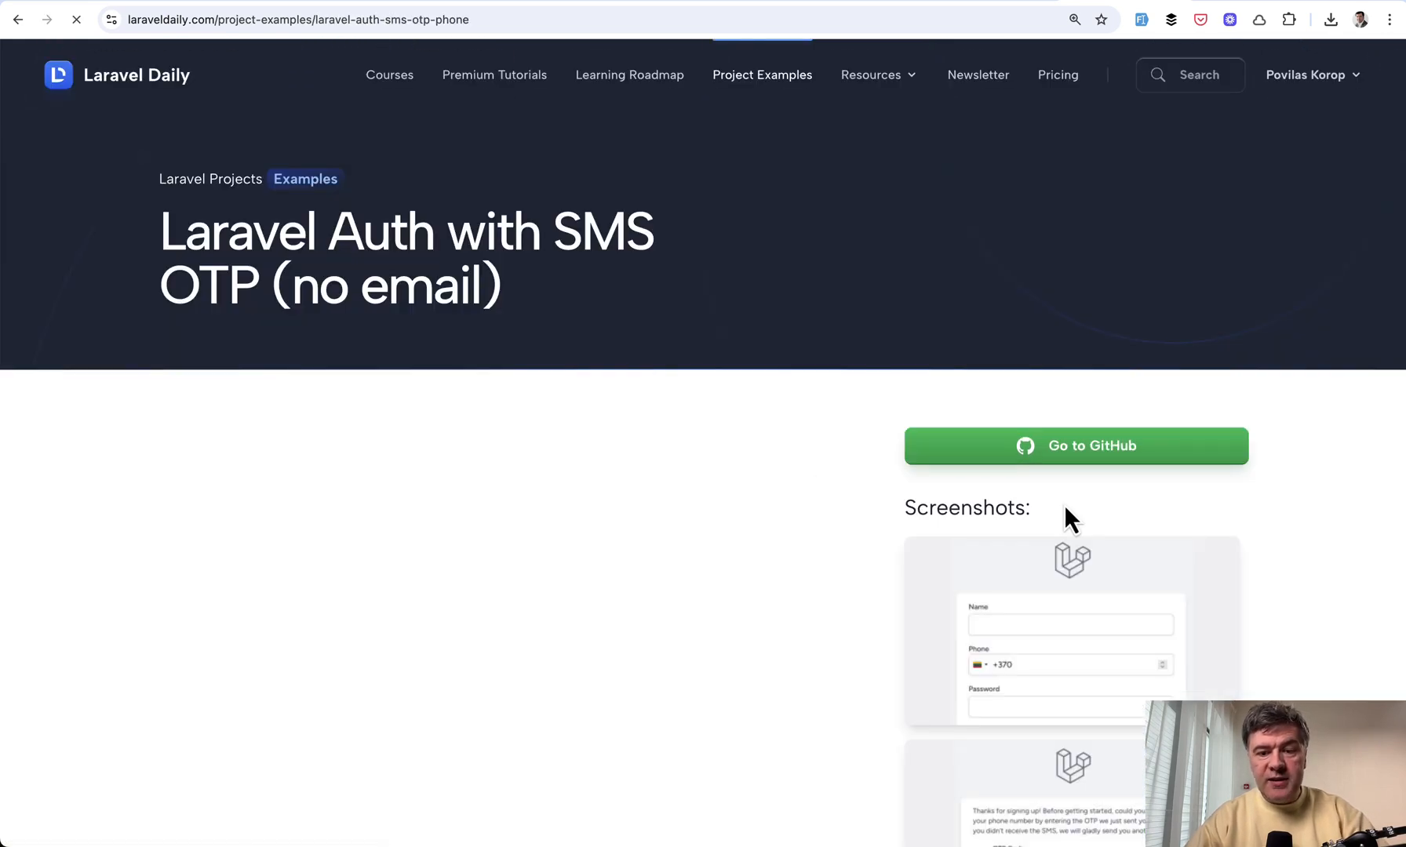
scroll(down, 3)
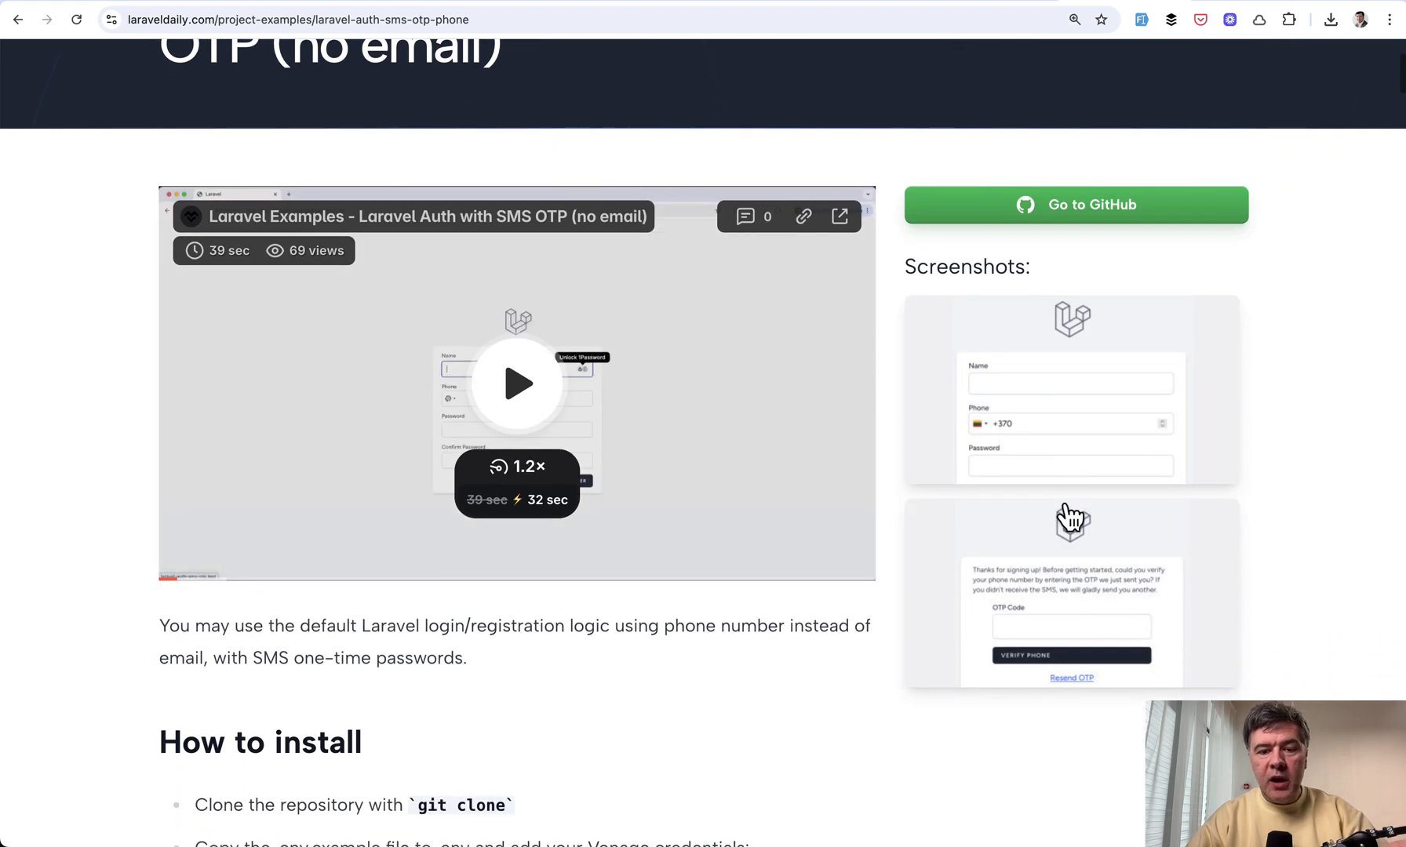
click(1071, 392)
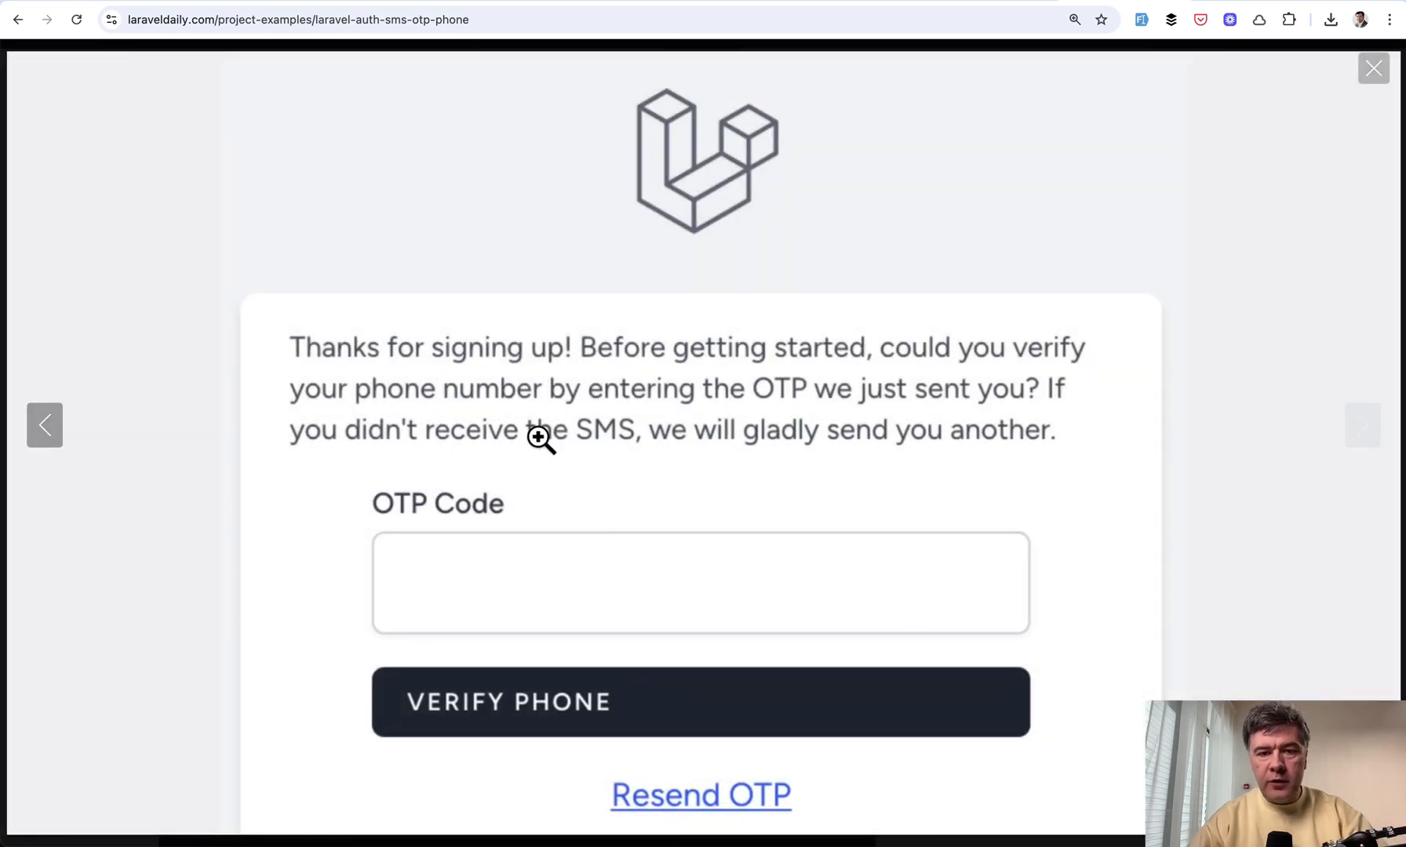
mouse_move(771, 515)
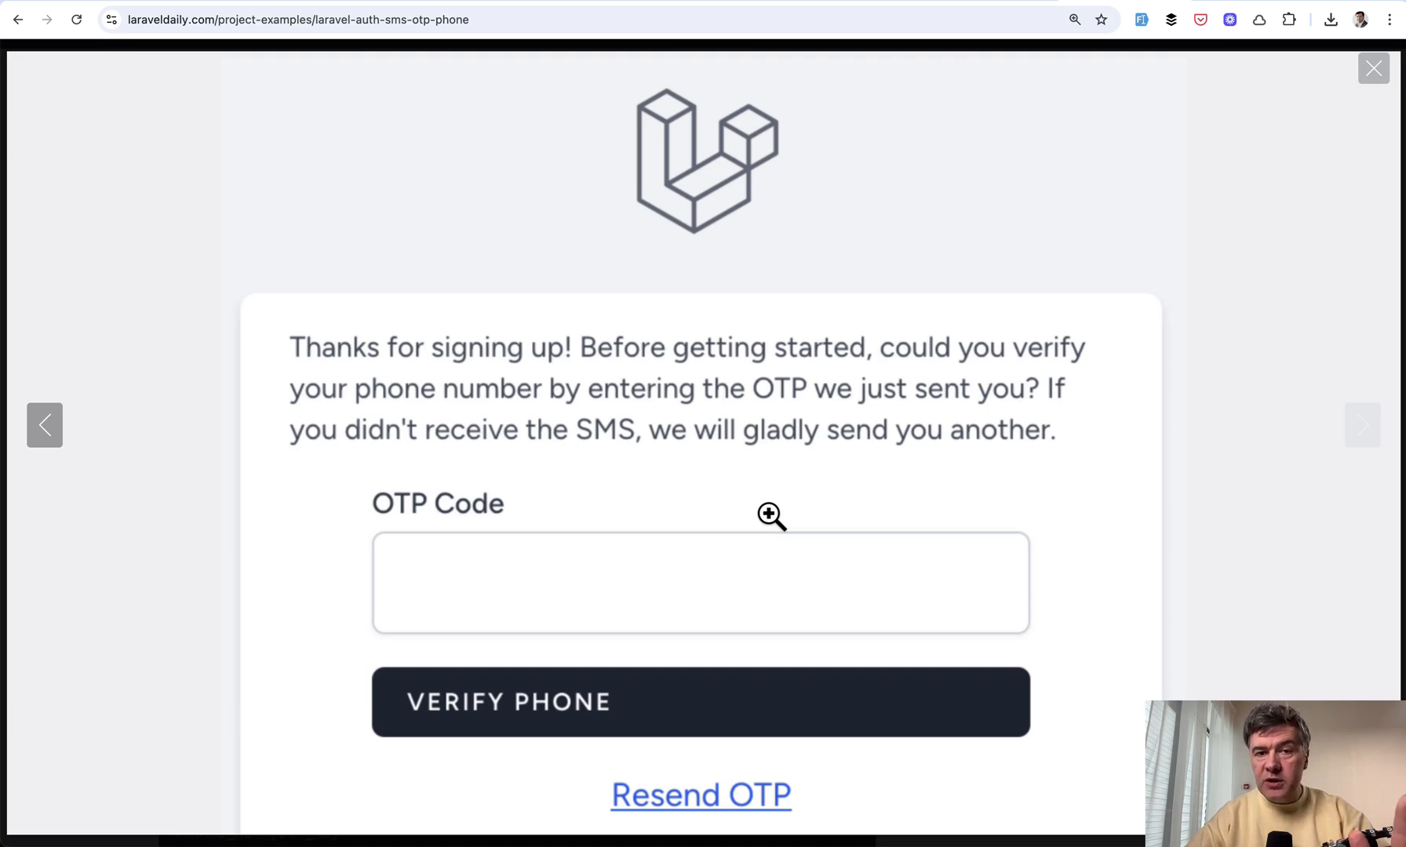
mouse_move(869, 540)
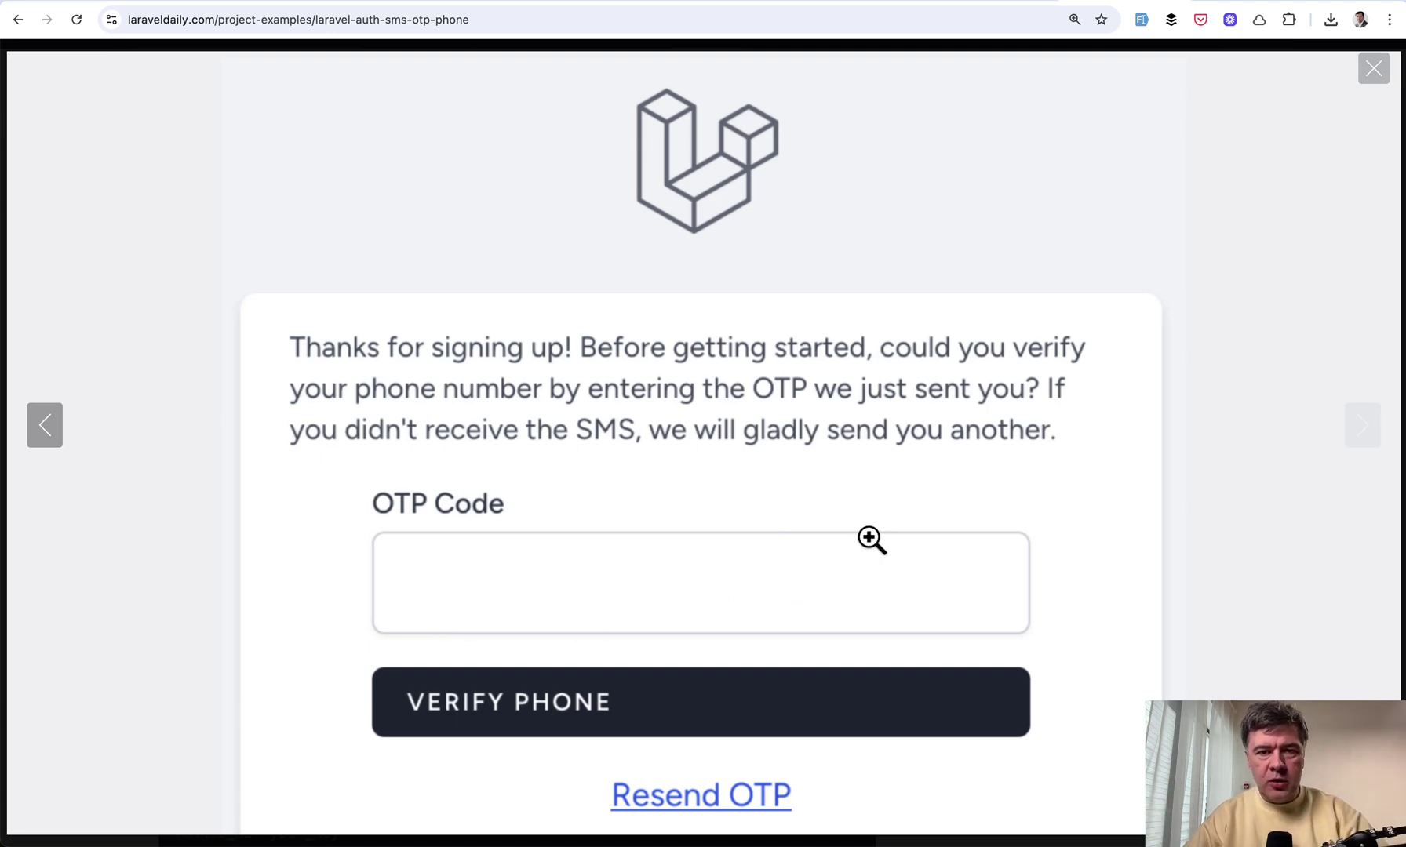
mouse_move(869, 503)
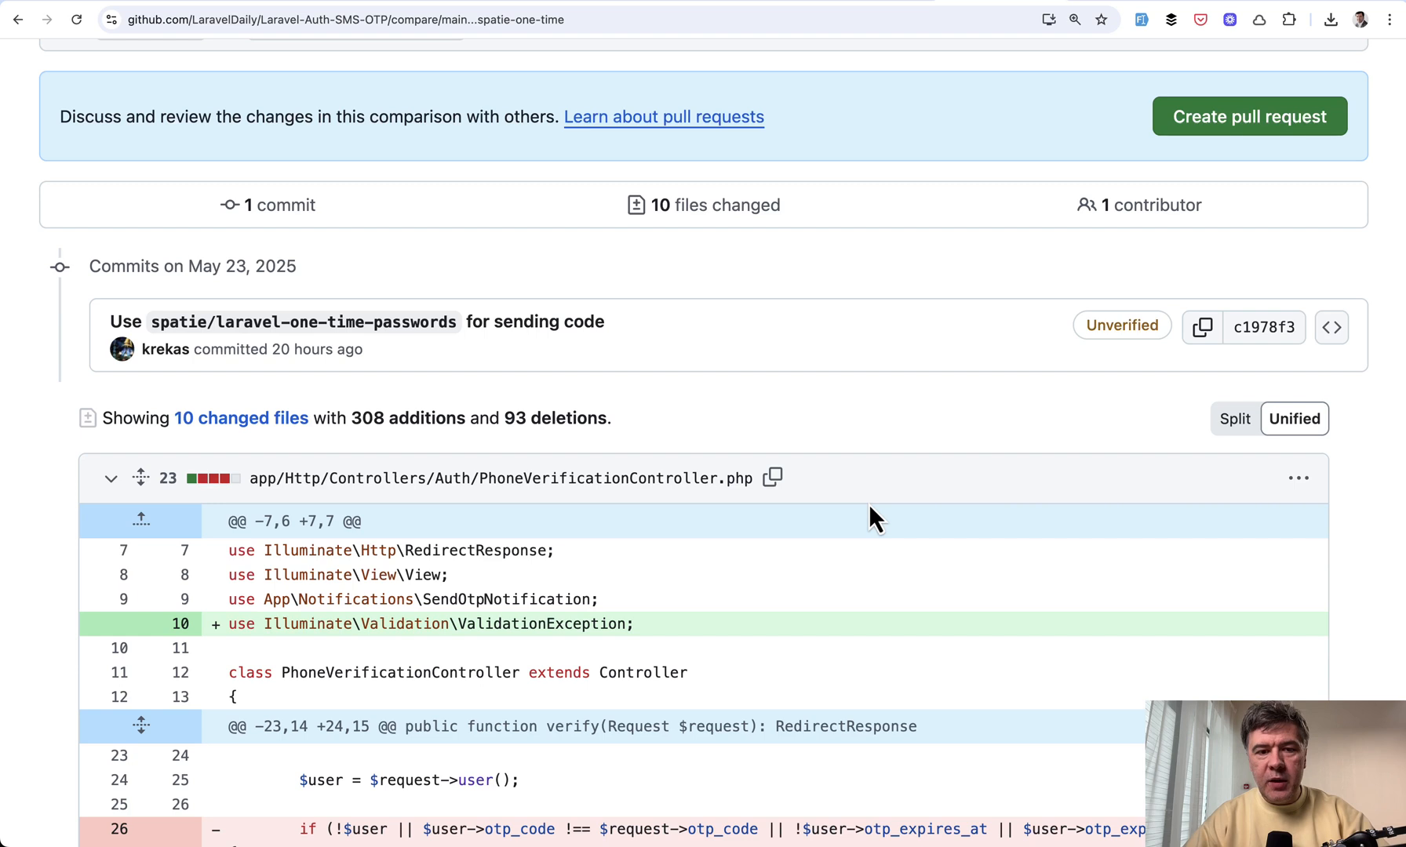
mouse_move(926, 391)
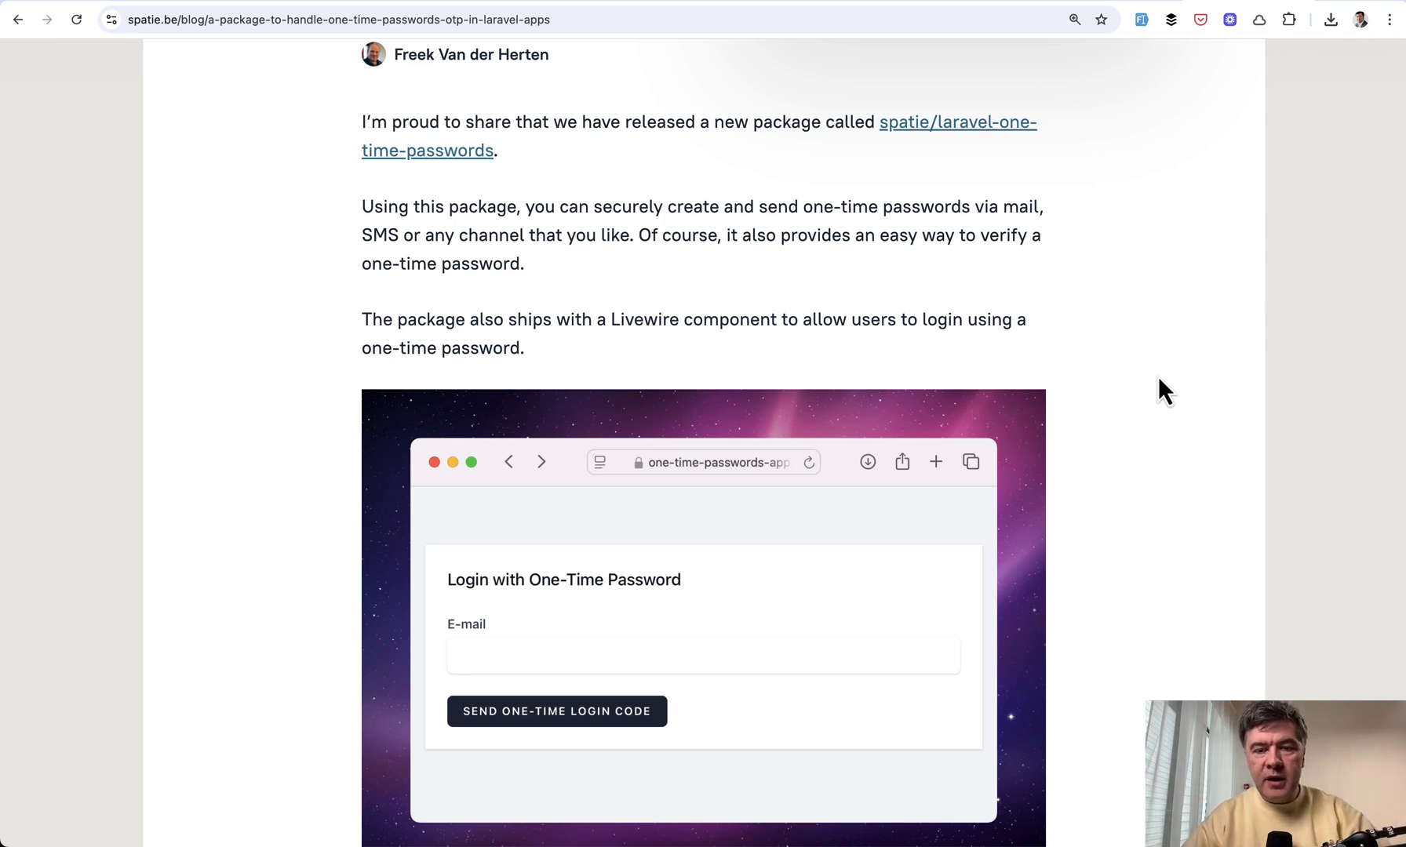
- Scroll the Spatie announcement down to the Livewire login-with-one-time-password component example
scroll(down, 3)
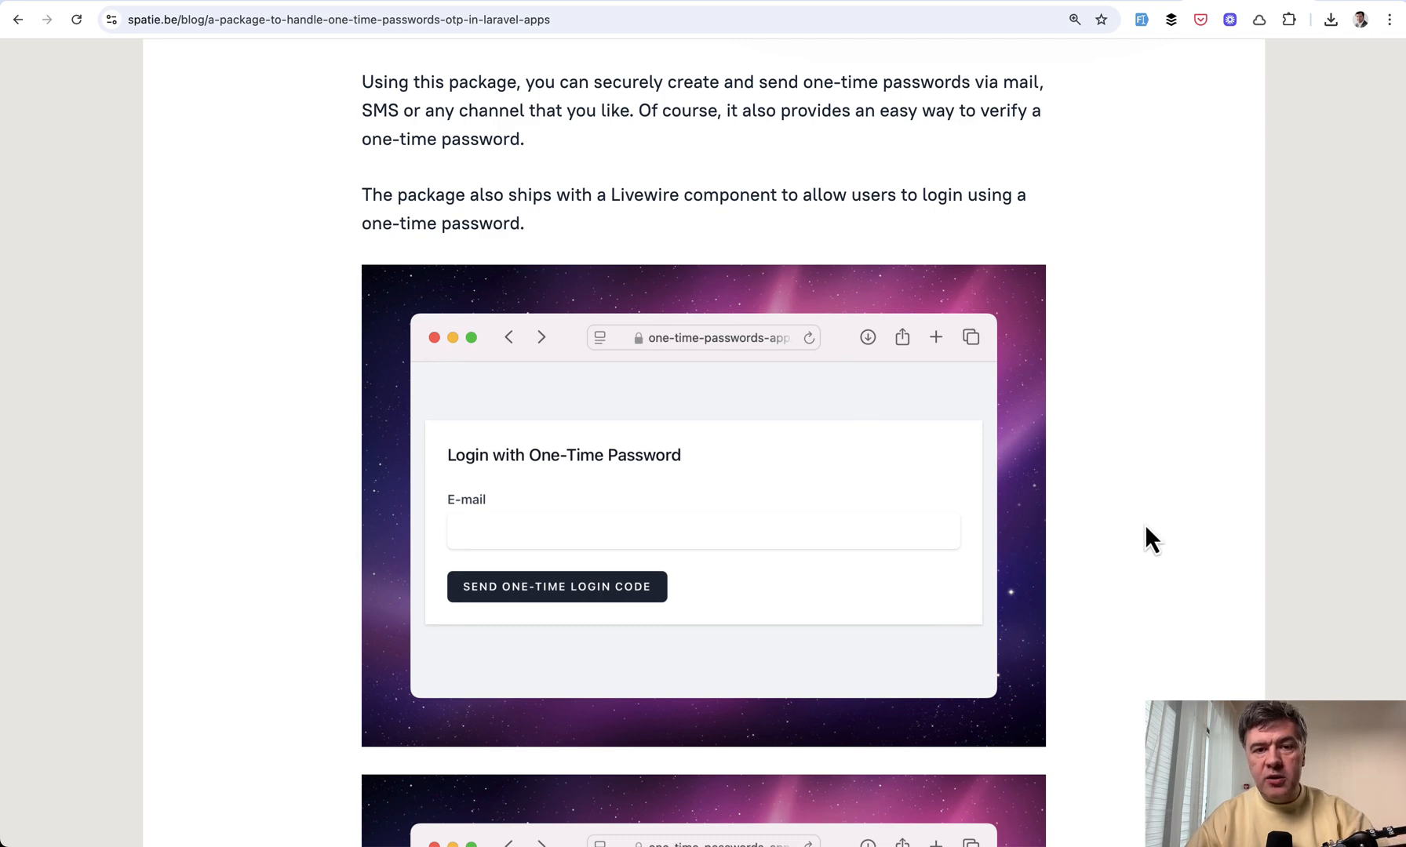
scroll(down, 3)
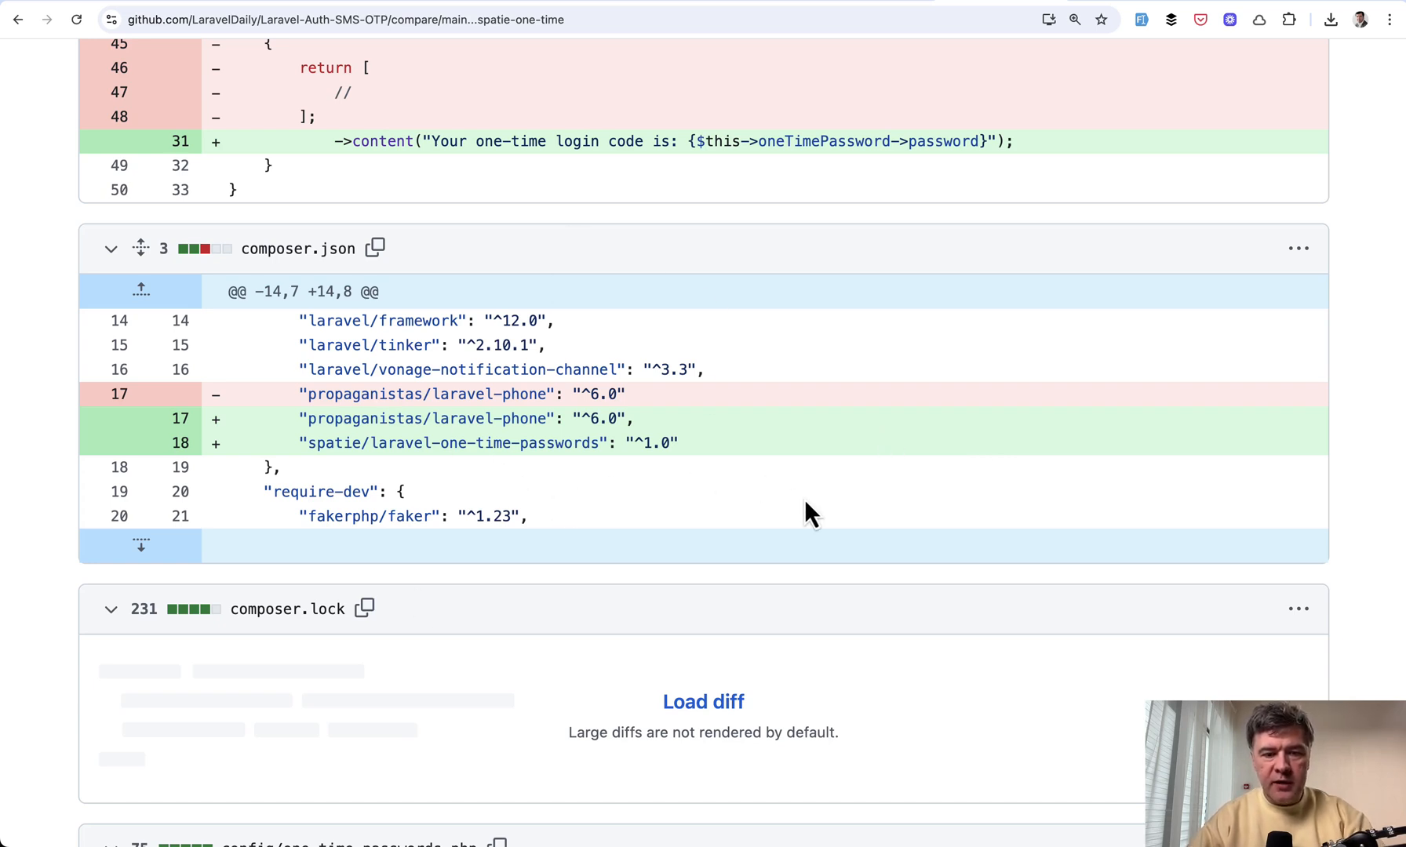
mouse_move(792, 517)
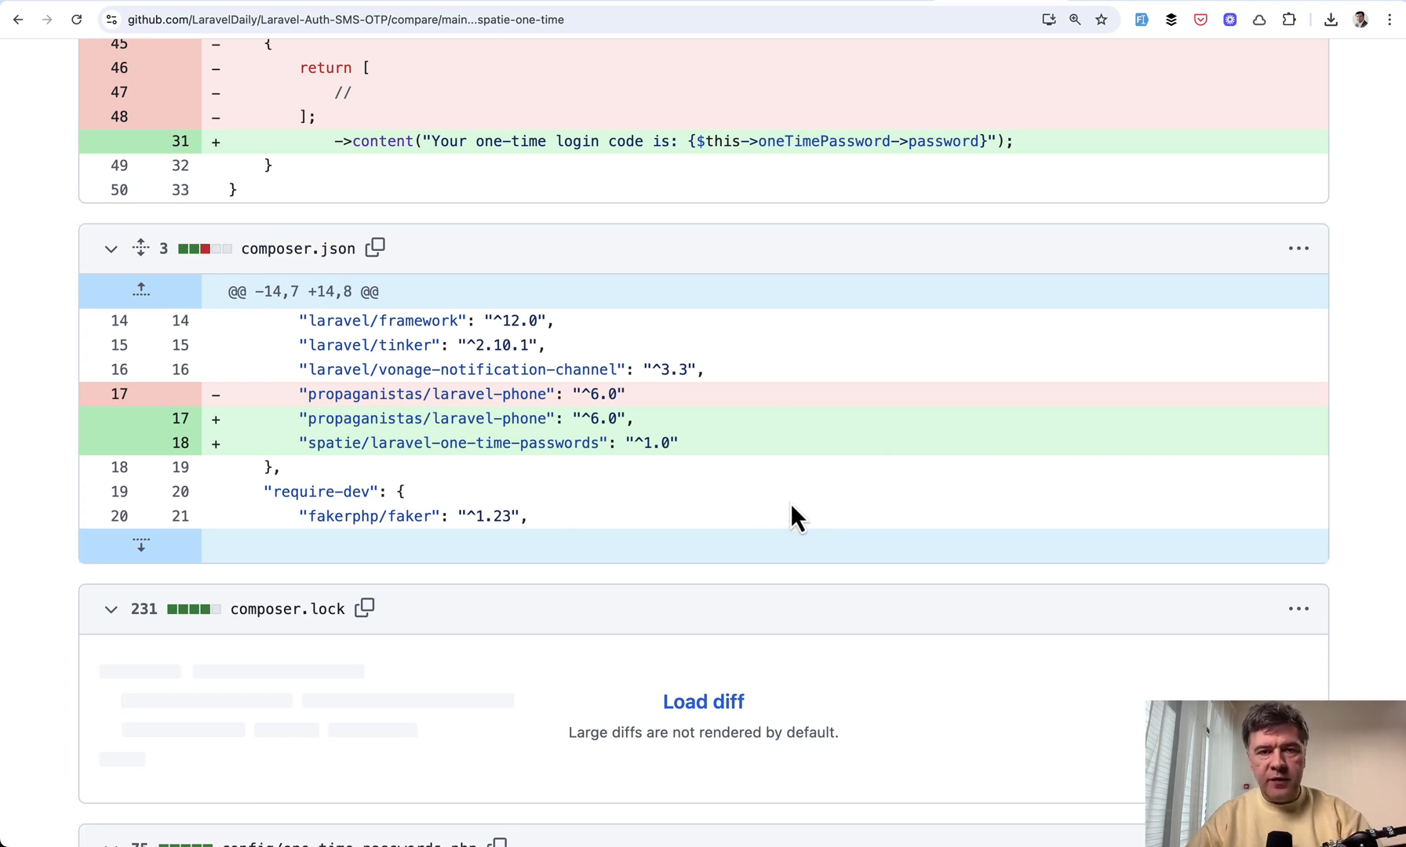
- Scroll the diff past the users migration dropping otp_code and otp_expires_at to the create_one_time_passwords_table migration
scroll(down, 3)
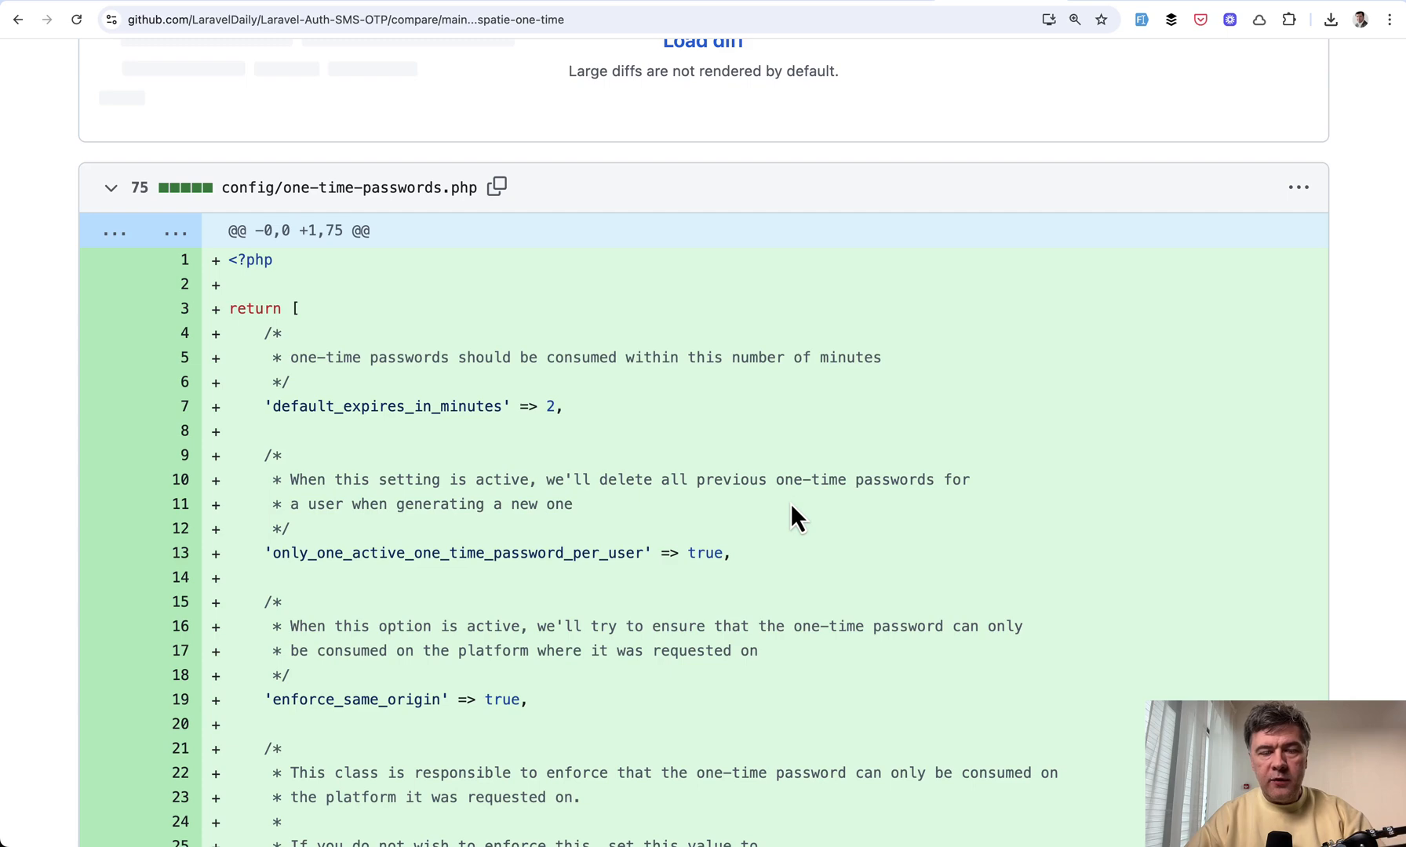
scroll(down, 3)
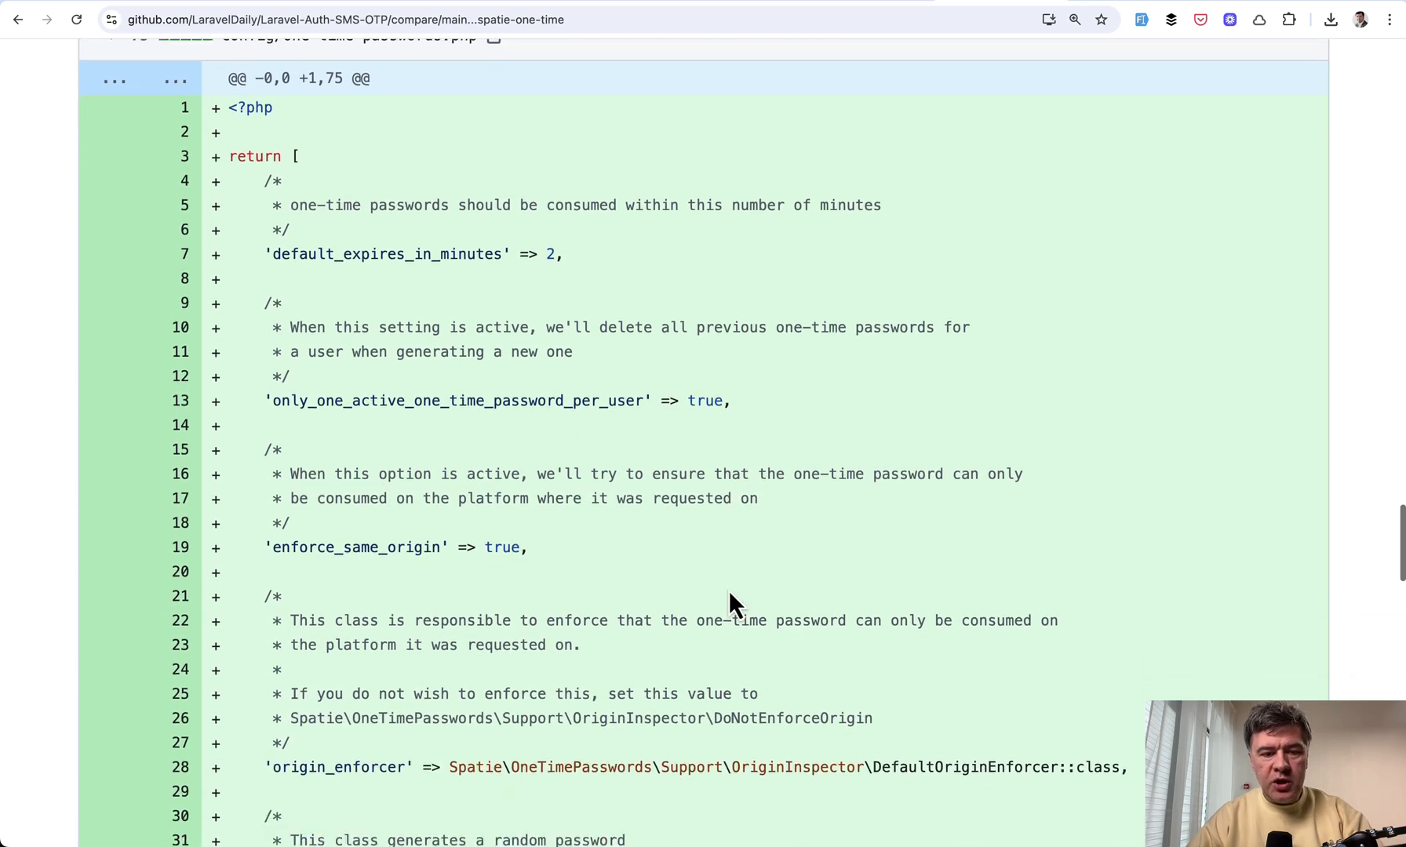
scroll(down, 3)
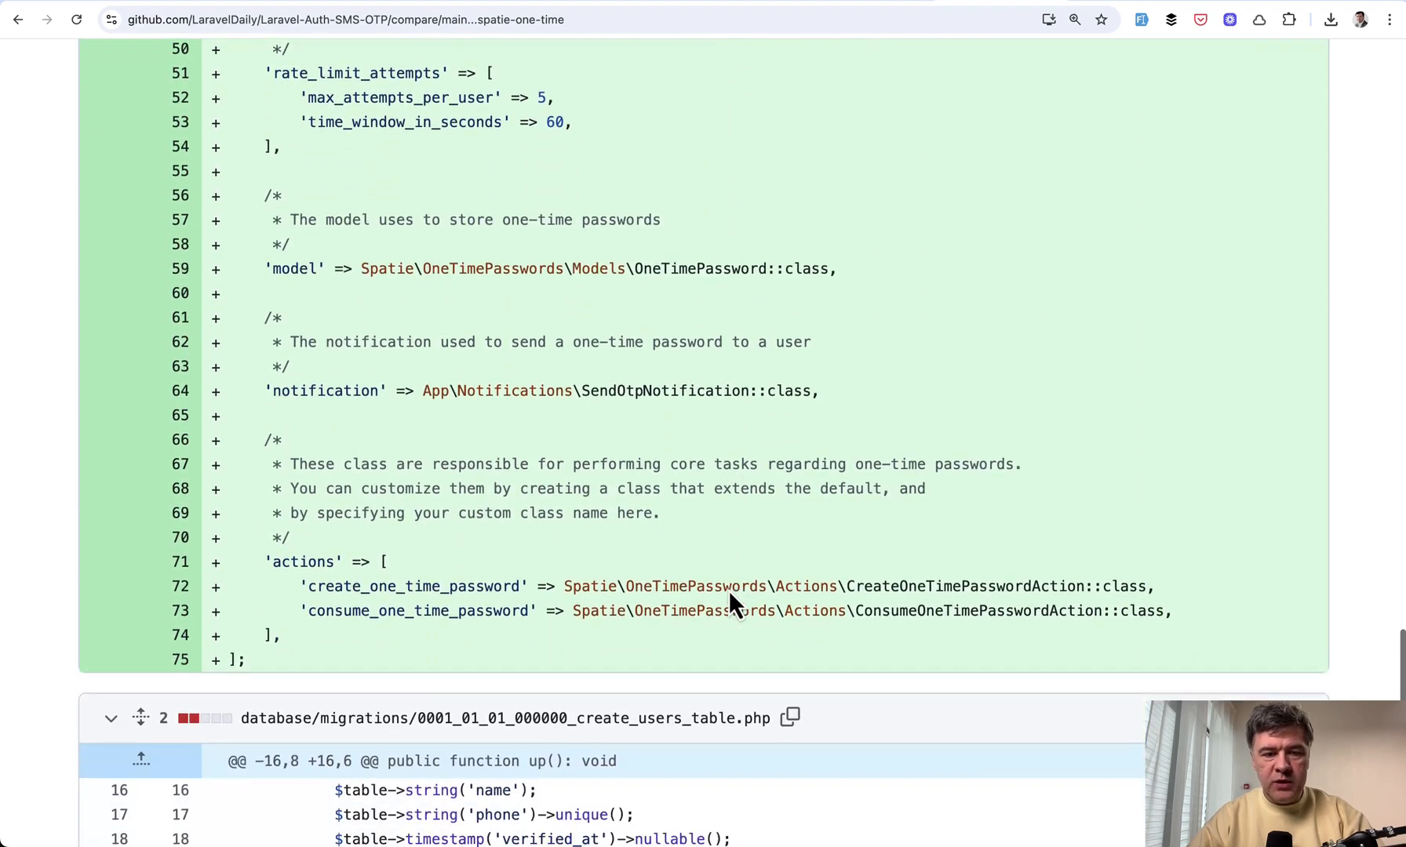
scroll(down, 3)
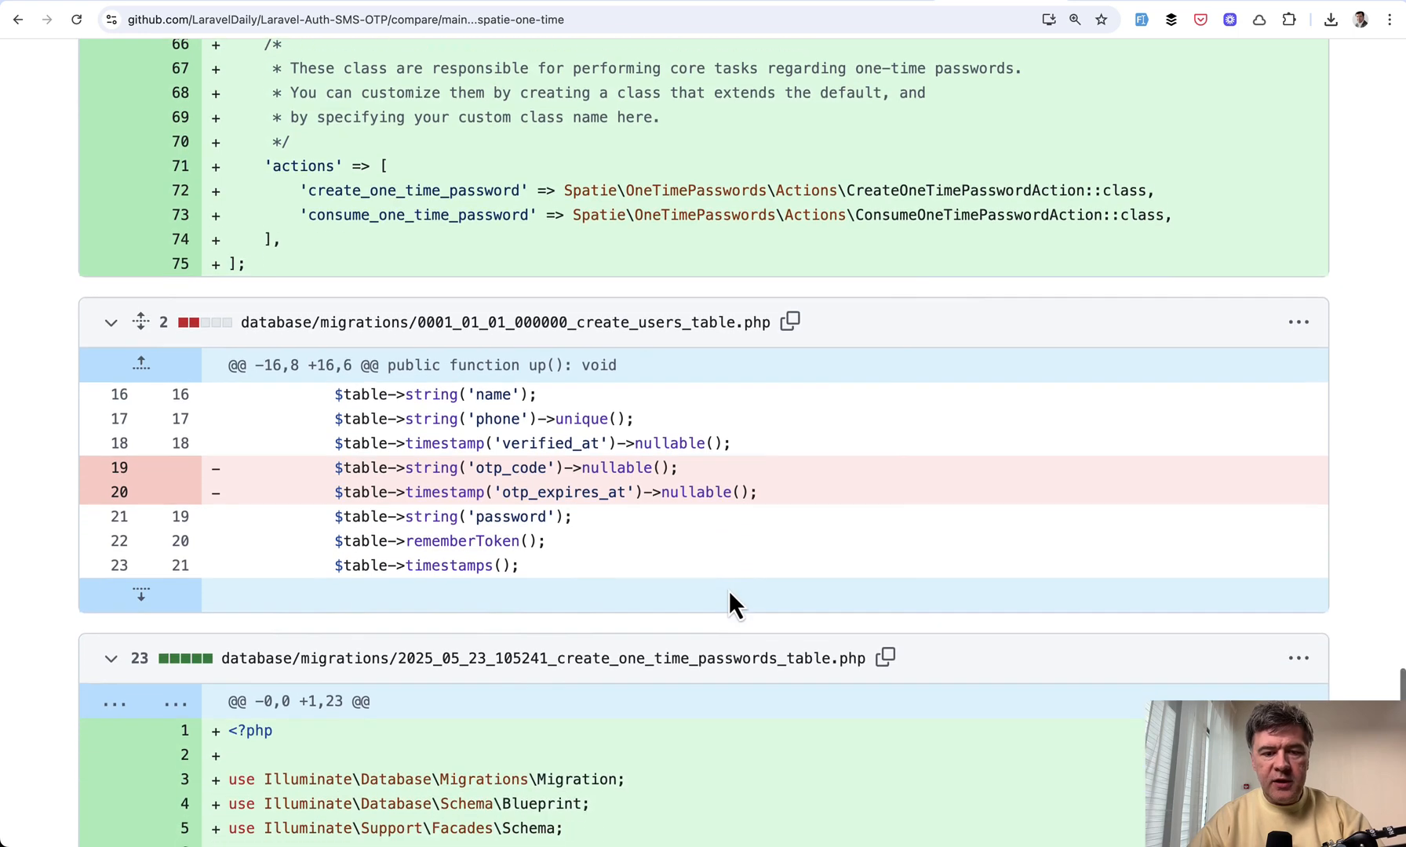
scroll(down, 3)
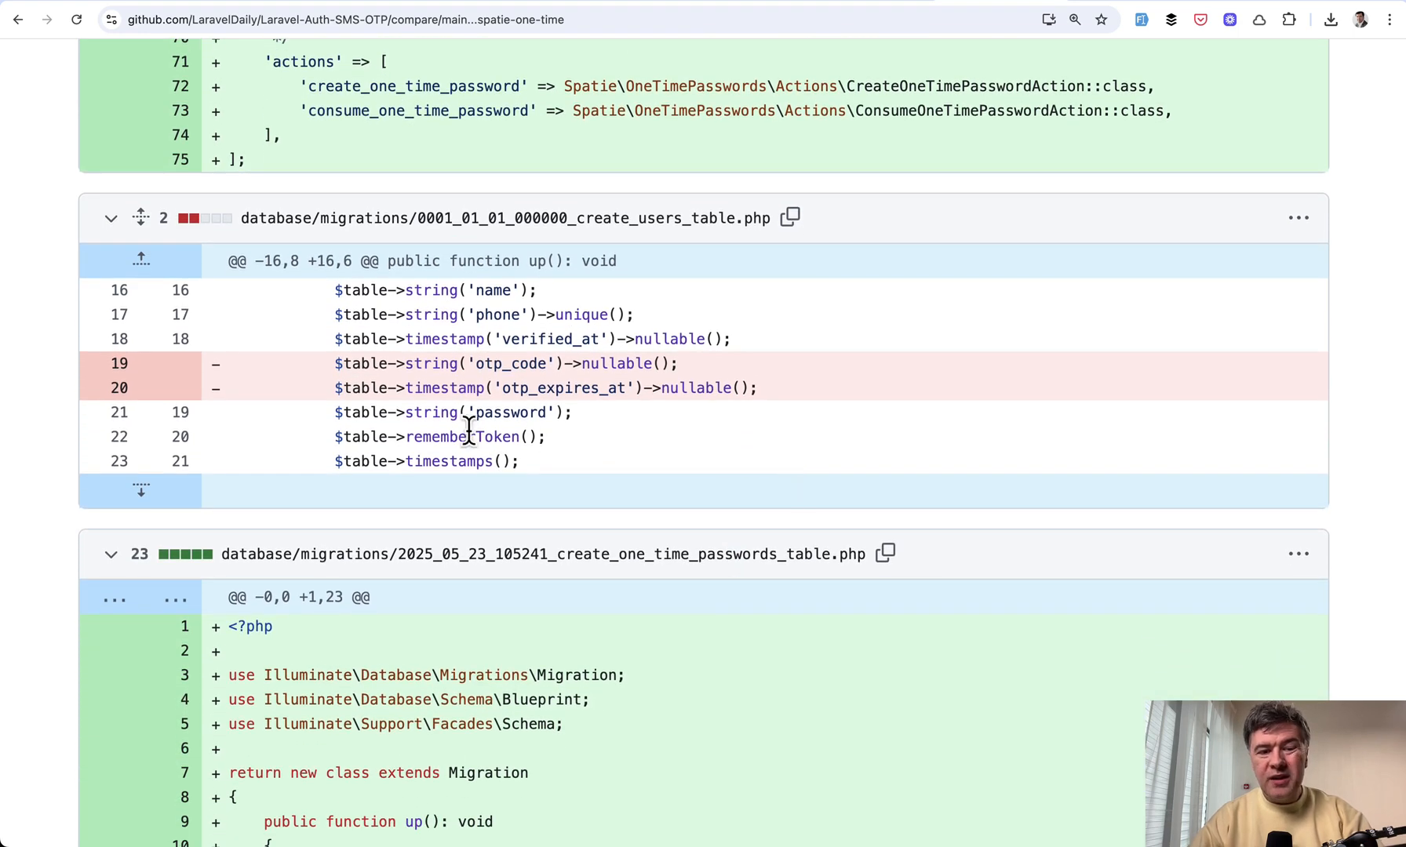
scroll(down, 3)
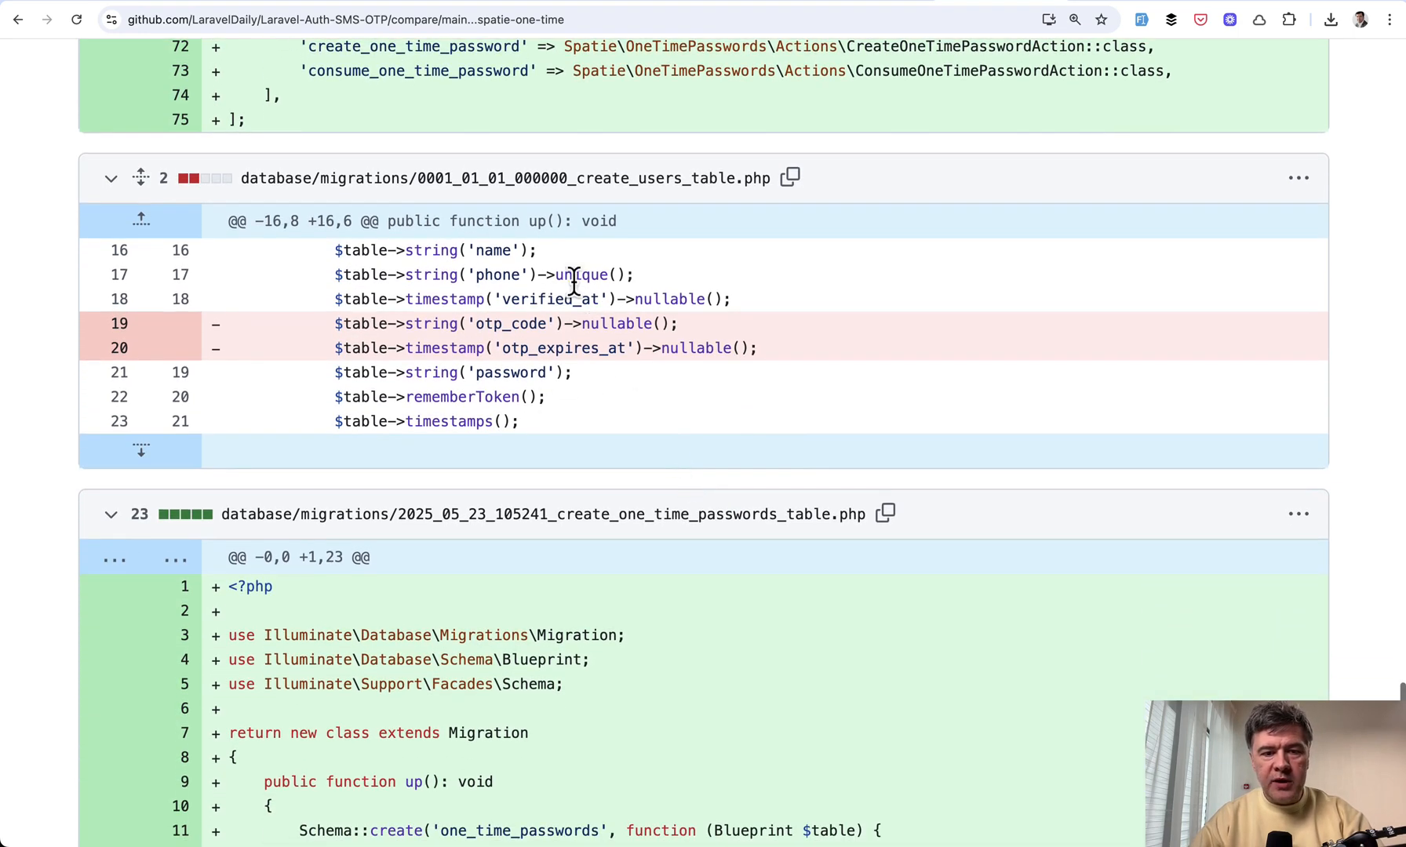
scroll(down, 3)
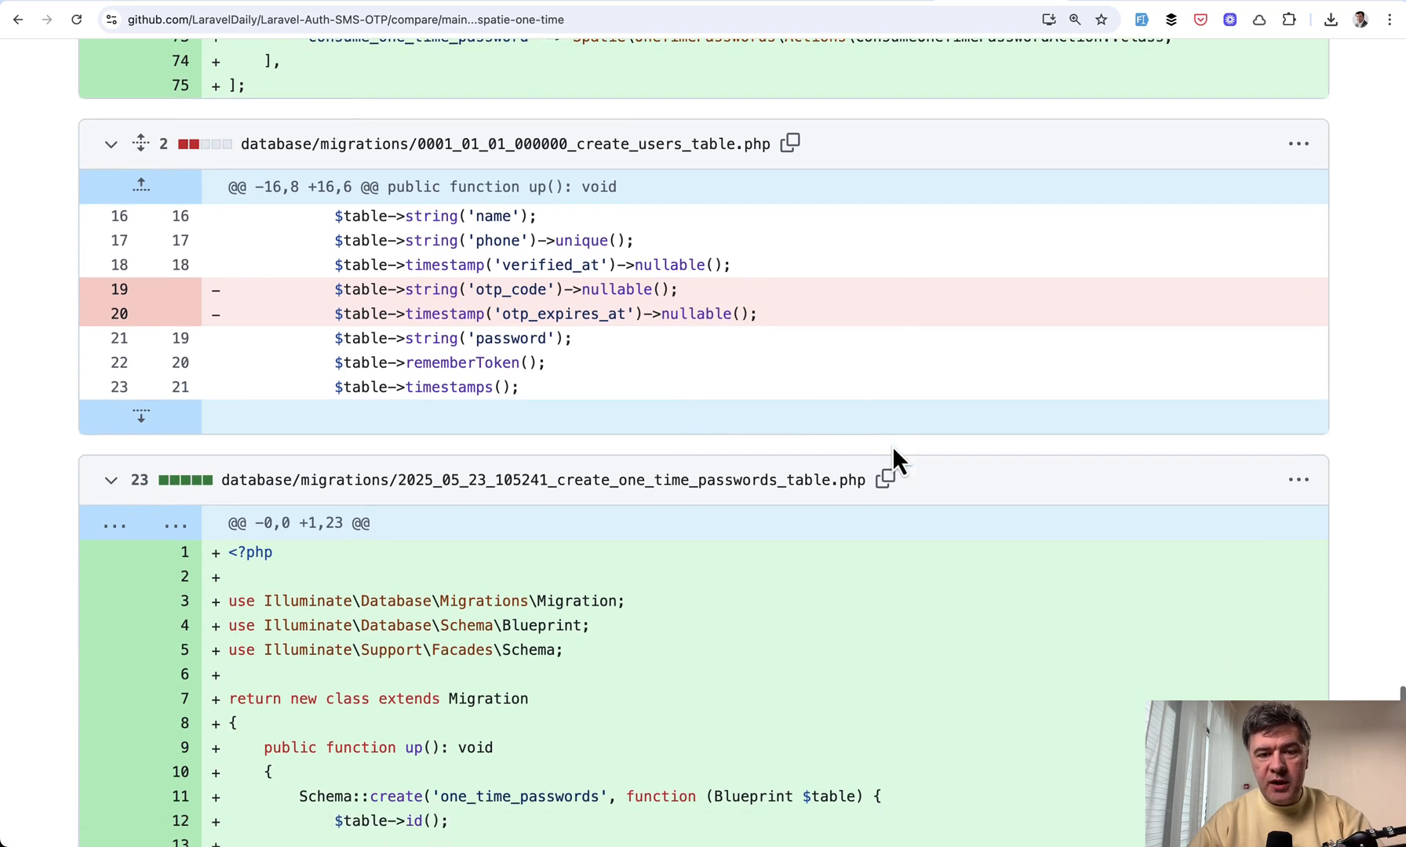
scroll(down, 3)
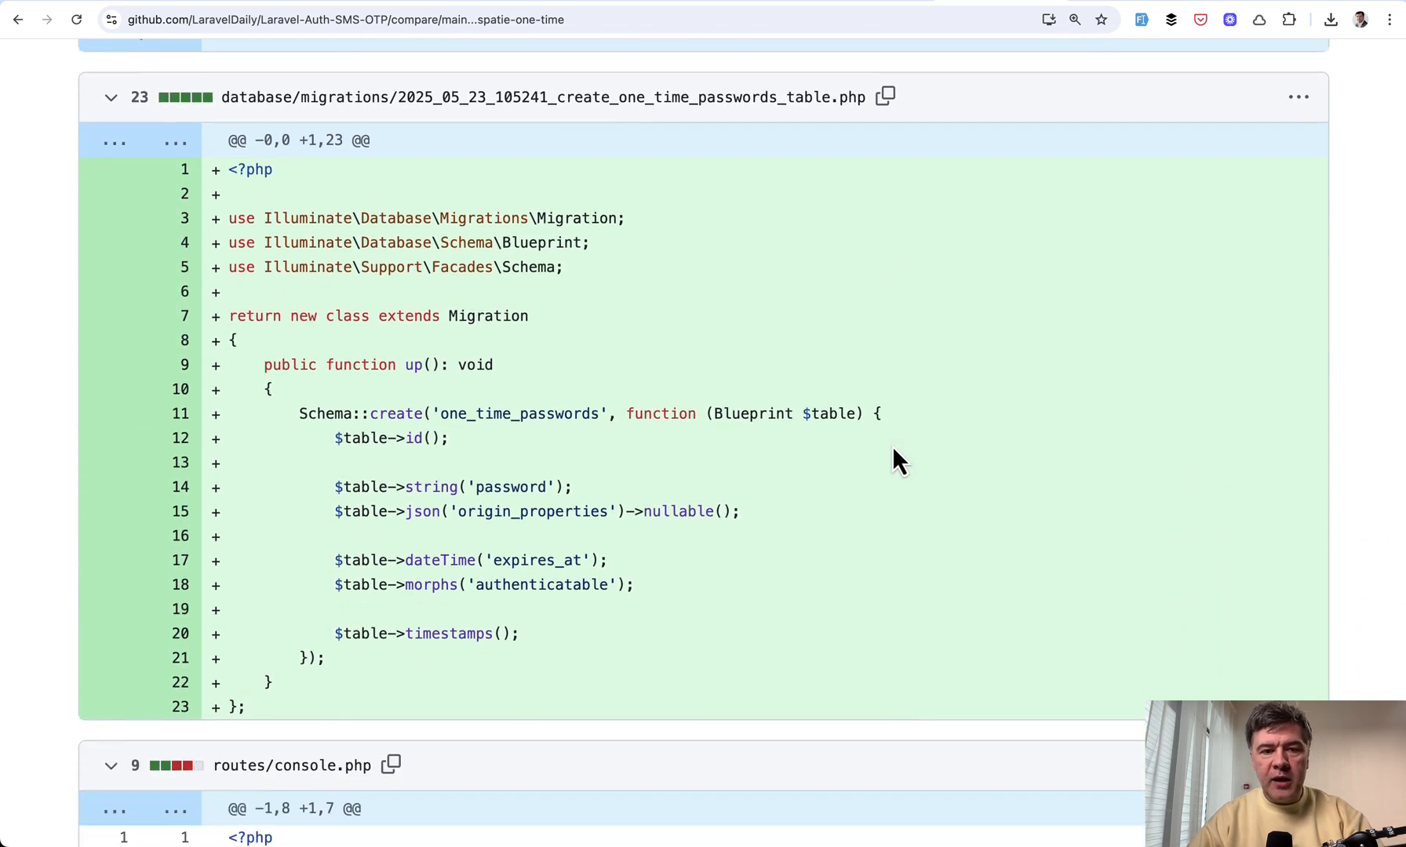
scroll(down, 3)
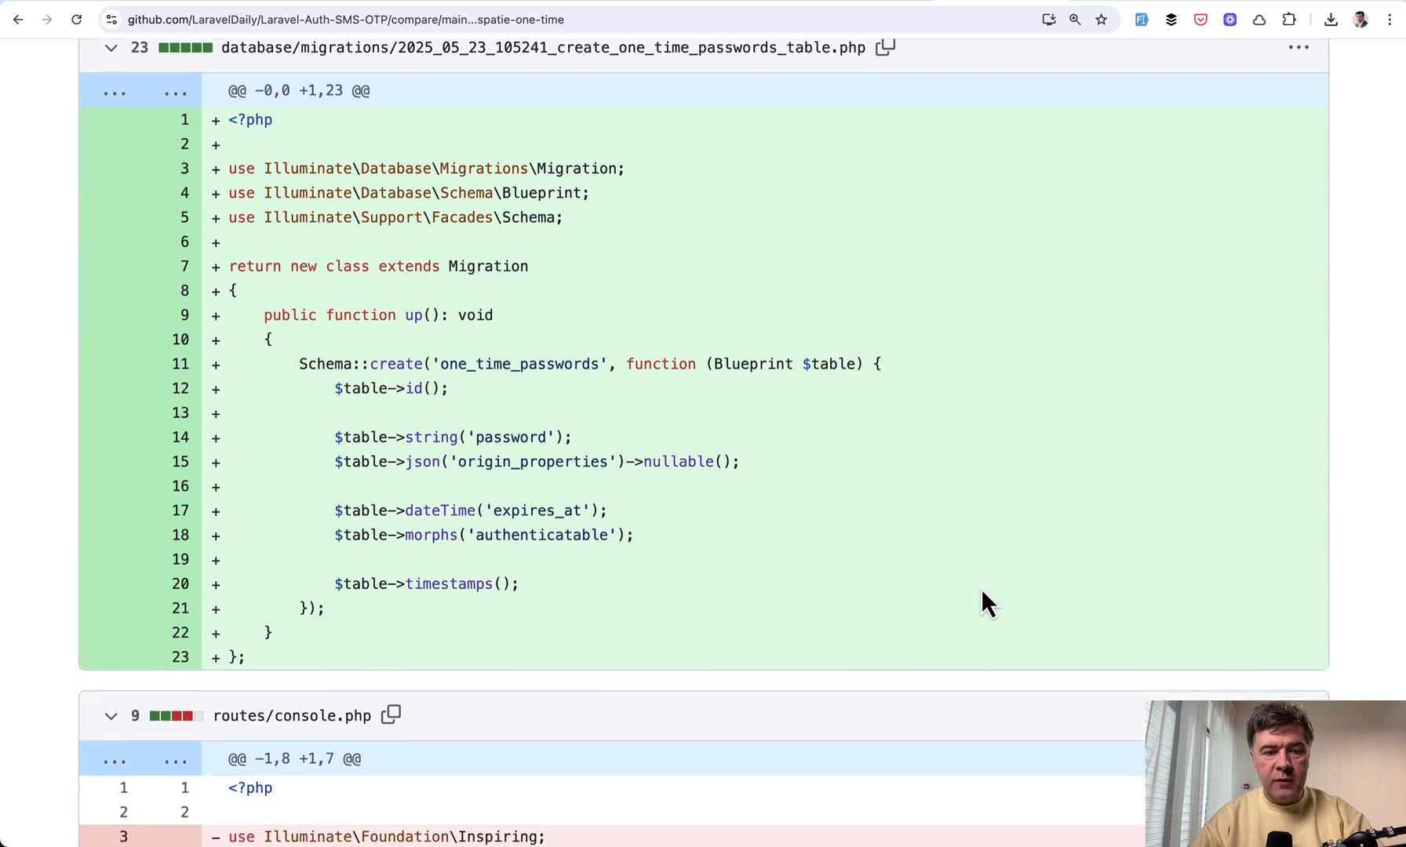
scroll(down, 3)
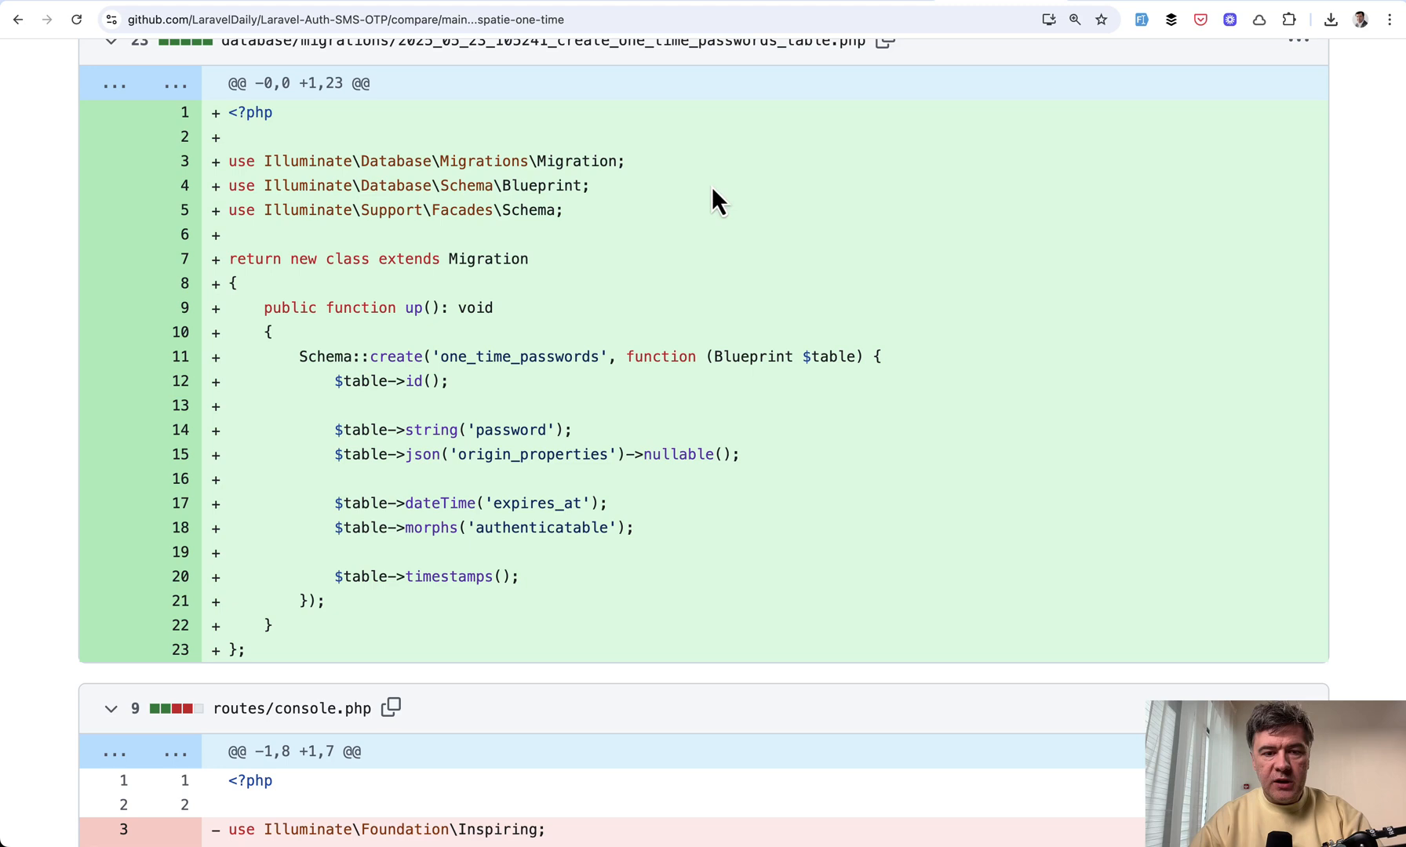
- Scroll through User.php, RegisteredUserController.php and the resend method where sendOneTimePassword() replaces manual OTP generation
scroll(down, 3)
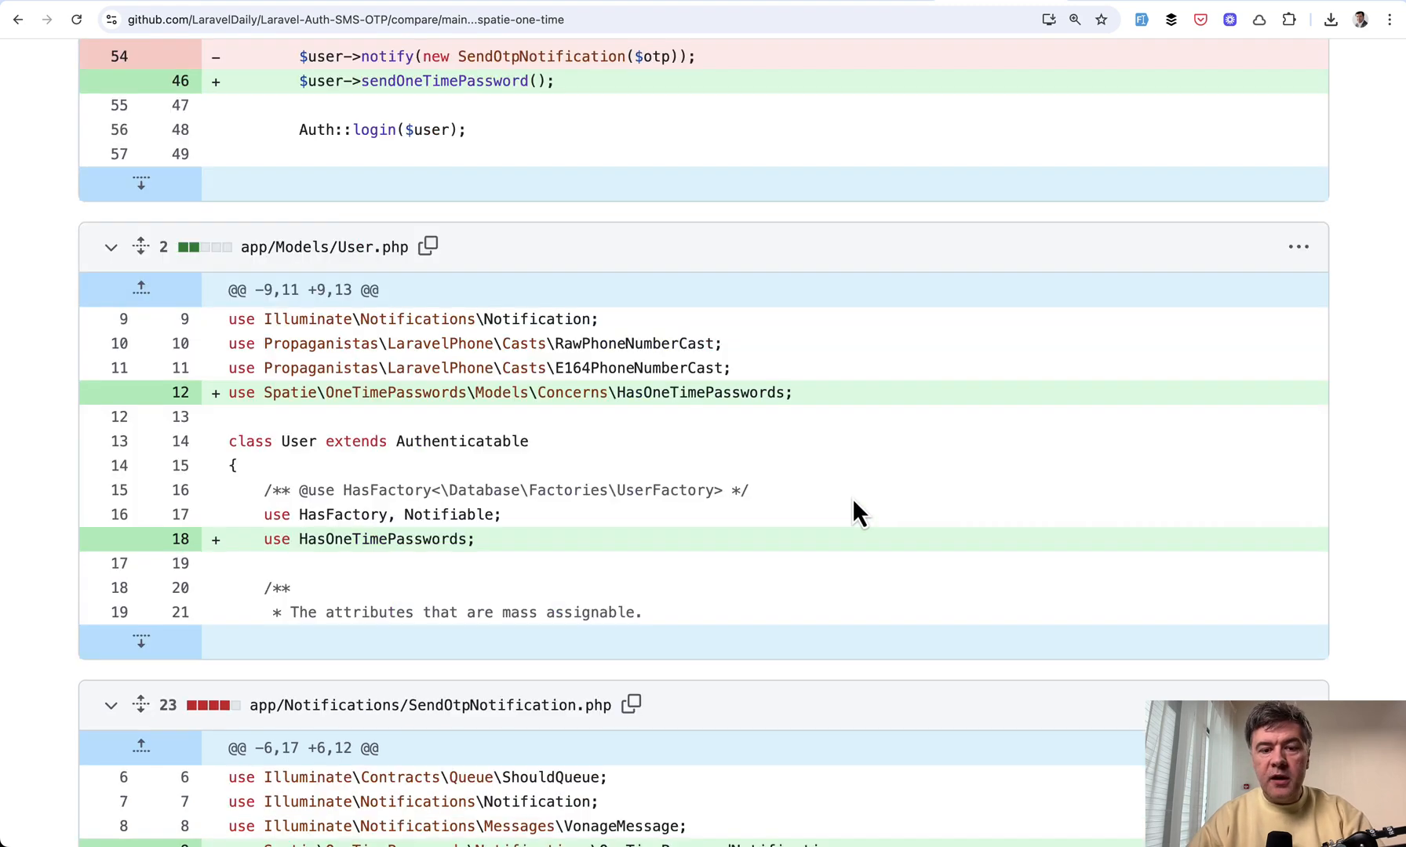
mouse_move(694, 421)
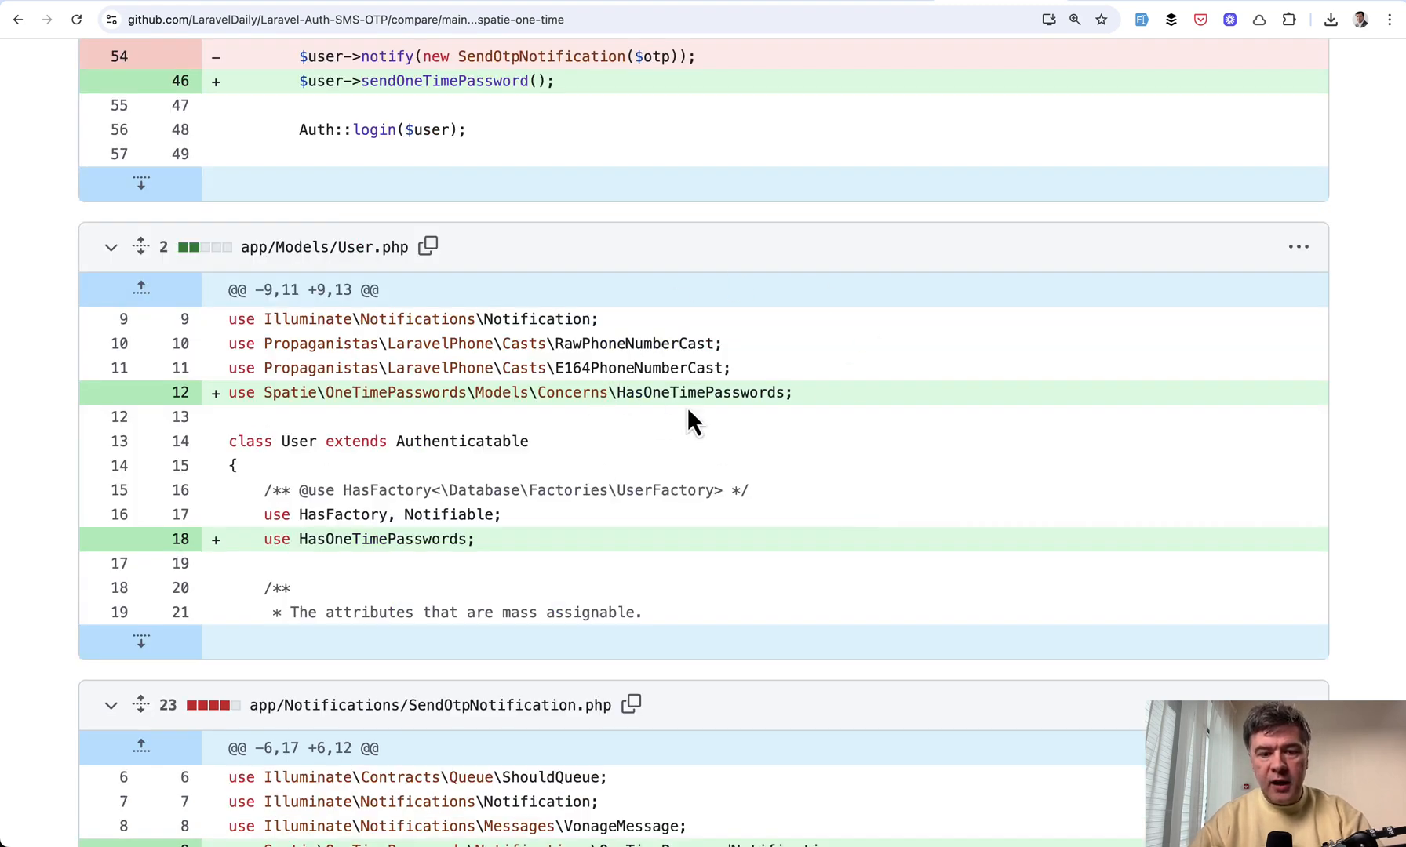
mouse_move(892, 590)
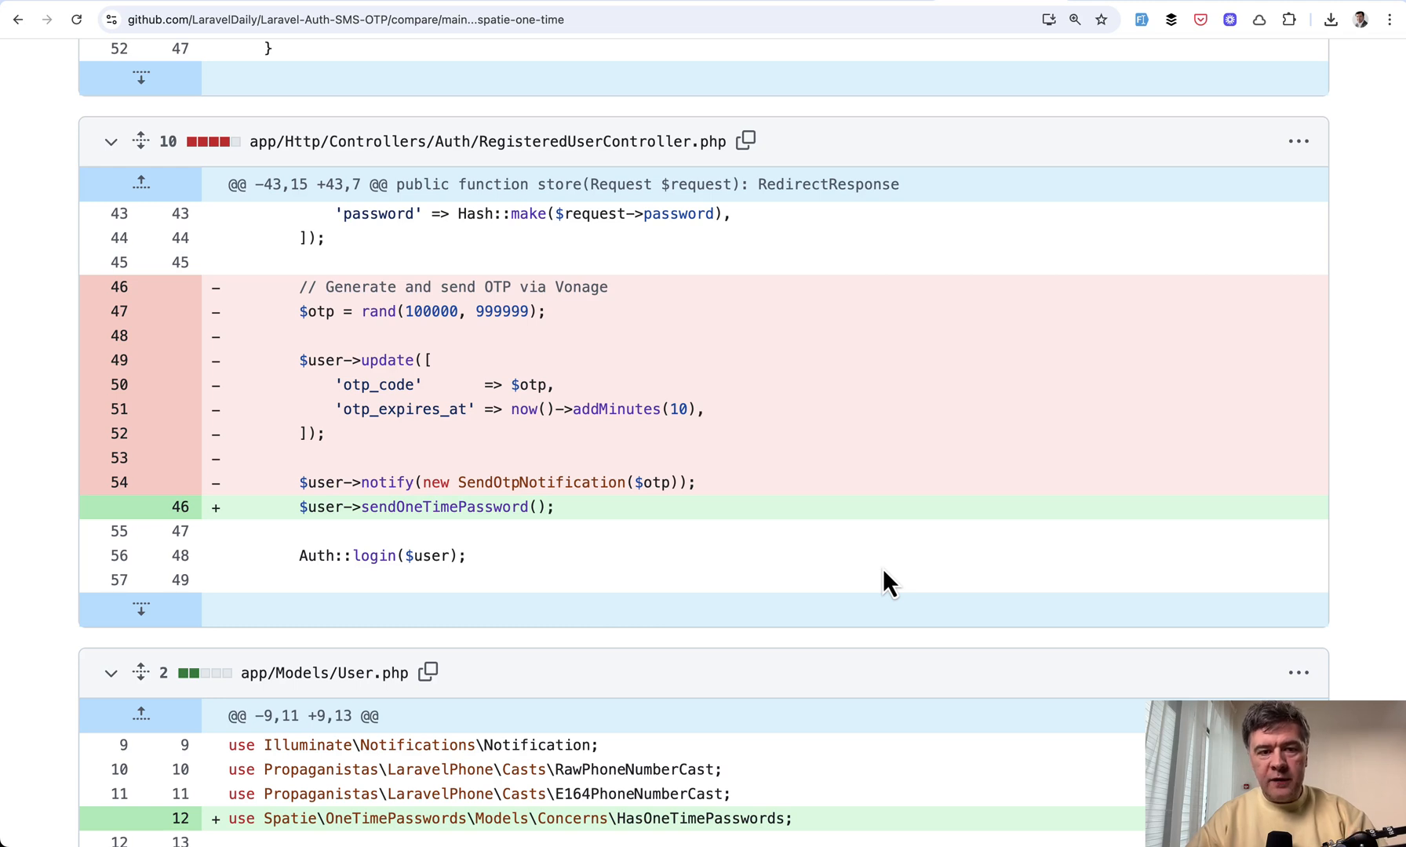
mouse_move(865, 571)
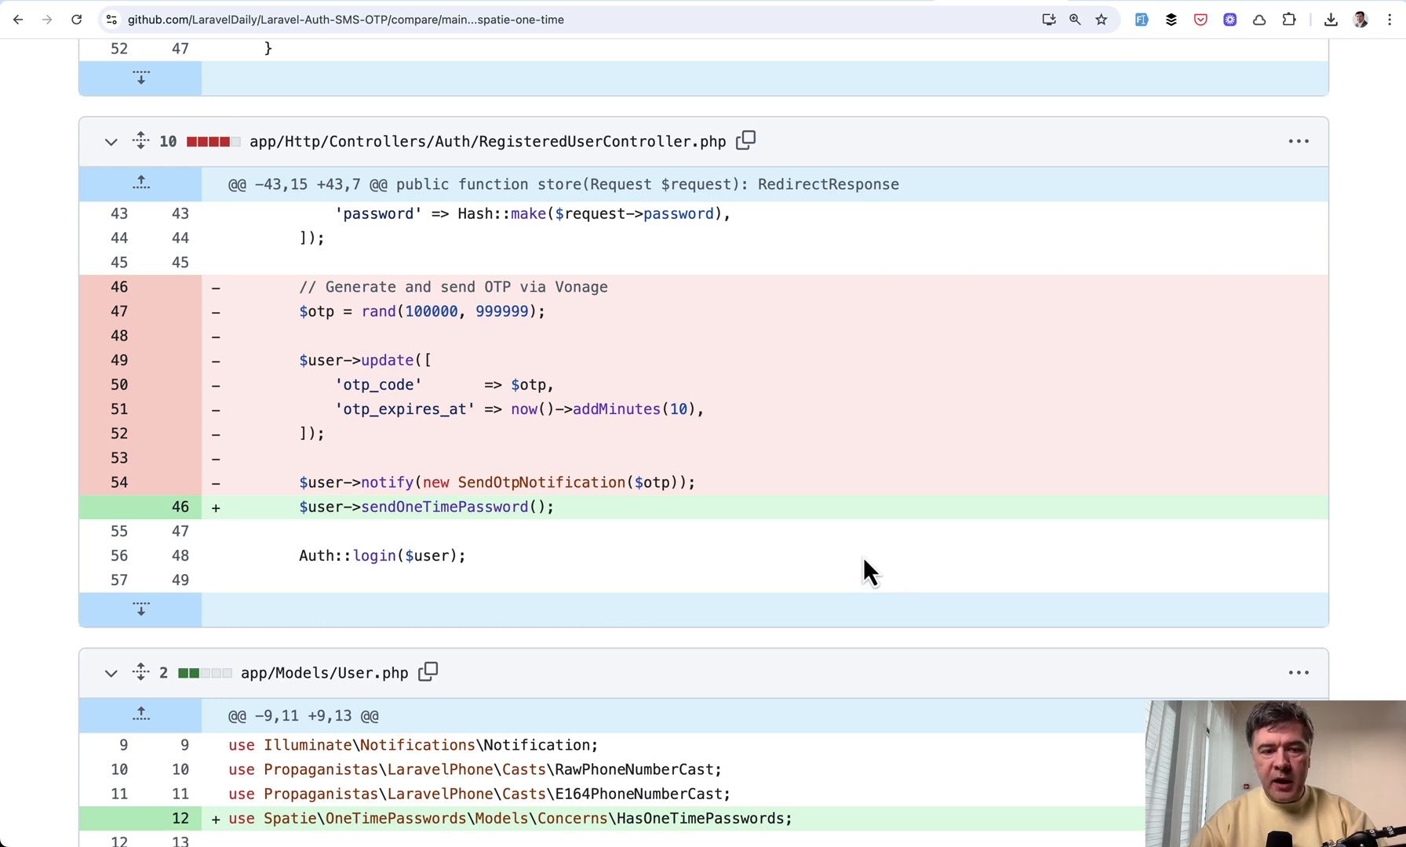
mouse_move(593, 484)
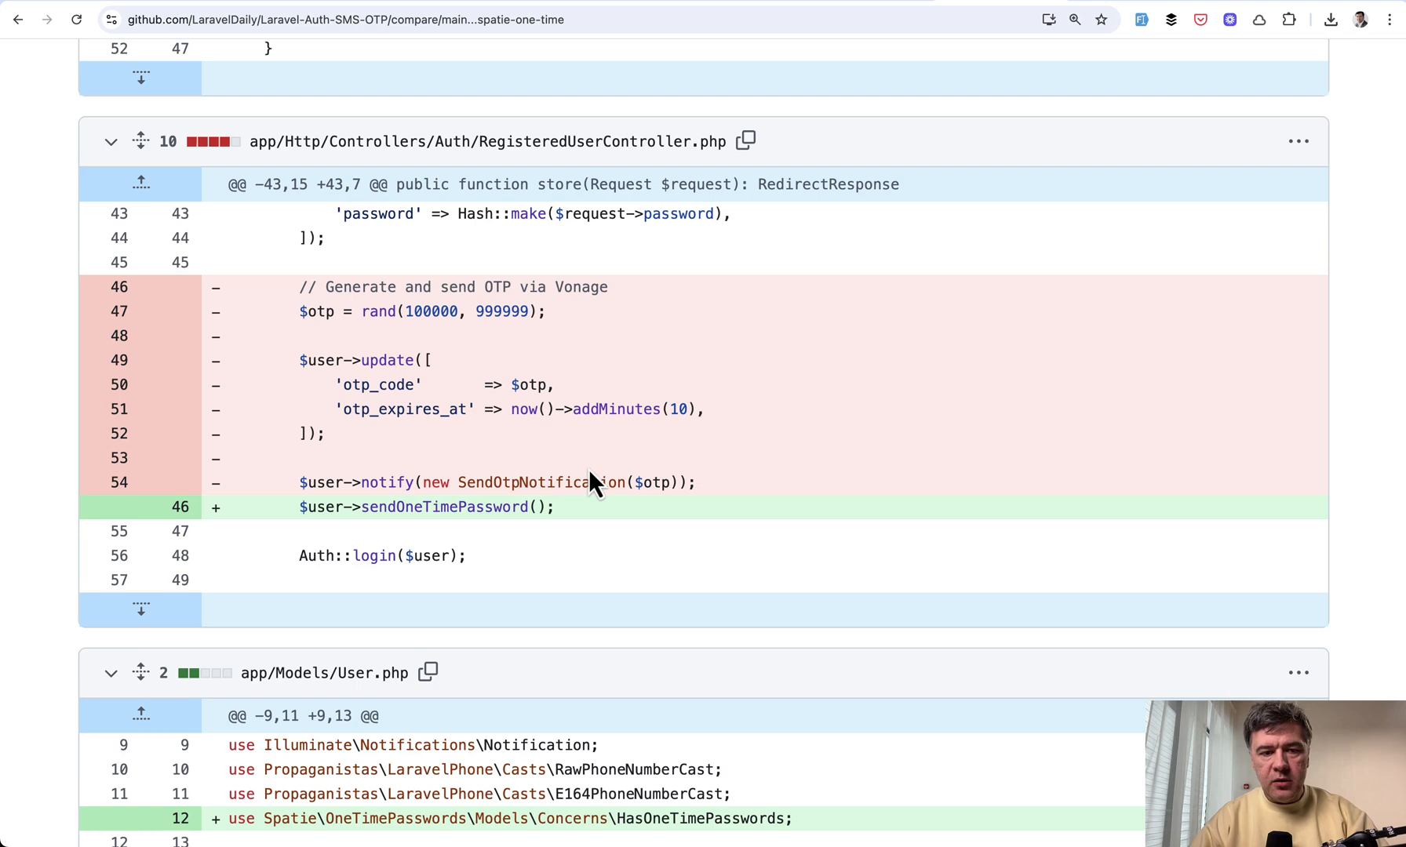
scroll(down, 3)
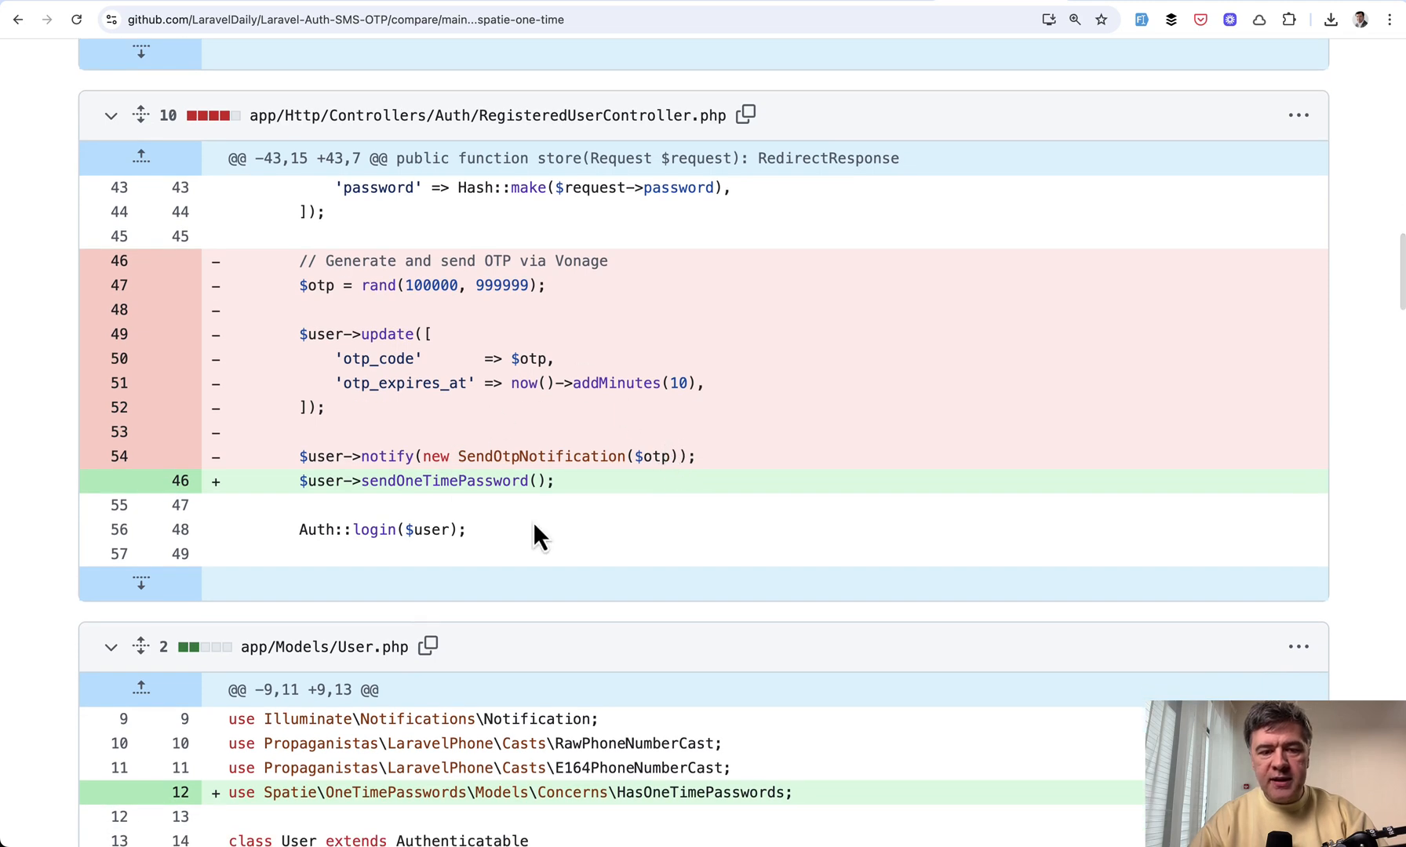
mouse_move(728, 538)
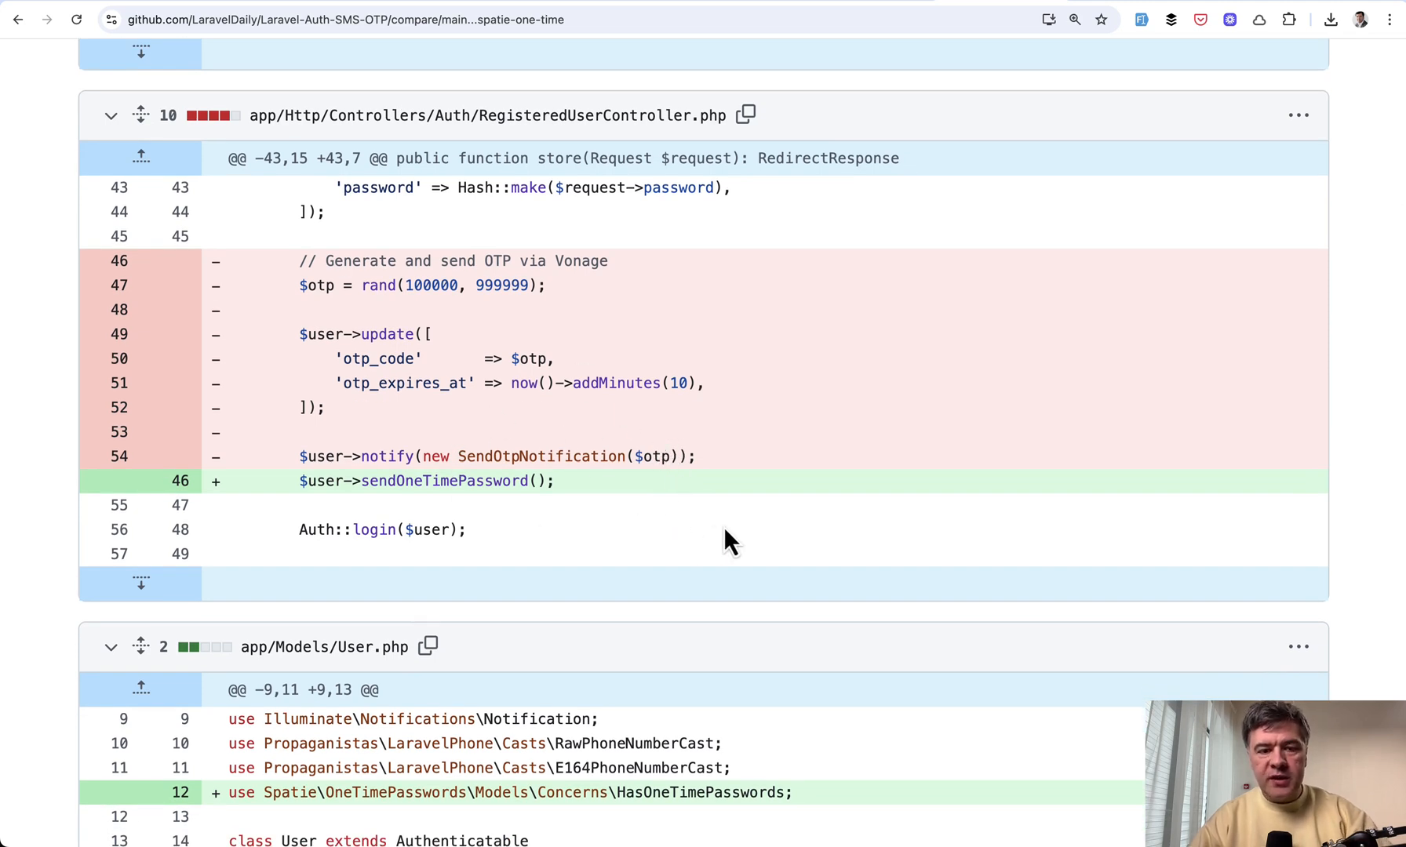
scroll(down, 3)
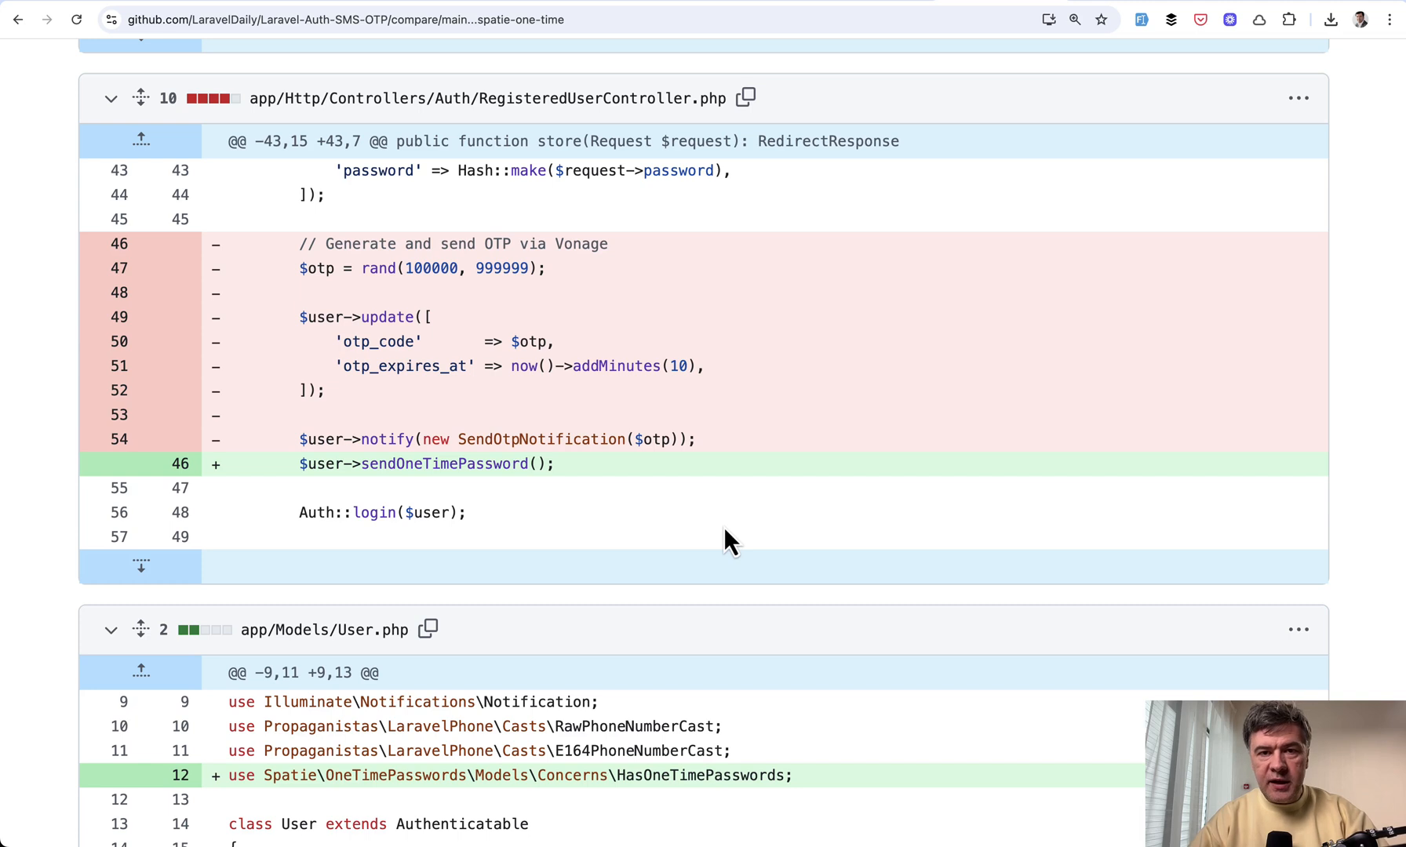
mouse_move(714, 518)
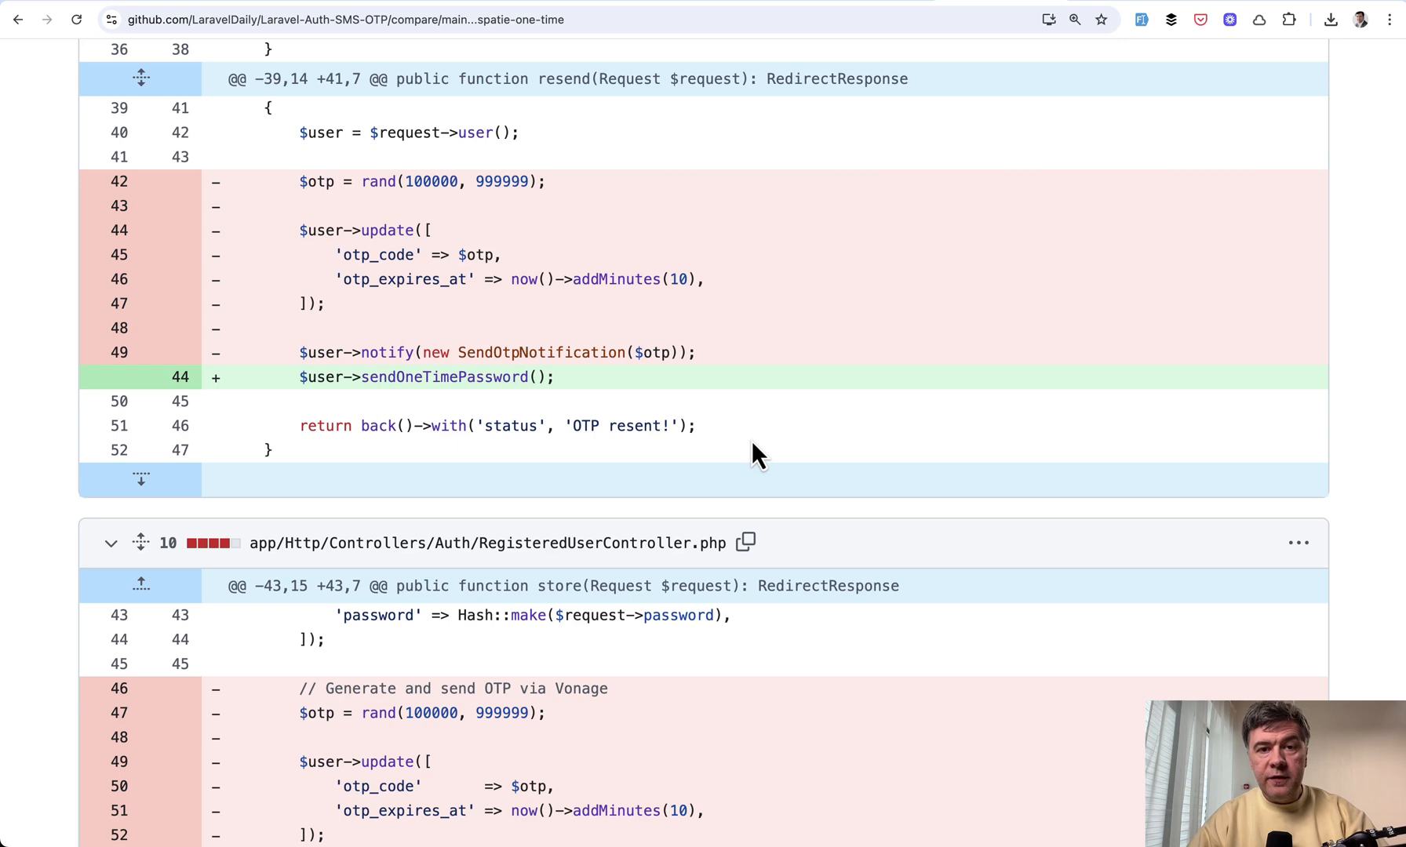
scroll(down, 3)
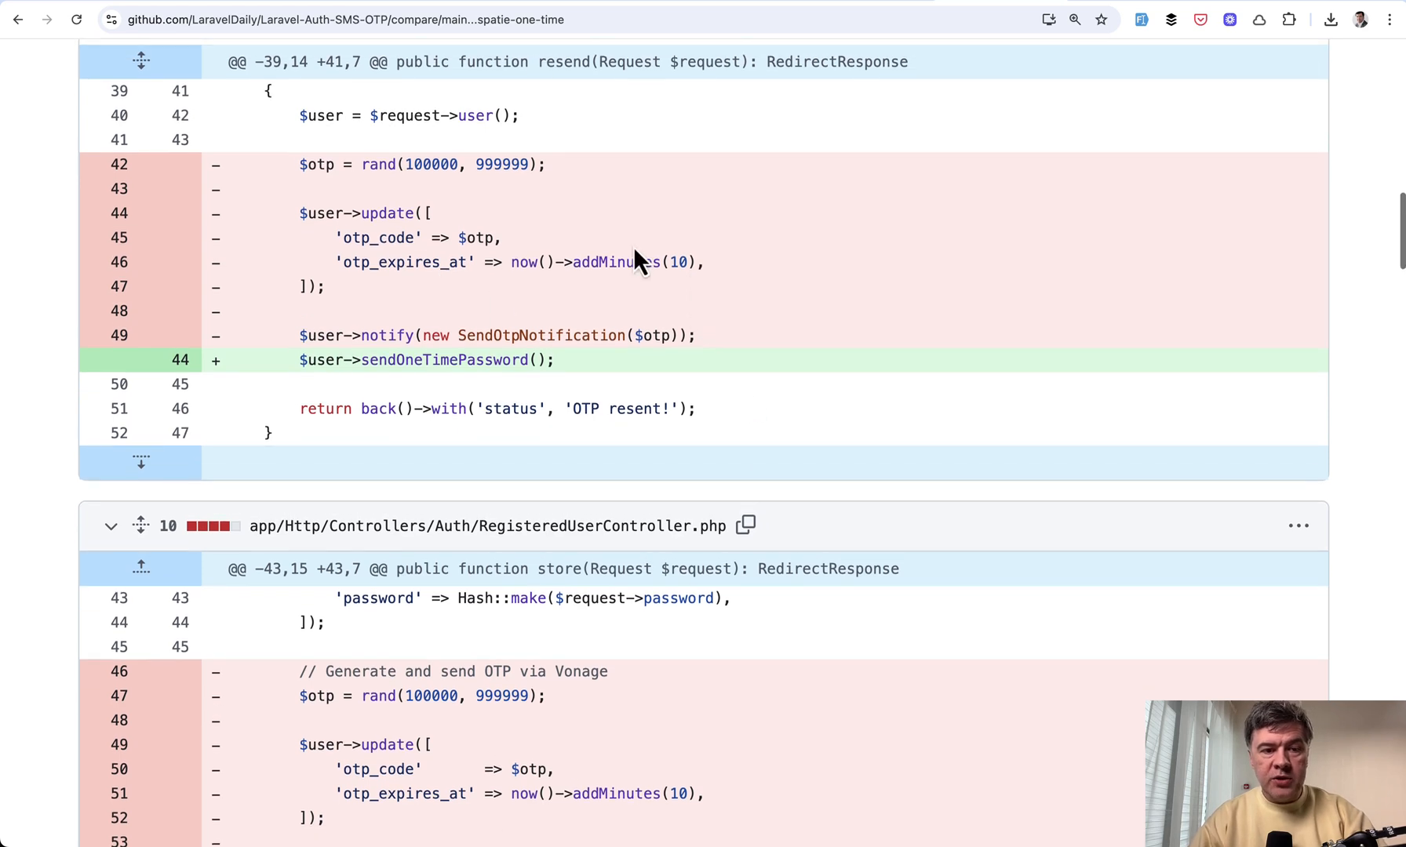
mouse_move(752, 400)
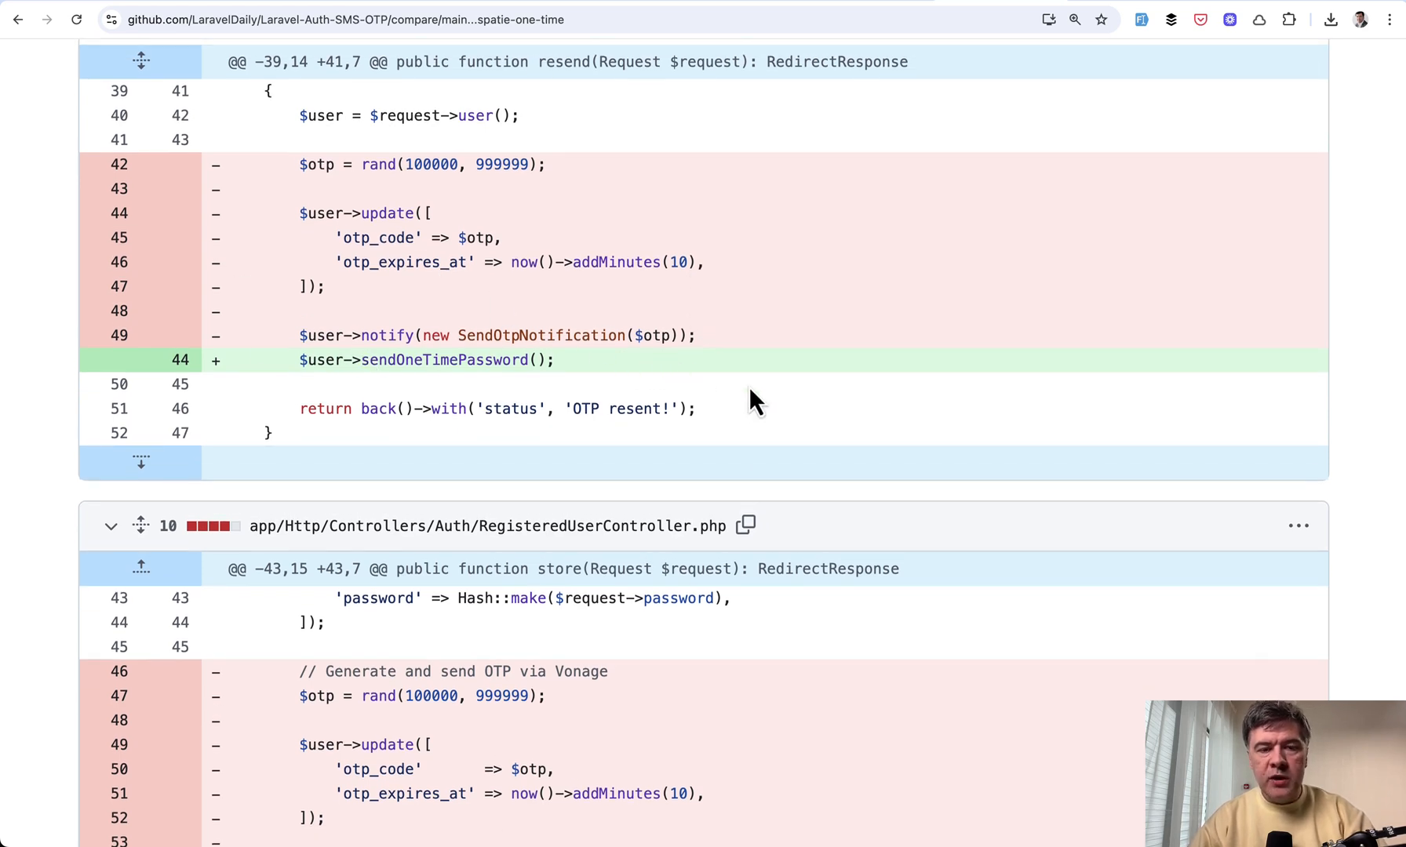
scroll(down, 3)
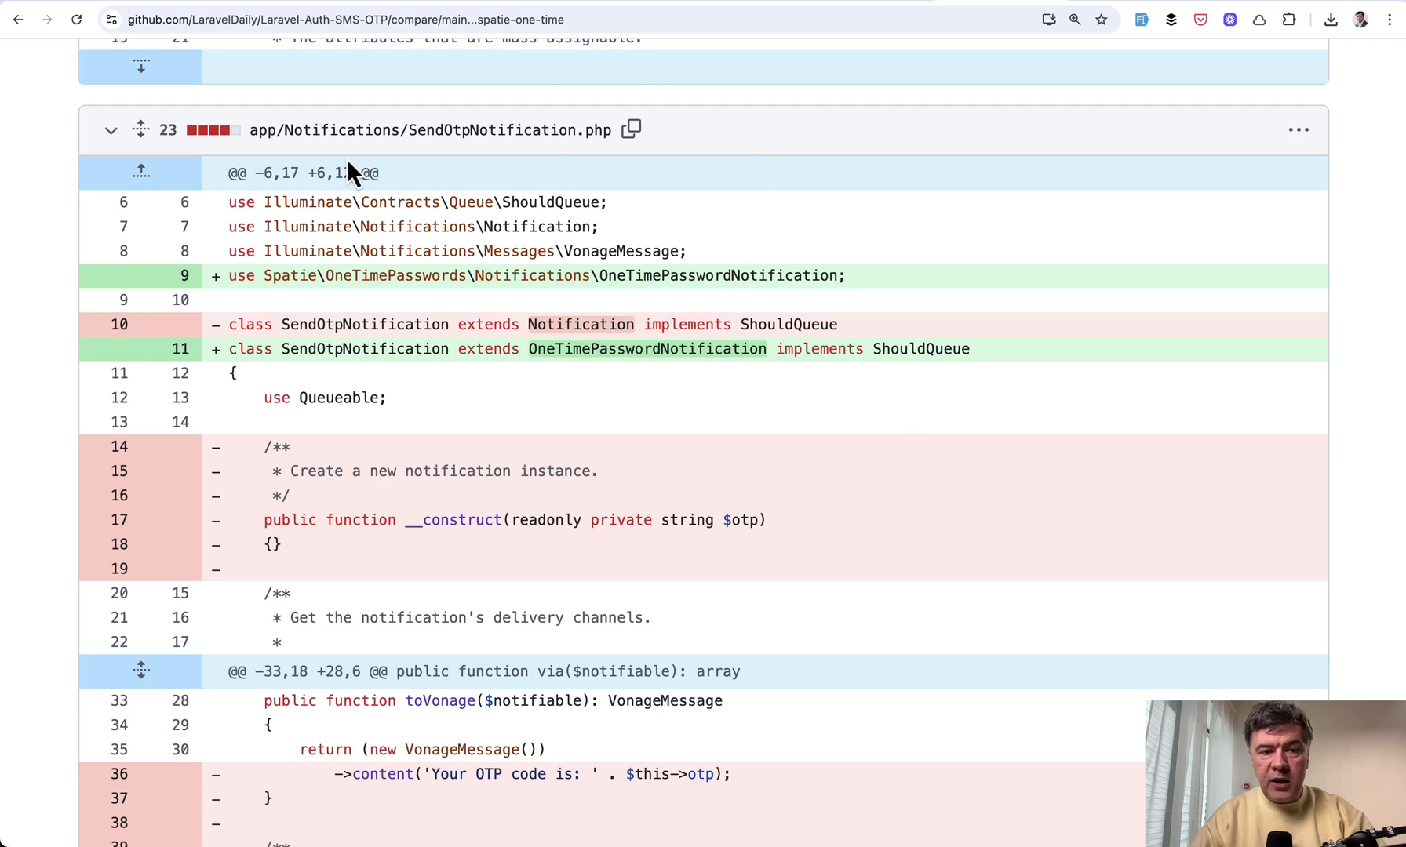
- Scroll through the SendOtpNotification.php diff extending OneTimePasswordNotification toward composer.json
scroll(down, 3)
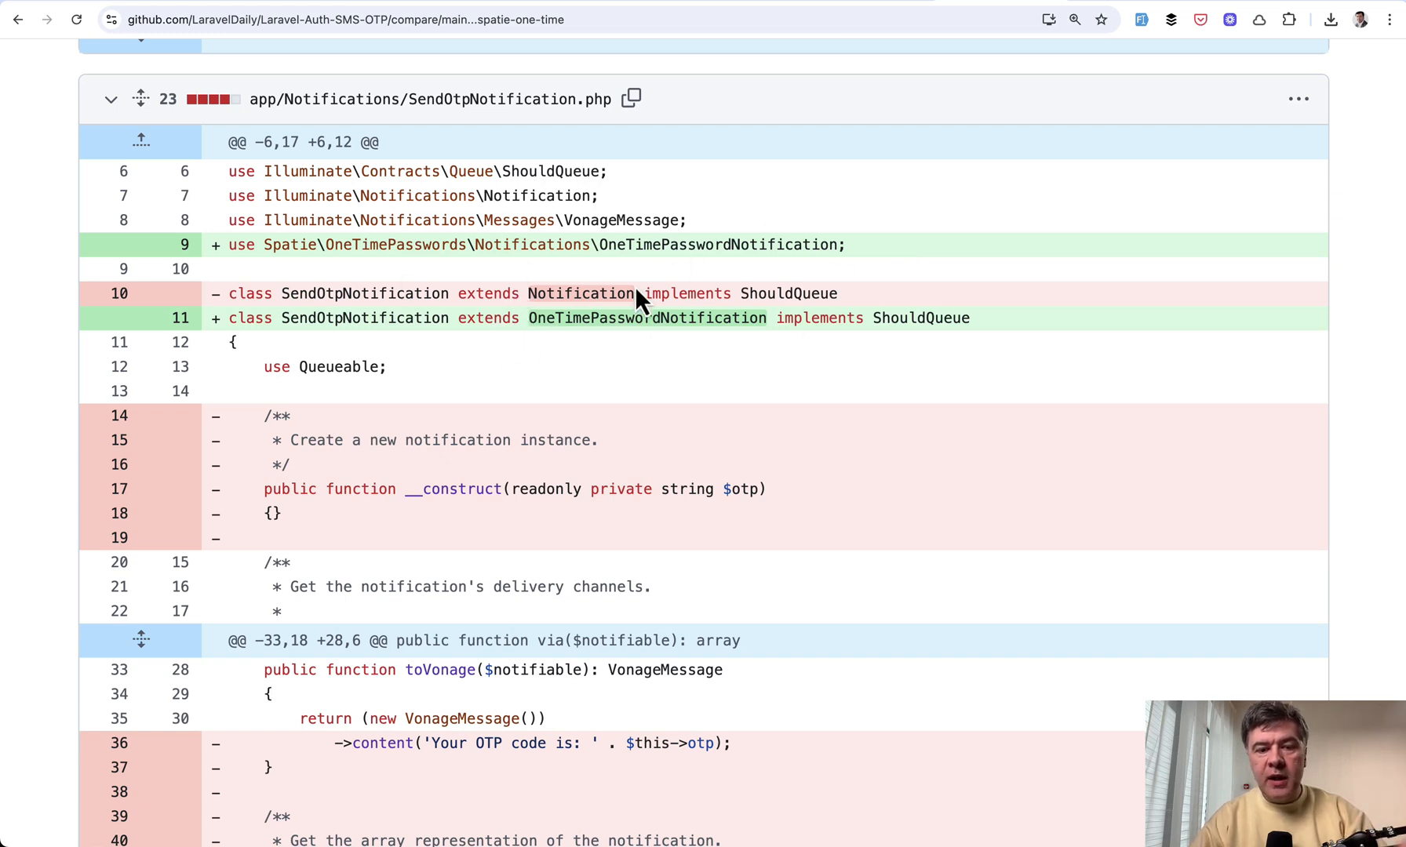
scroll(down, 3)
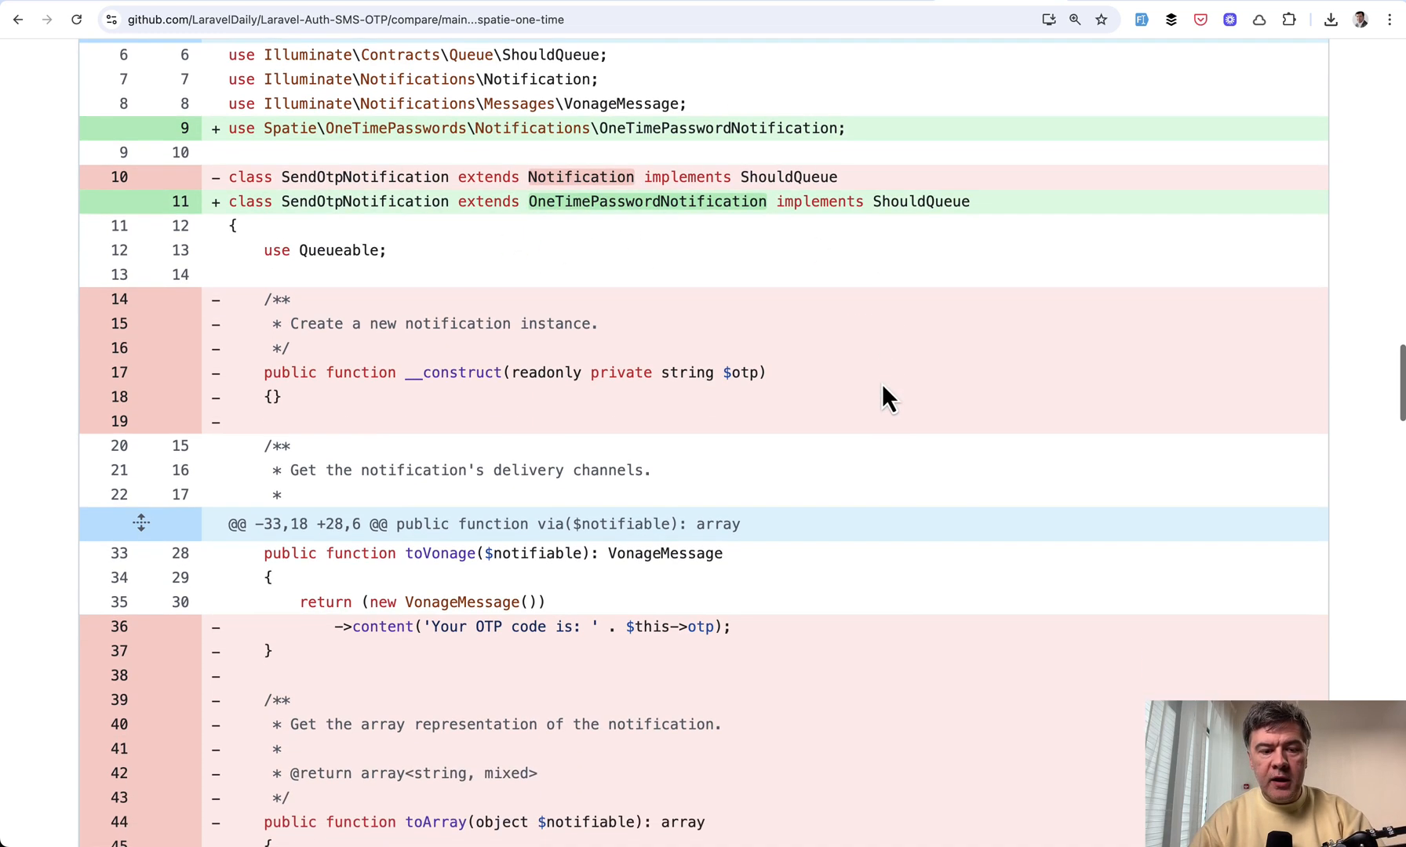
scroll(down, 3)
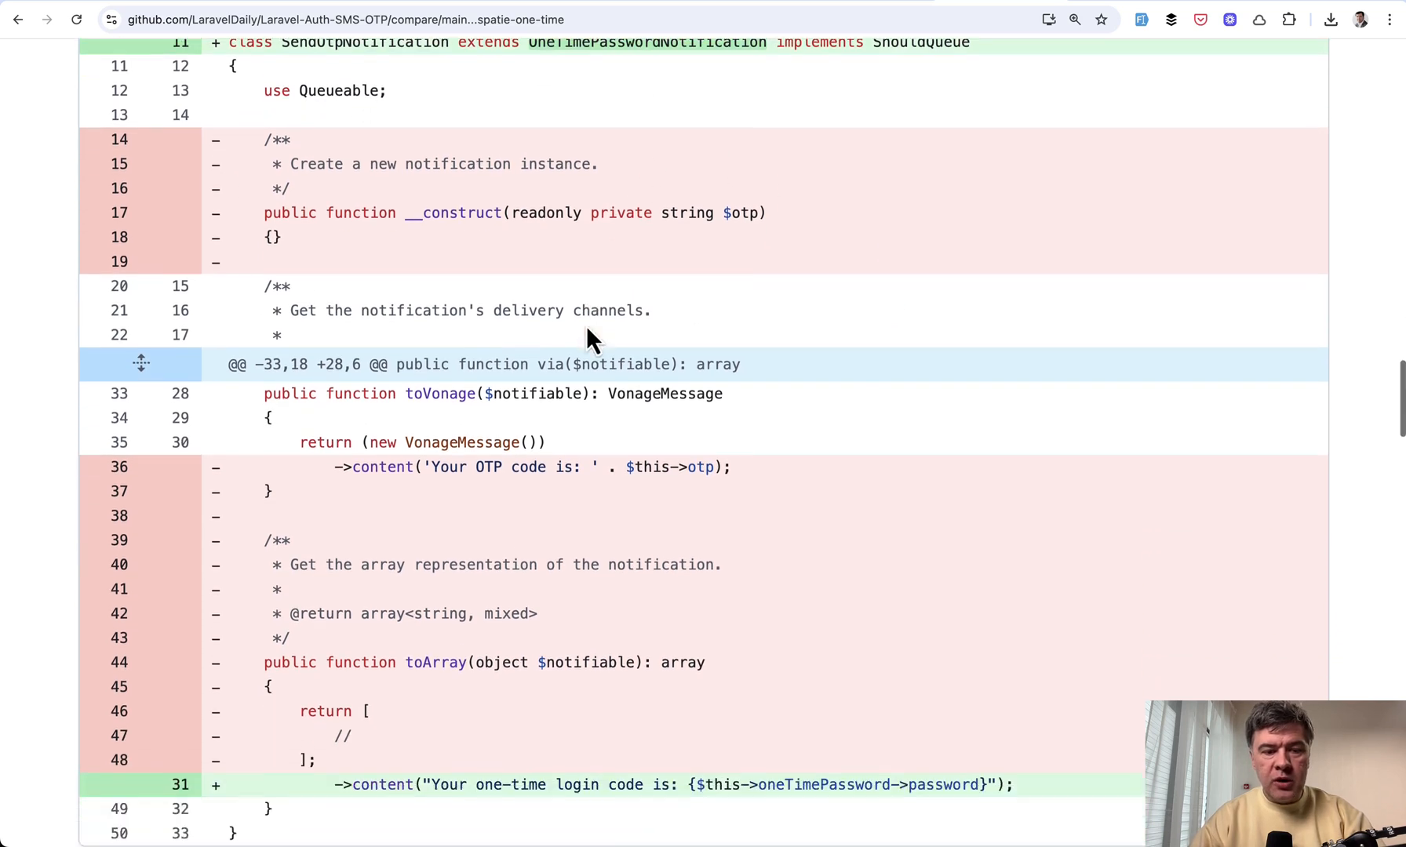
scroll(down, 3)
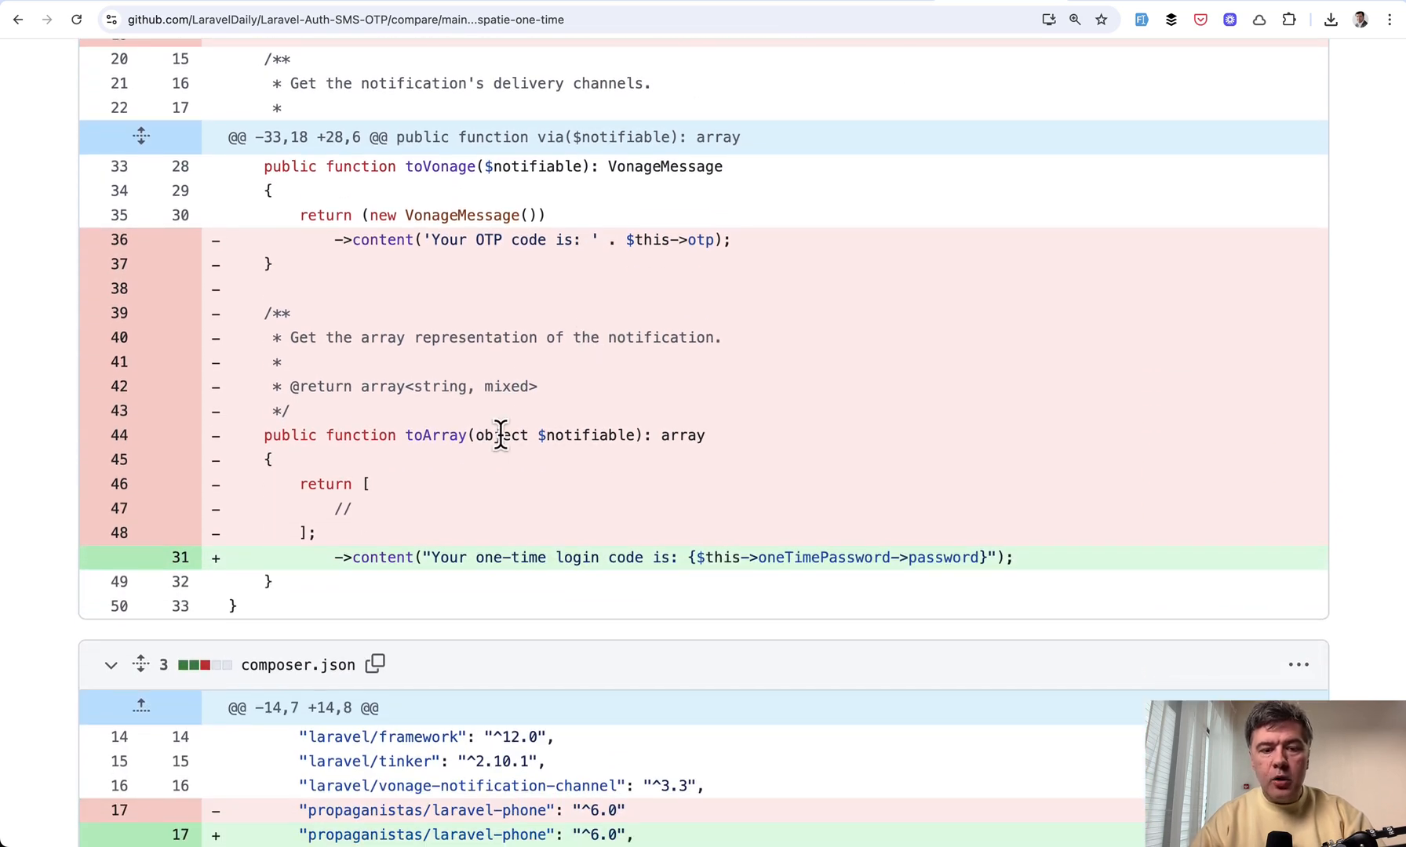
scroll(down, 3)
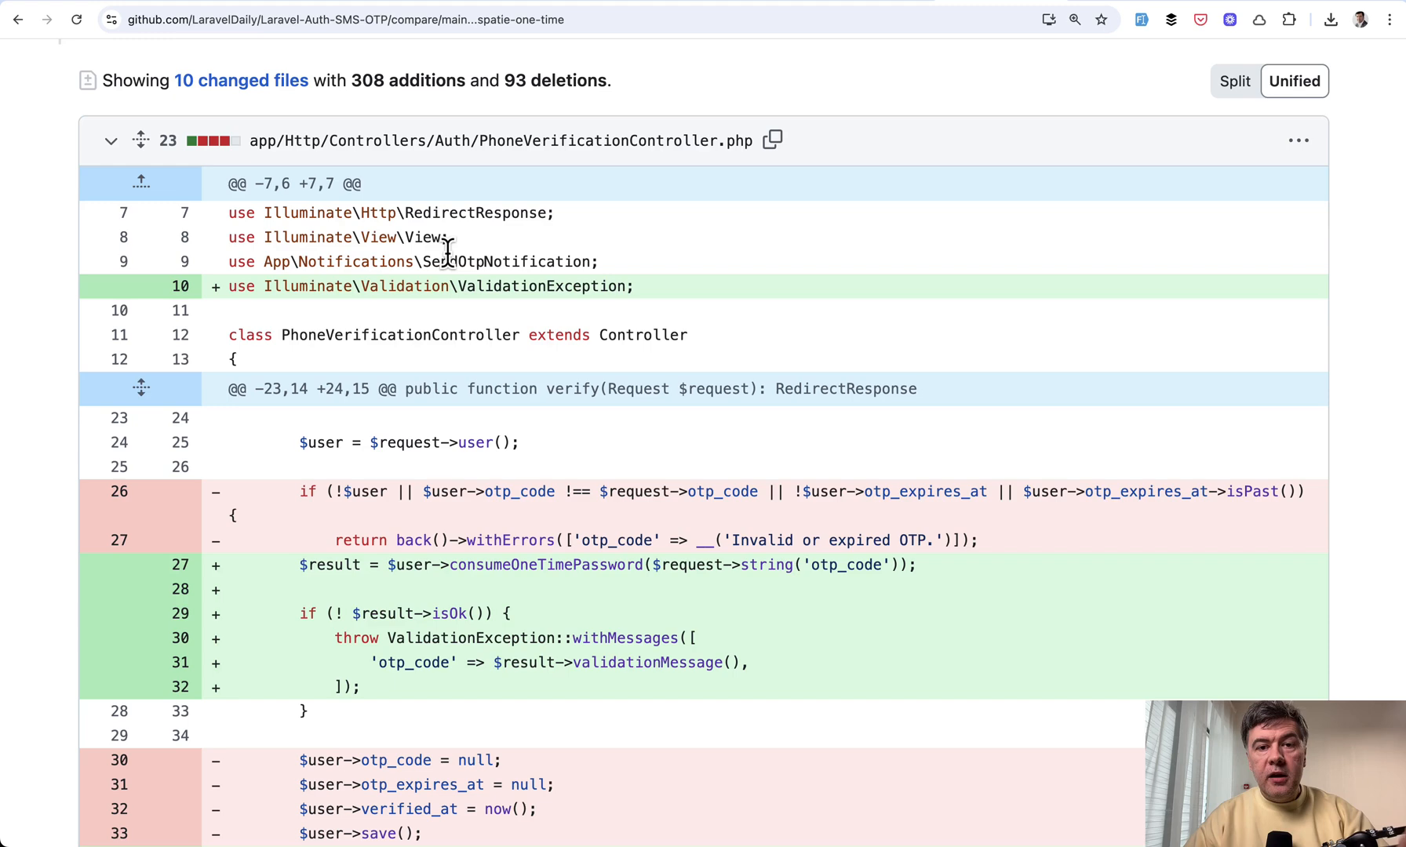
mouse_move(448, 256)
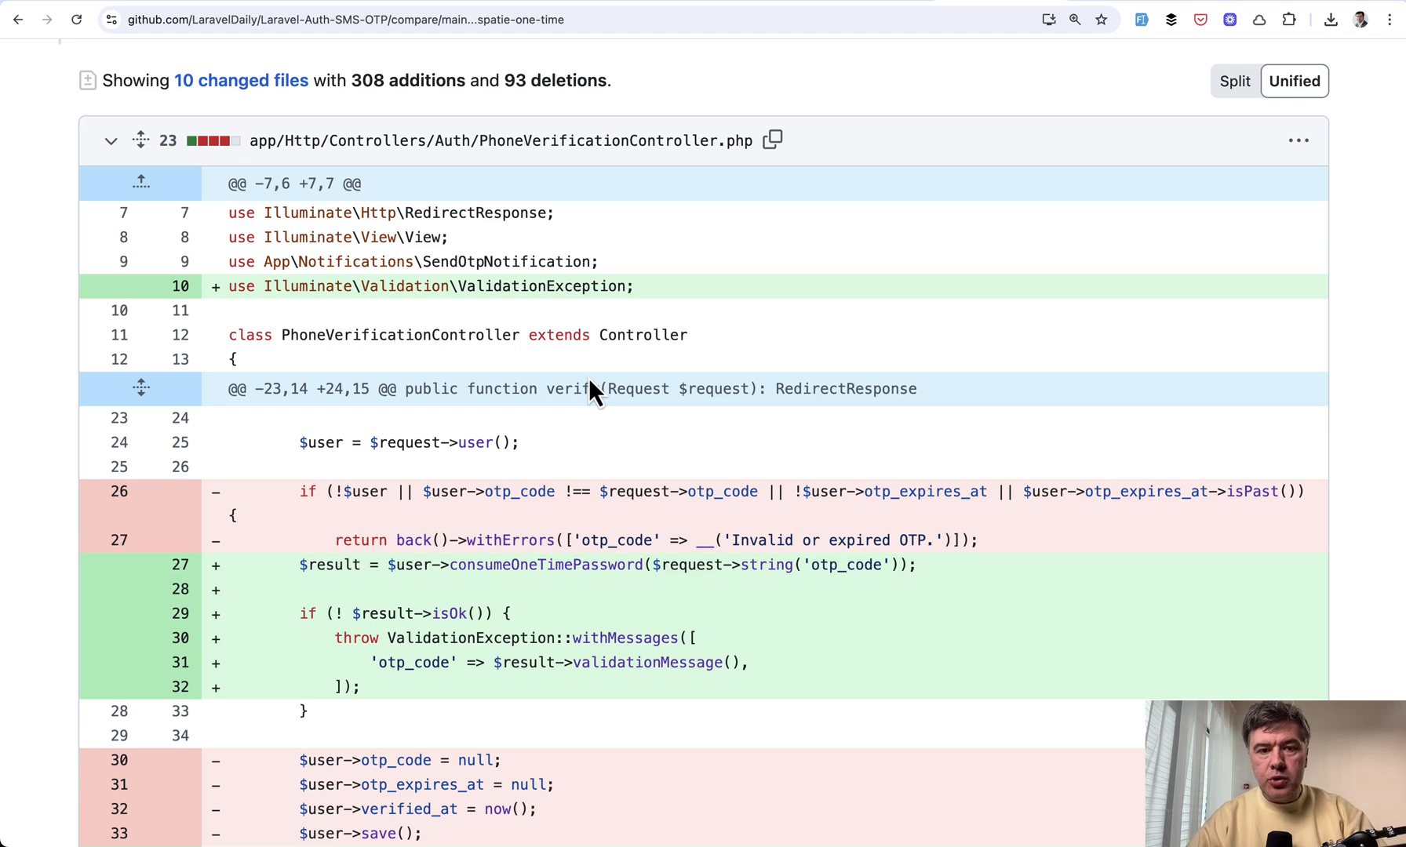
- Scroll the PhoneVerificationController diff past the verify() hunk with consumeOneTimePassword and touch('verified_at') to the resend() hunk
scroll(down, 3)
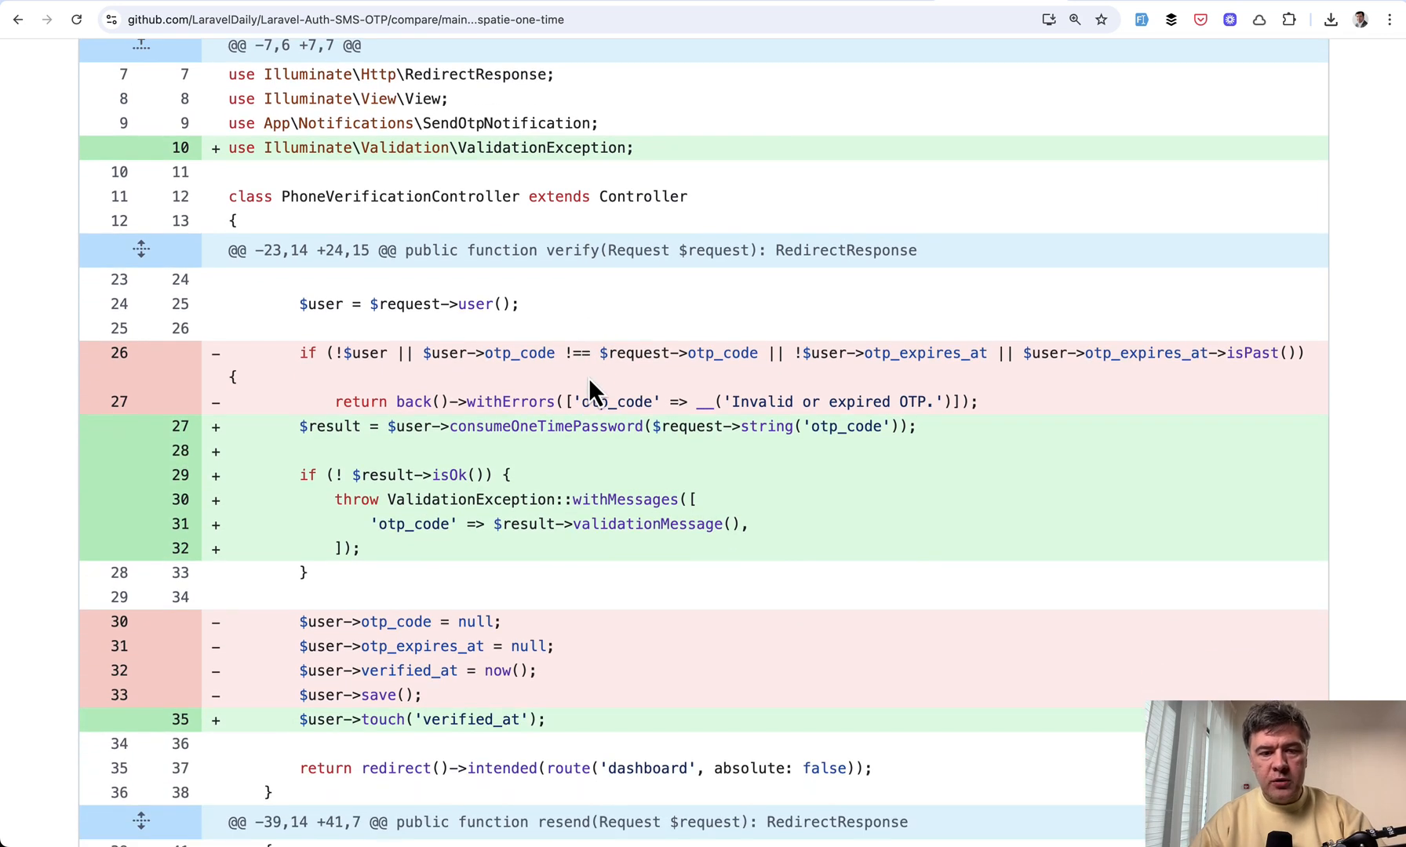
mouse_move(825, 435)
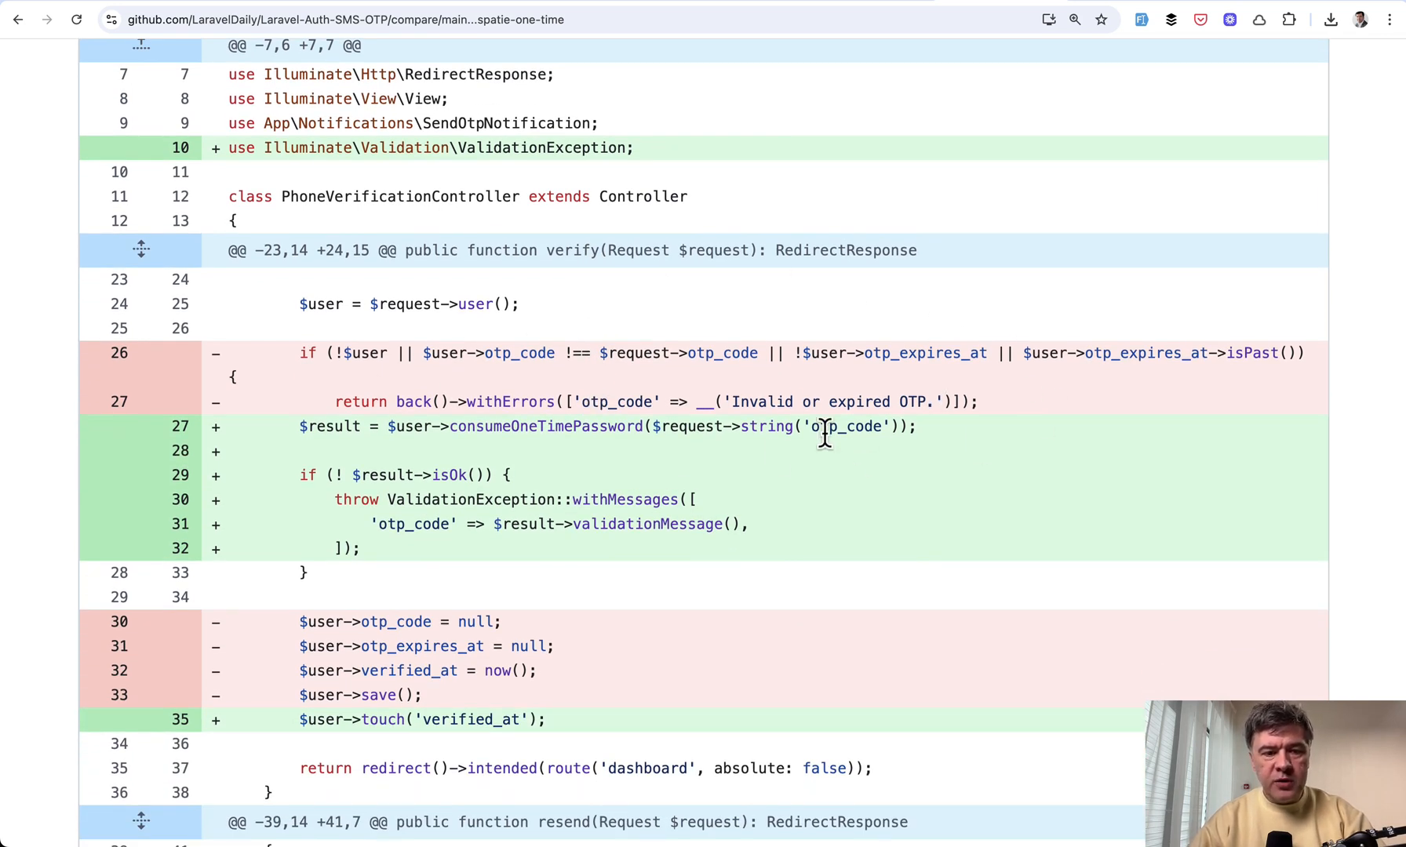
scroll(down, 3)
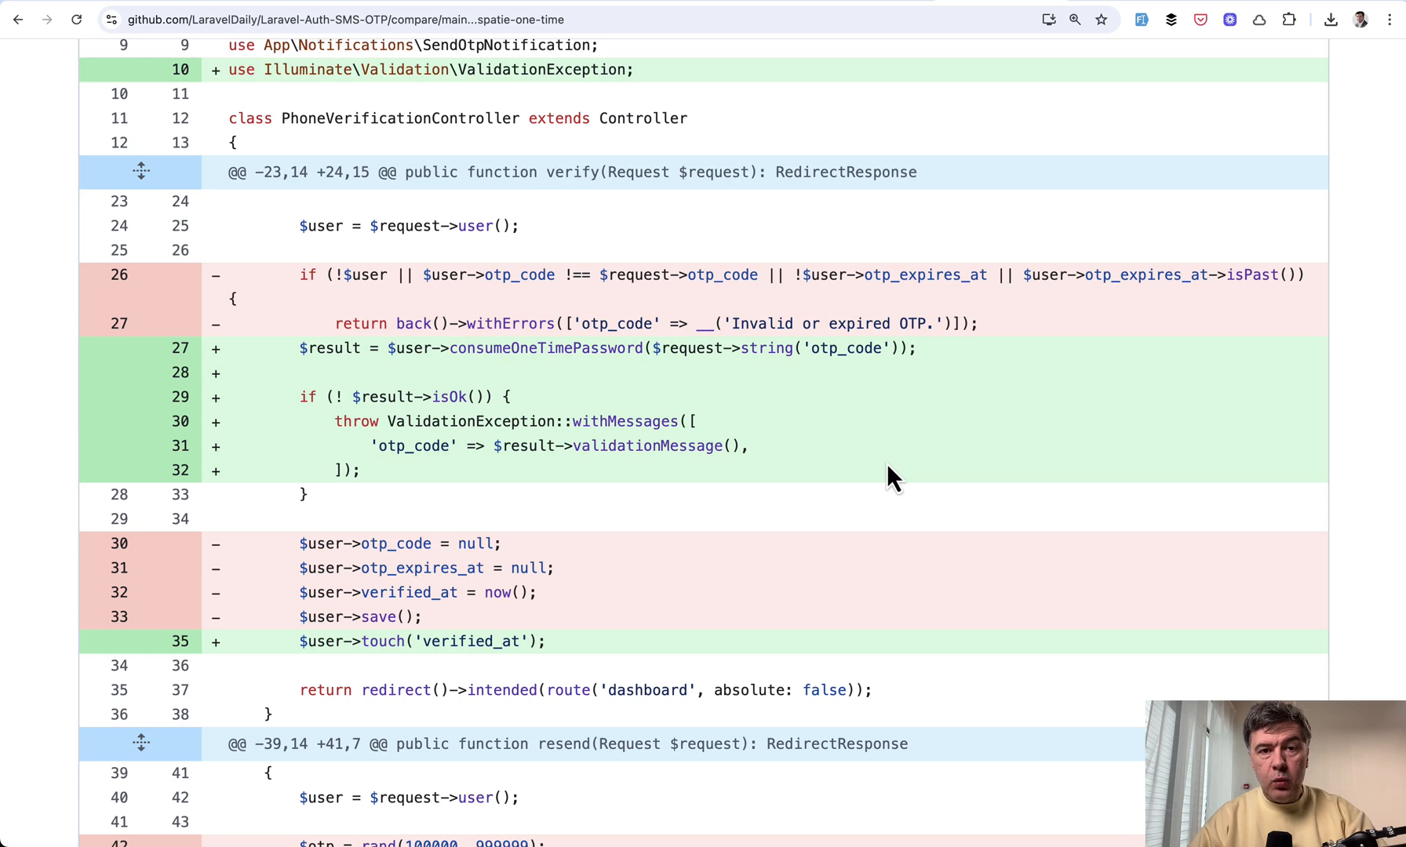
mouse_move(619, 348)
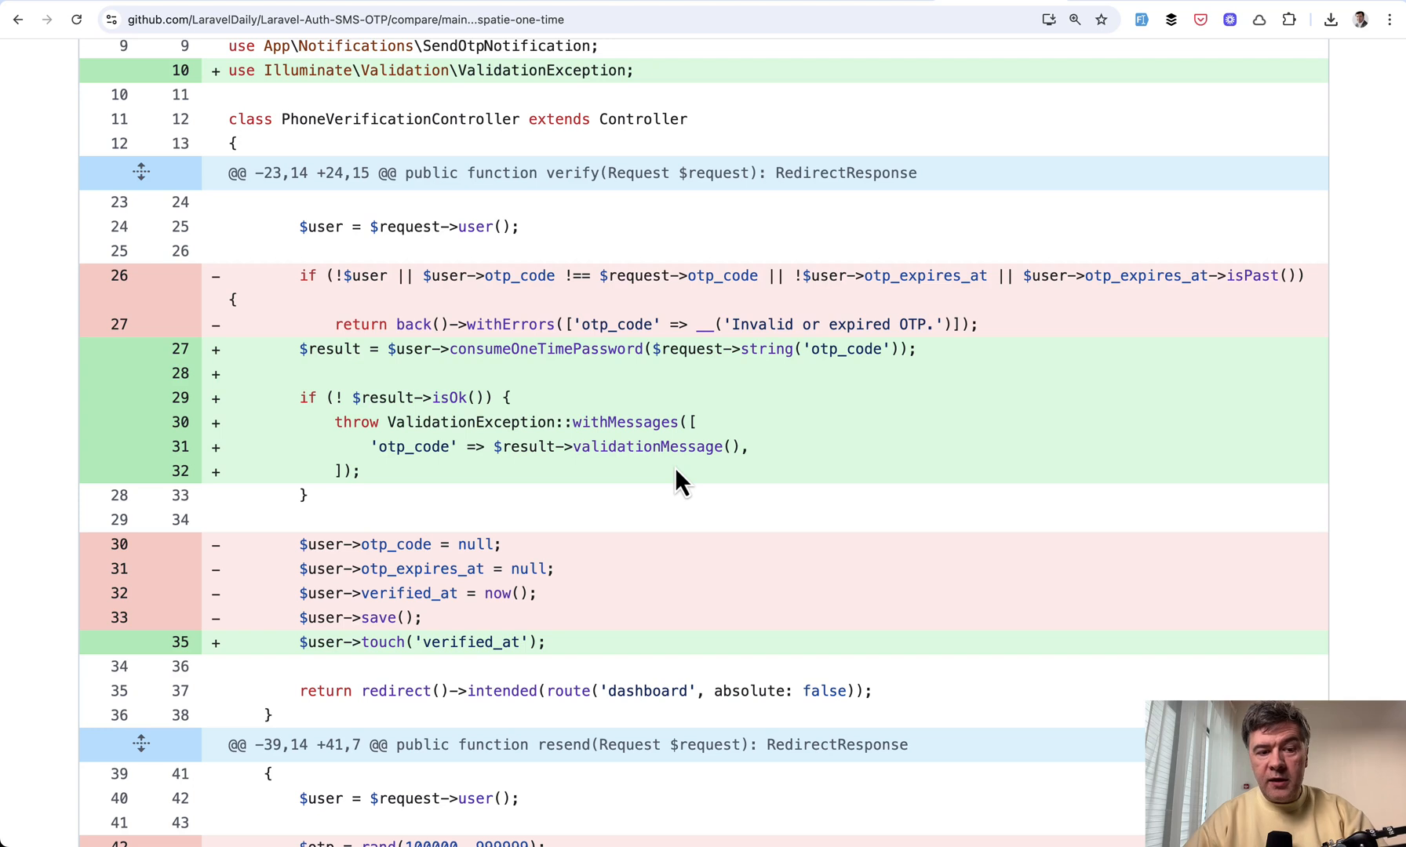
mouse_move(600, 512)
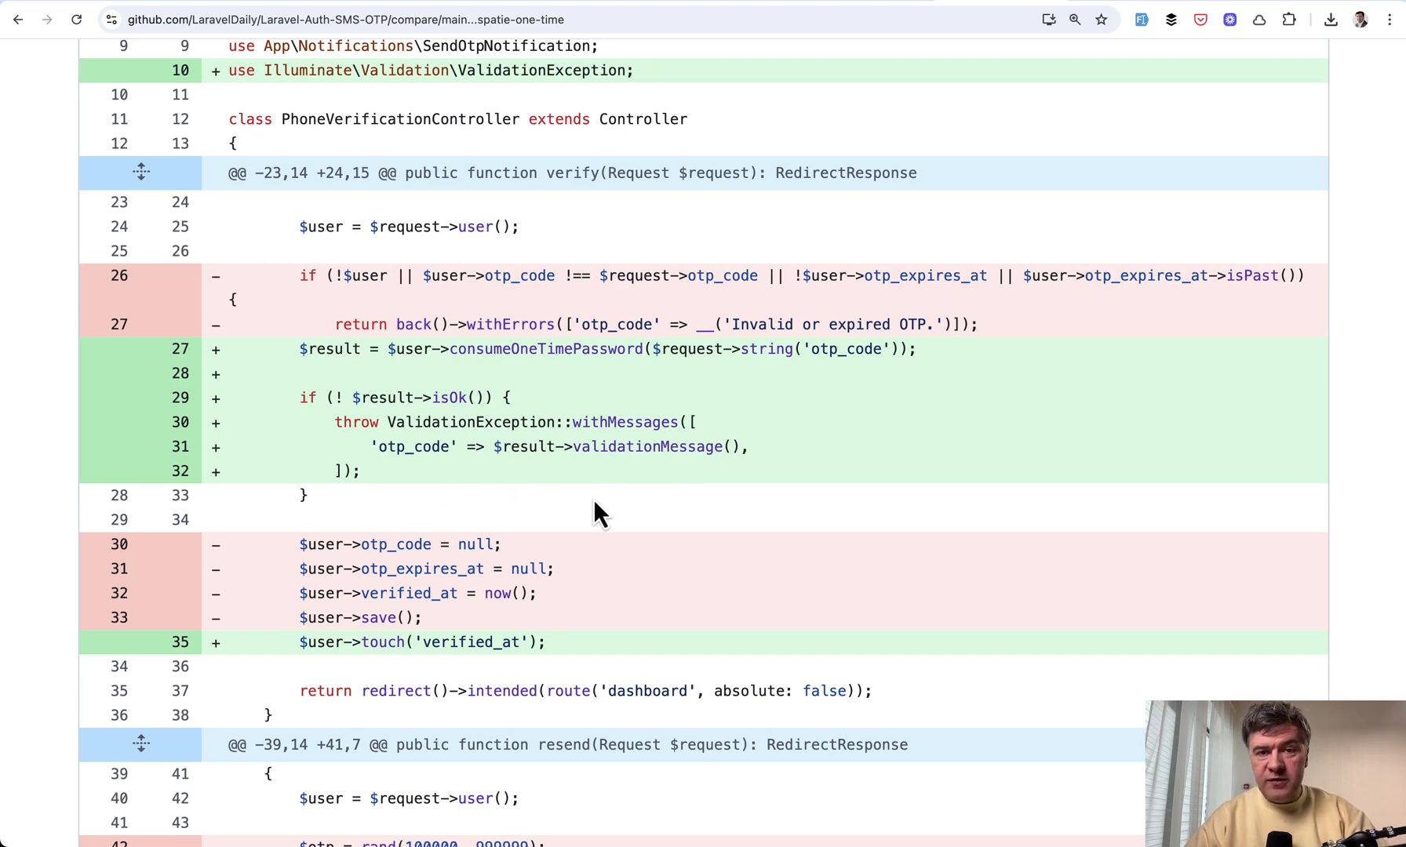
scroll(down, 3)
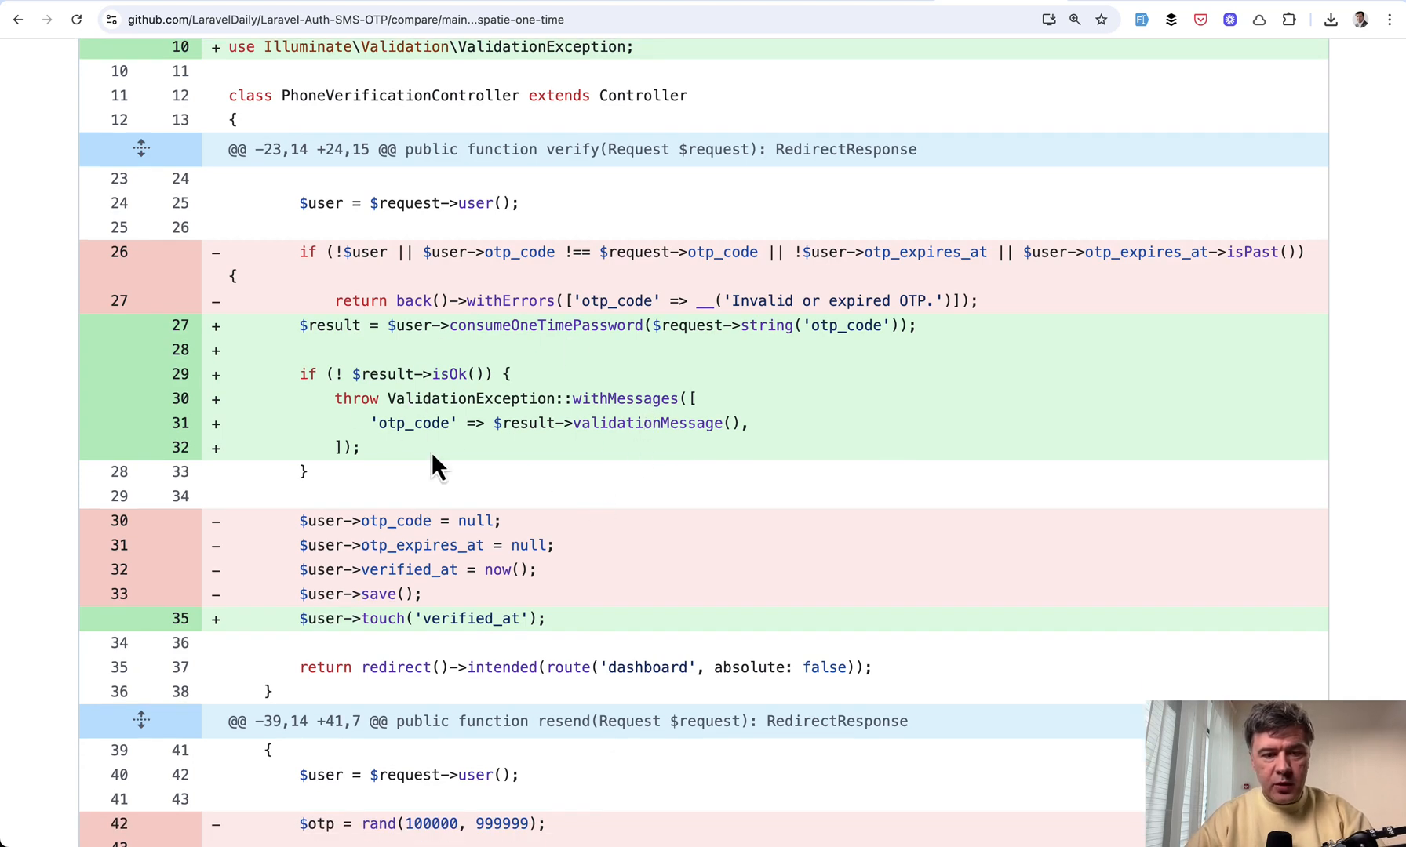
scroll(down, 3)
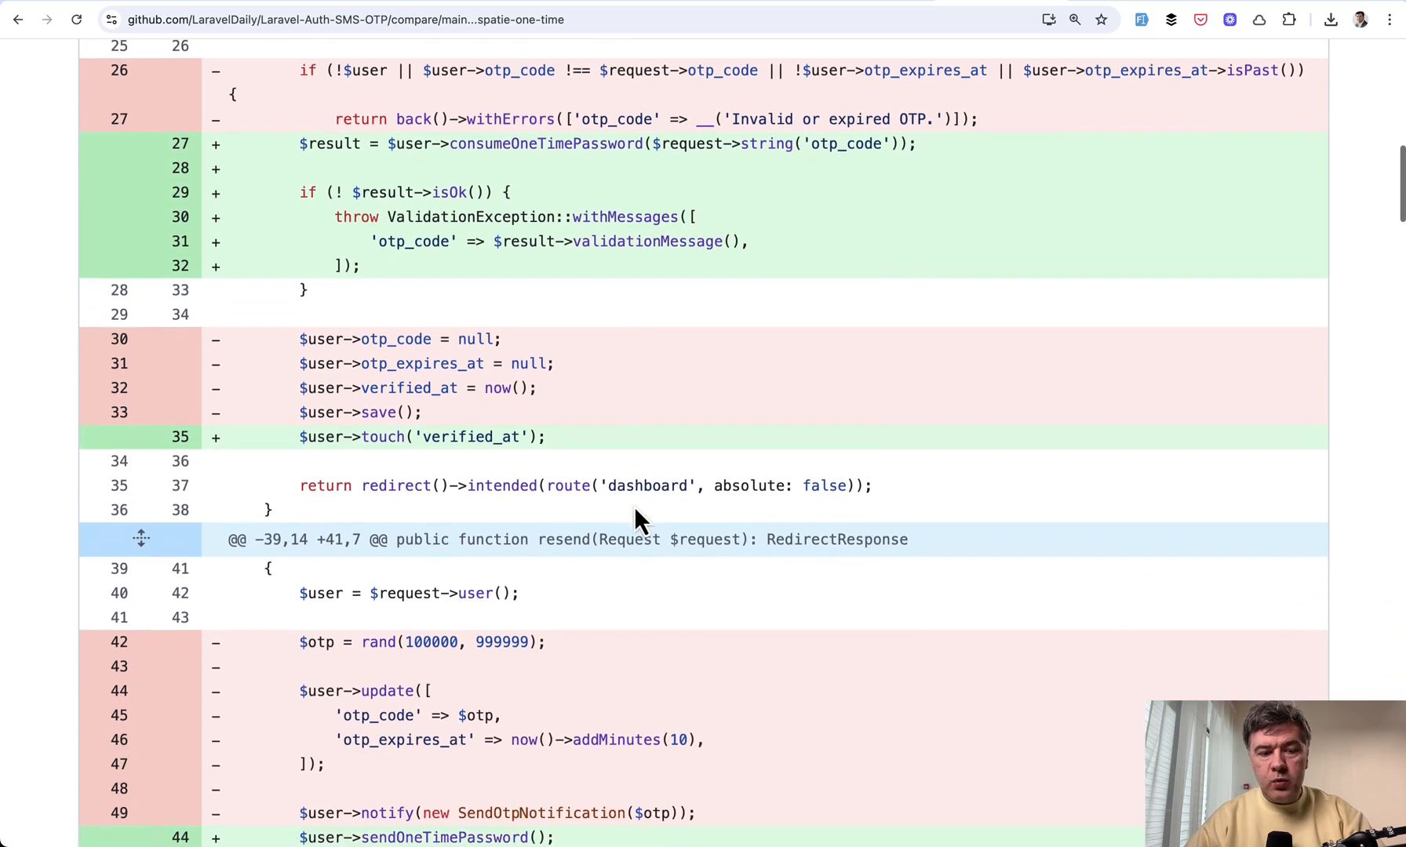
scroll(down, 3)
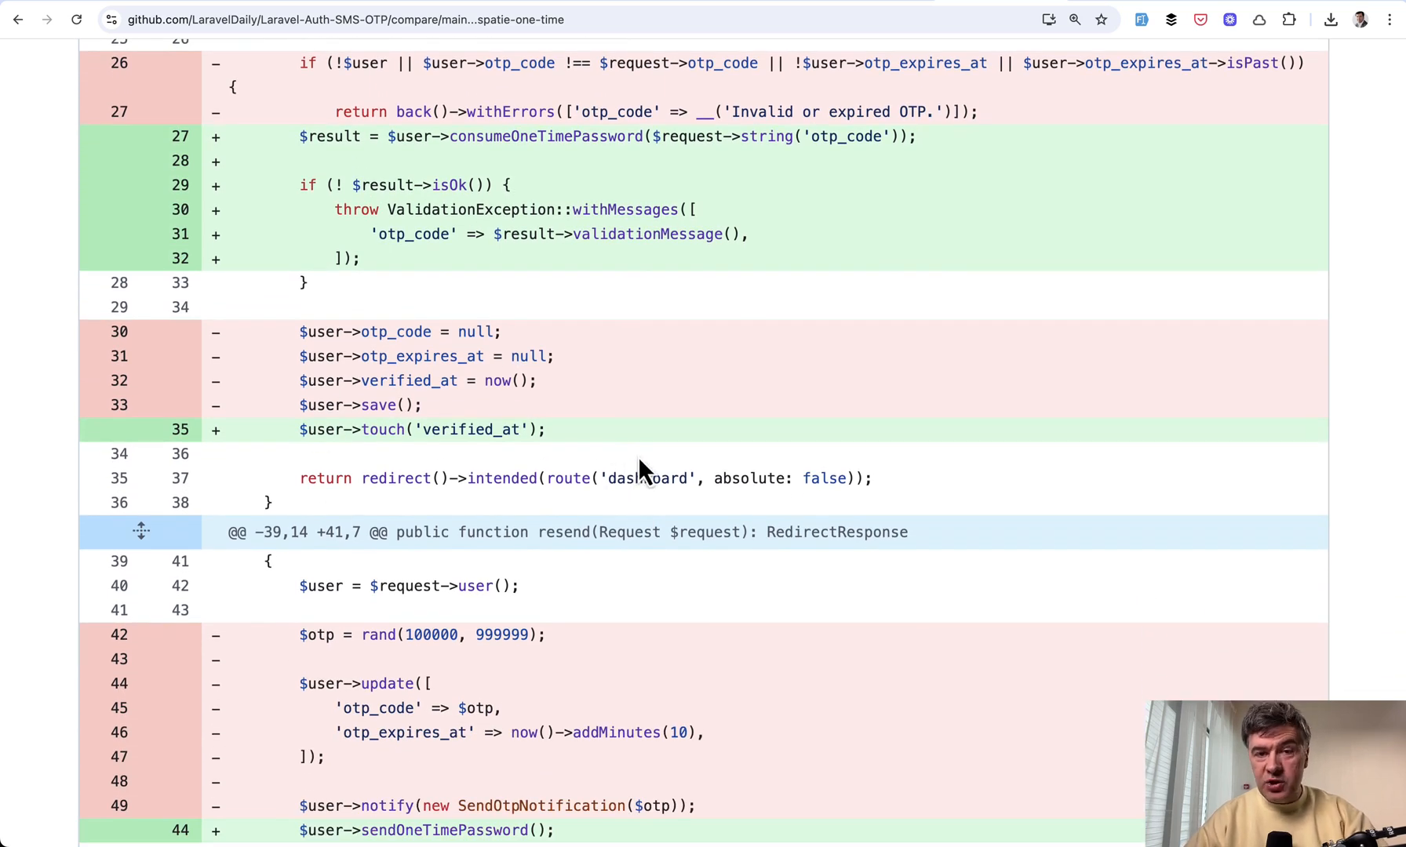
mouse_move(528, 458)
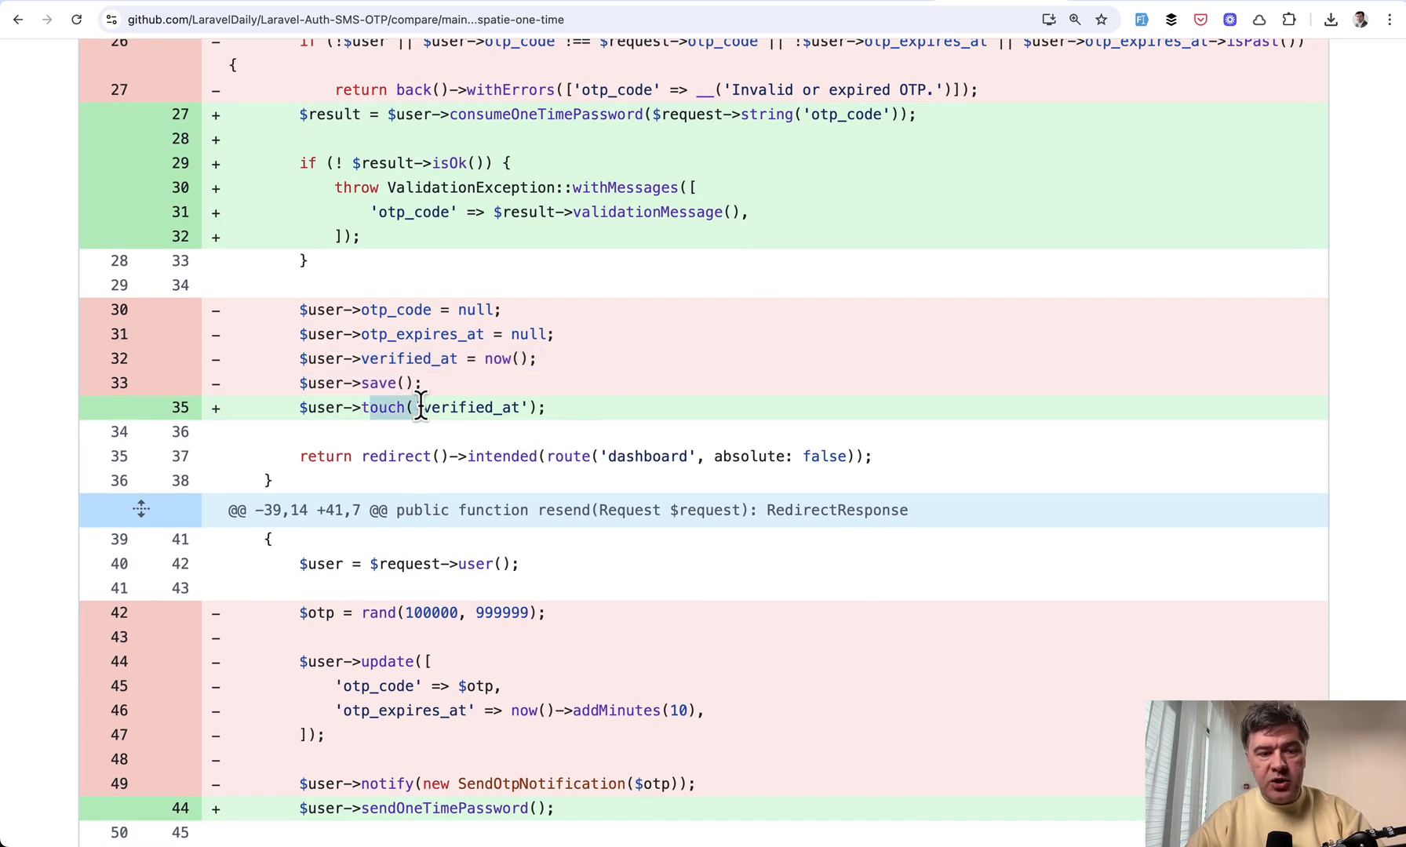
mouse_move(547, 452)
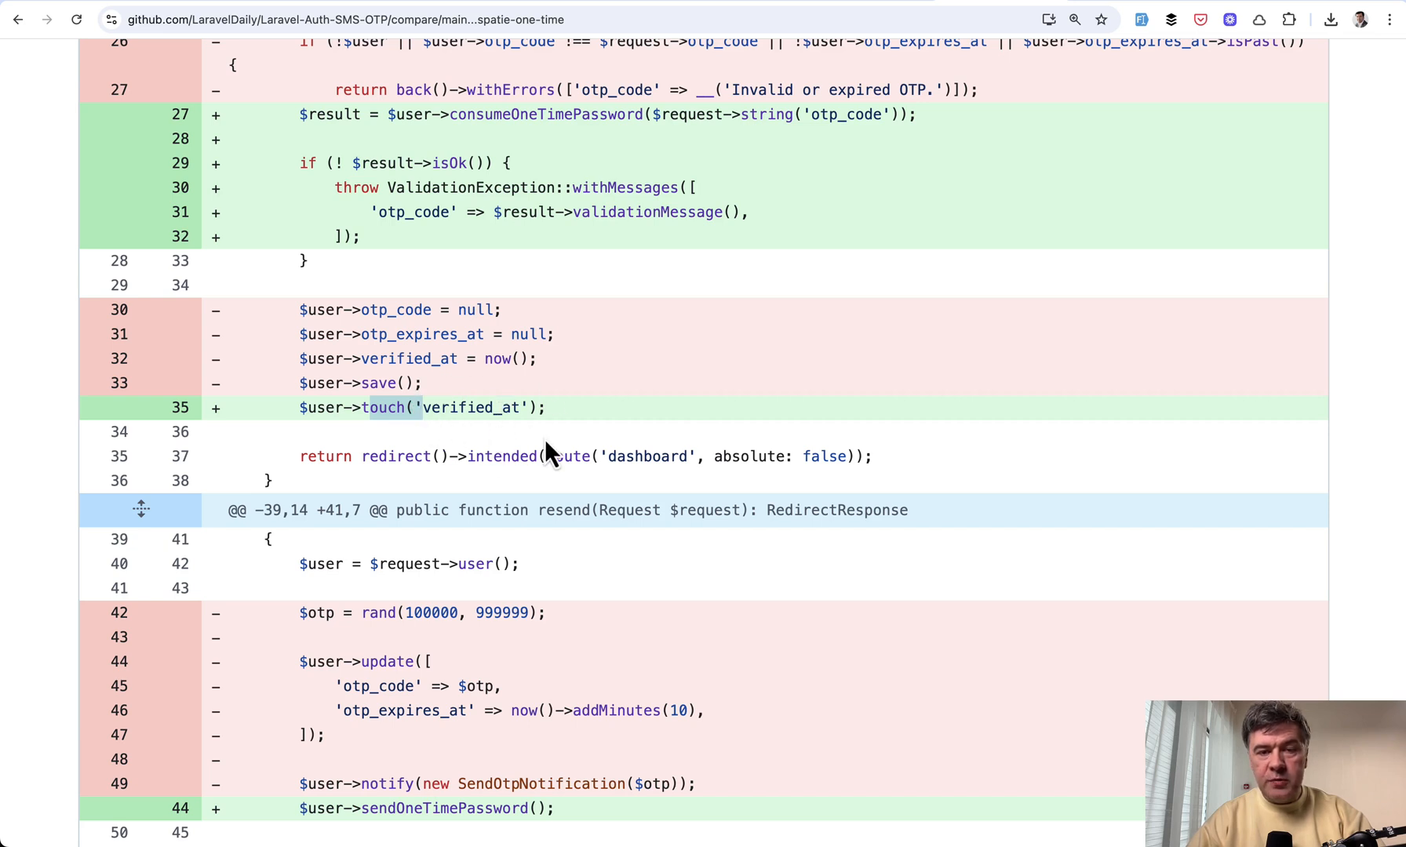
mouse_move(600, 458)
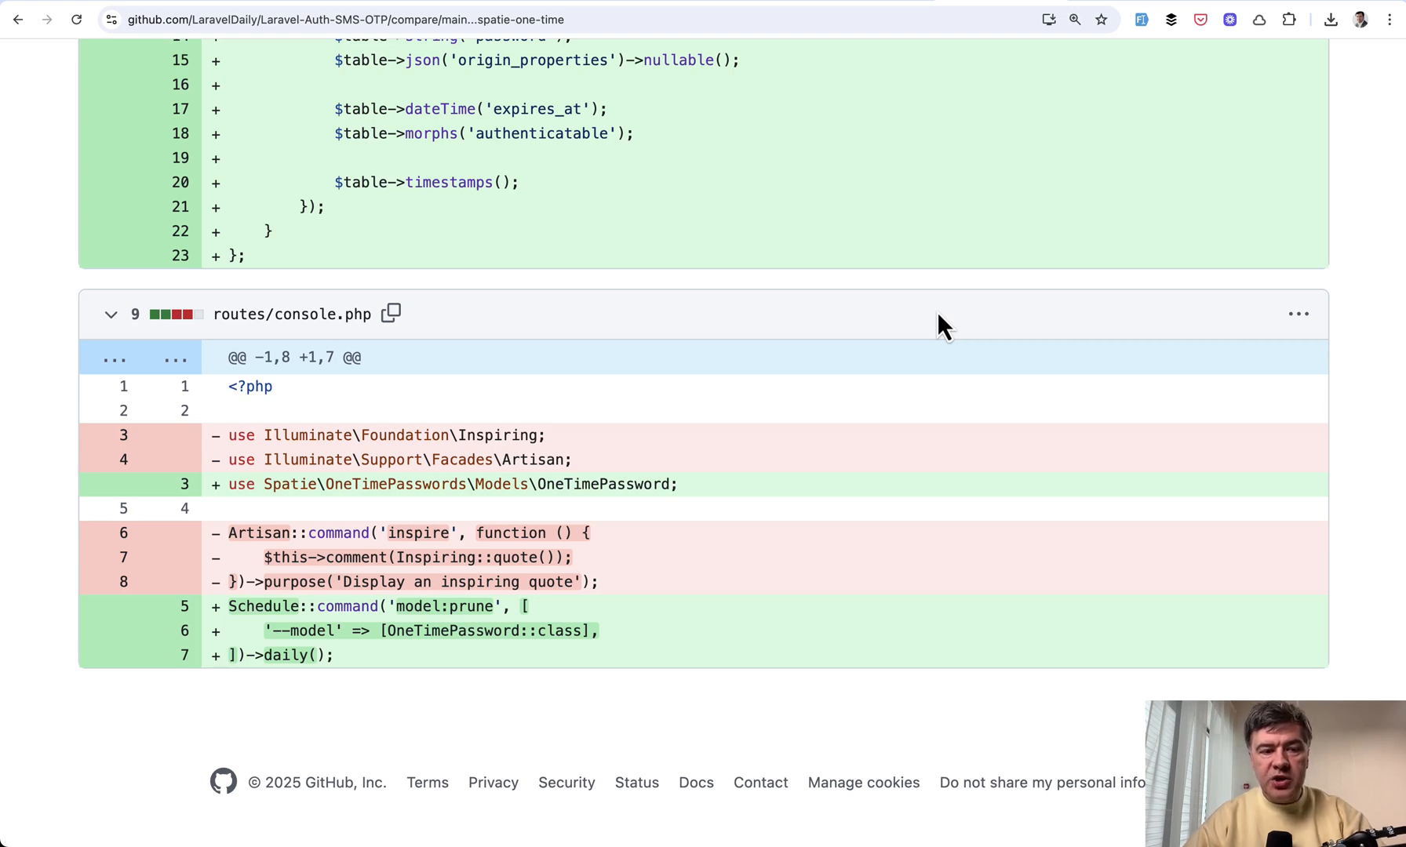
mouse_move(419, 613)
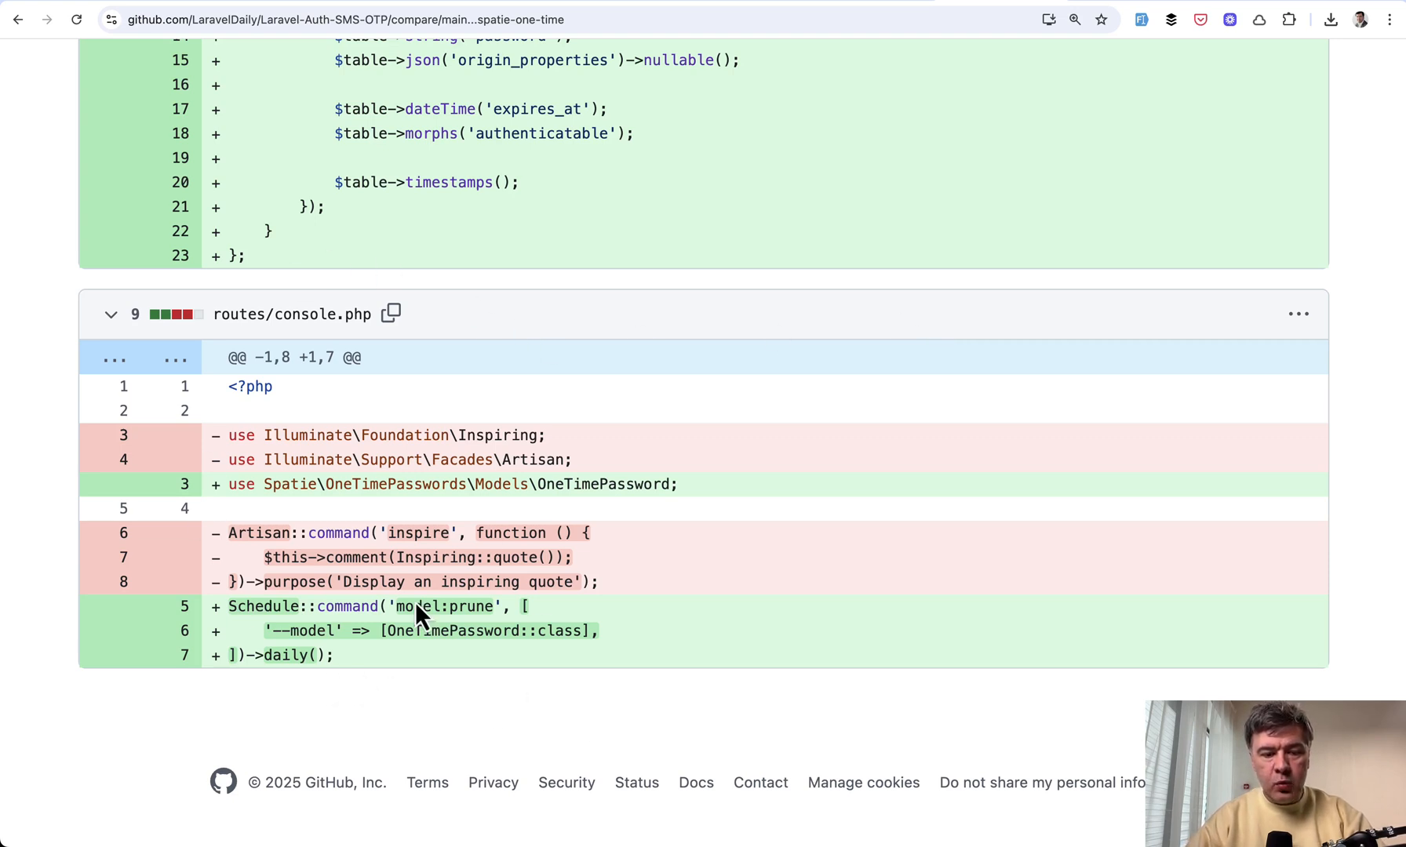
mouse_move(555, 614)
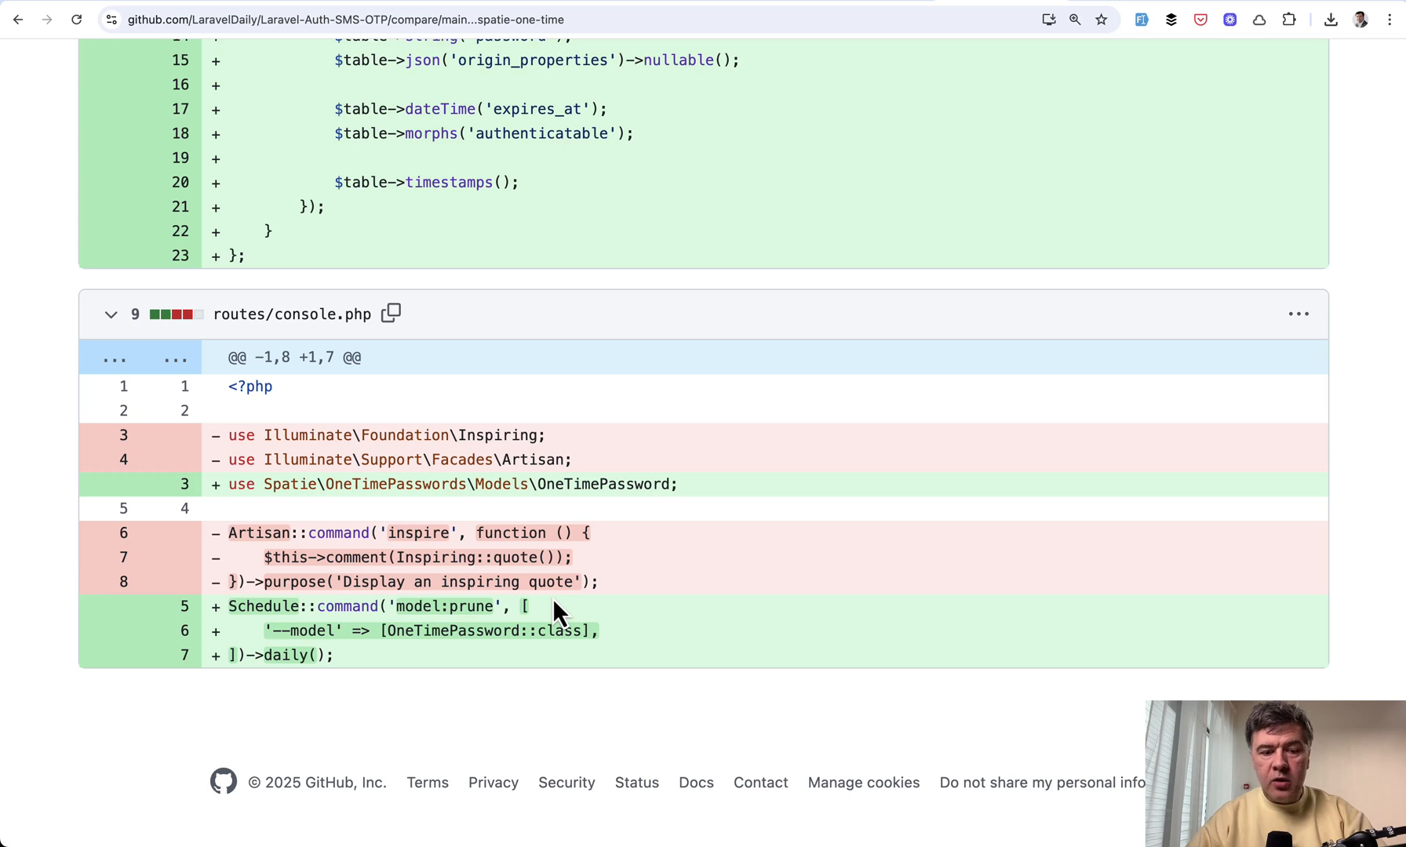
mouse_move(230, 592)
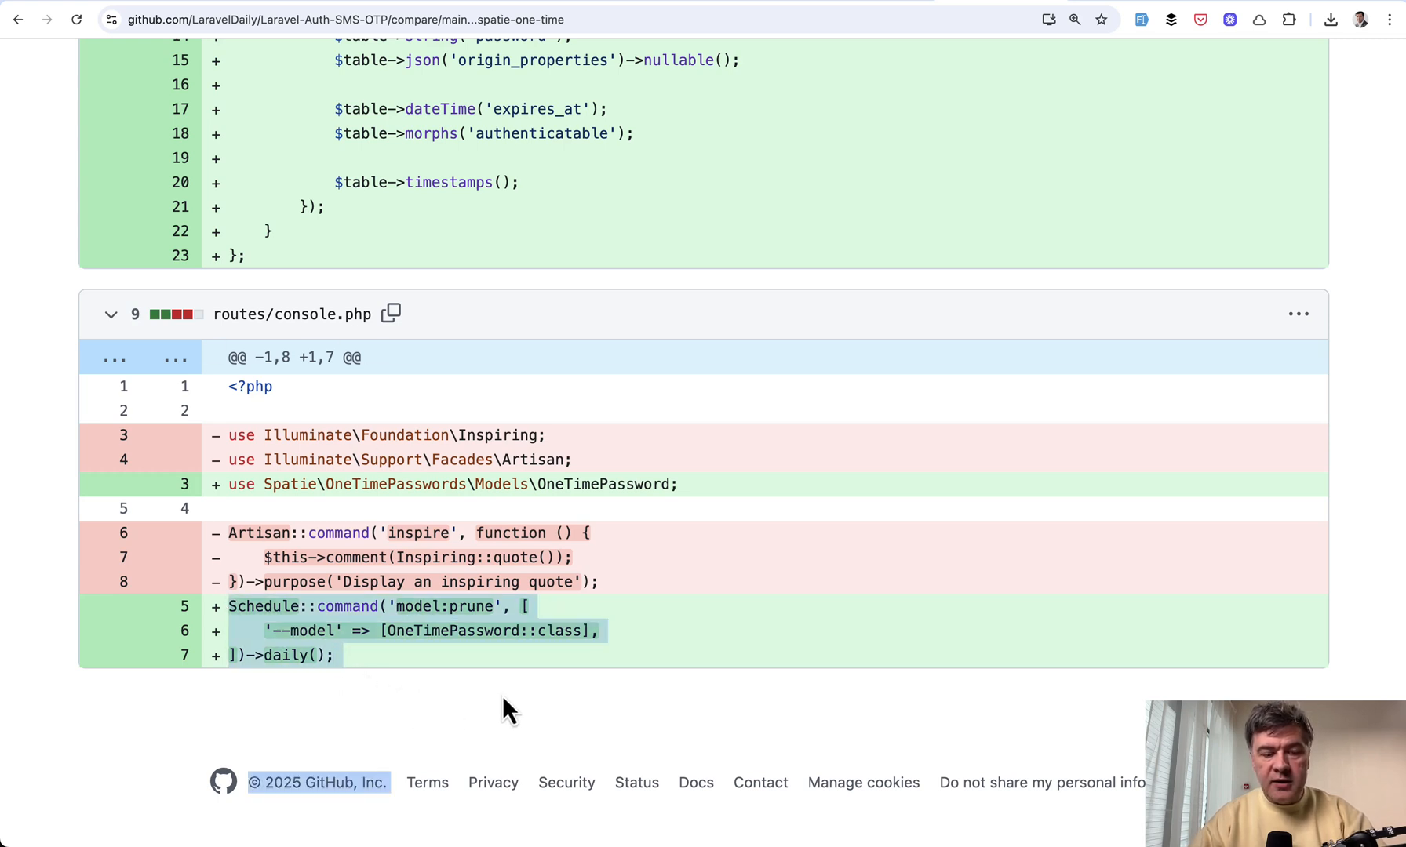
- Clear the text selection on the routes/console.php lines scheduling daily model:prune of OneTimePassword
double_click(450, 607)
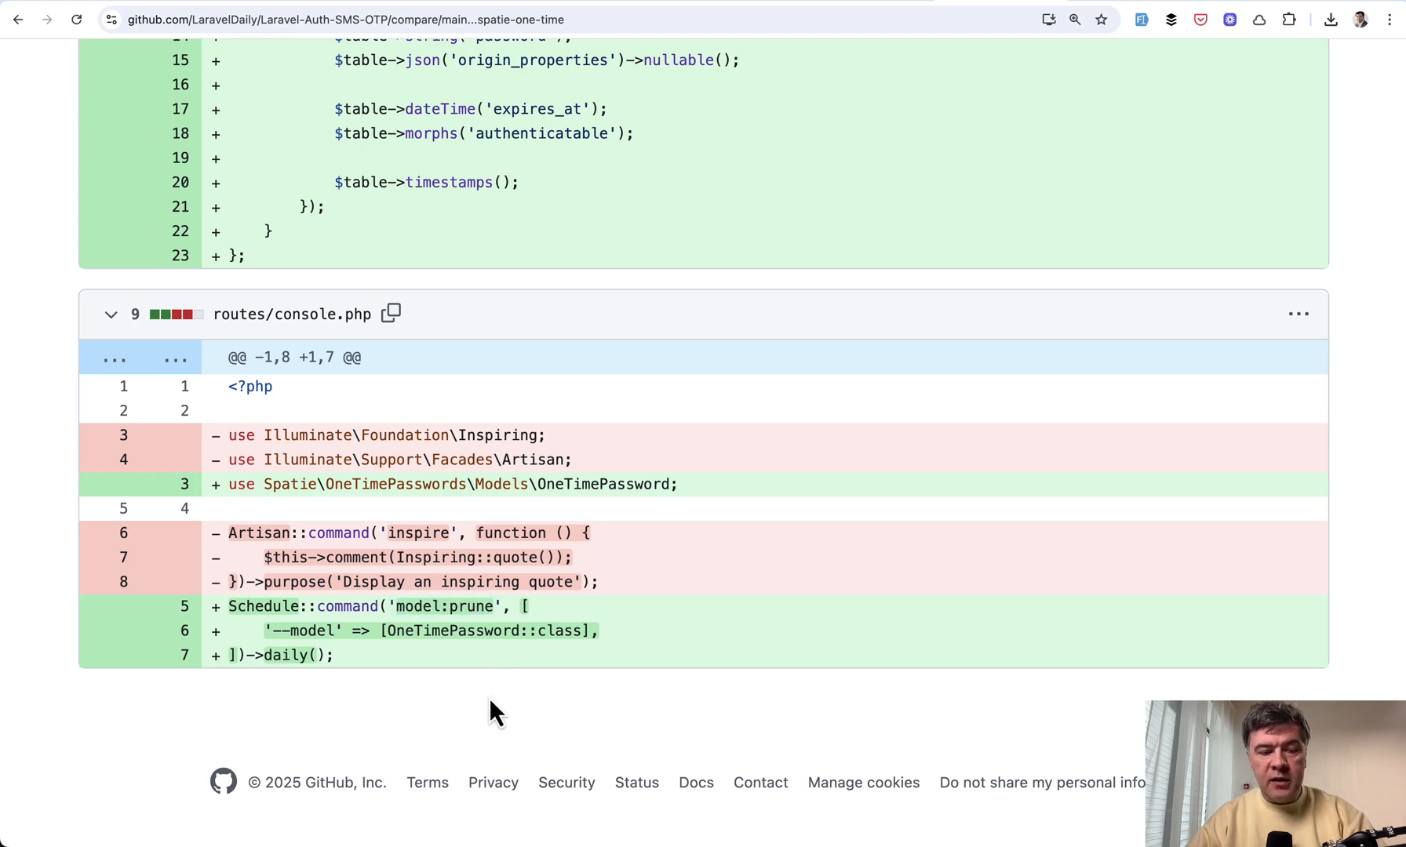
mouse_move(398, 636)
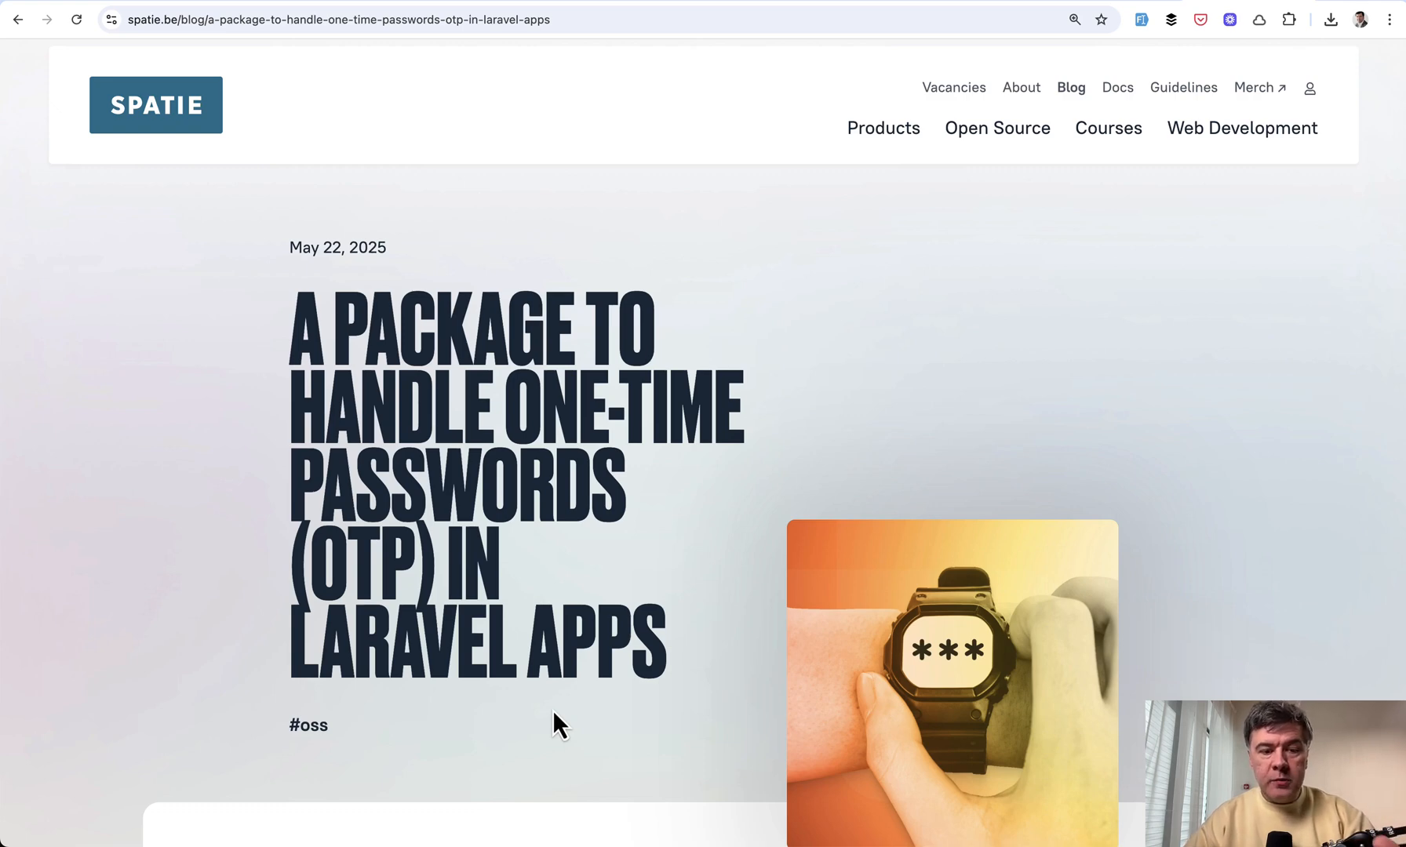
- Scroll the Spatie post past the intro, screenshots and 'What are one-time passwords?' to the OTP security measures list
scroll(down, 3)
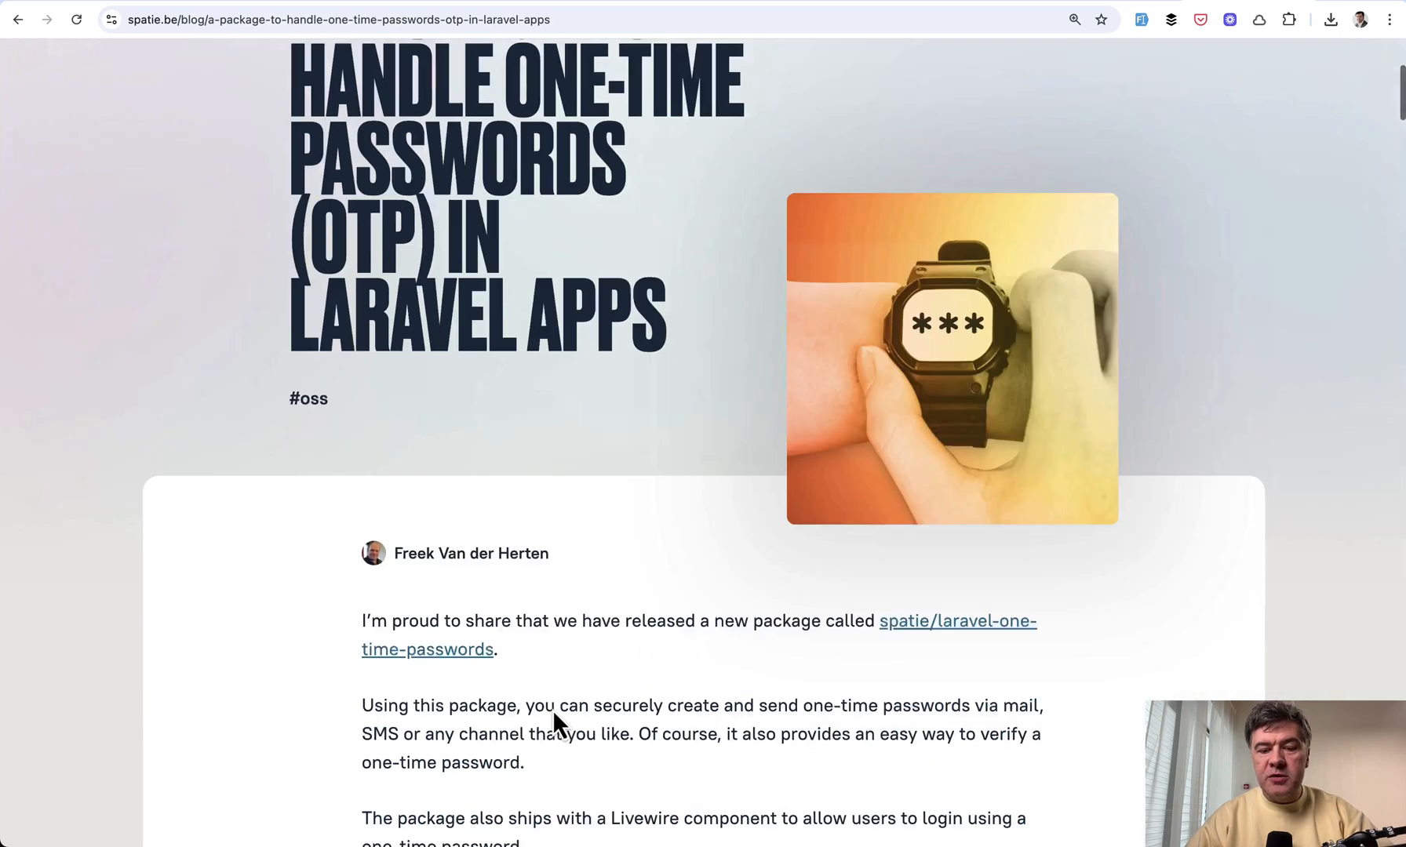
scroll(down, 3)
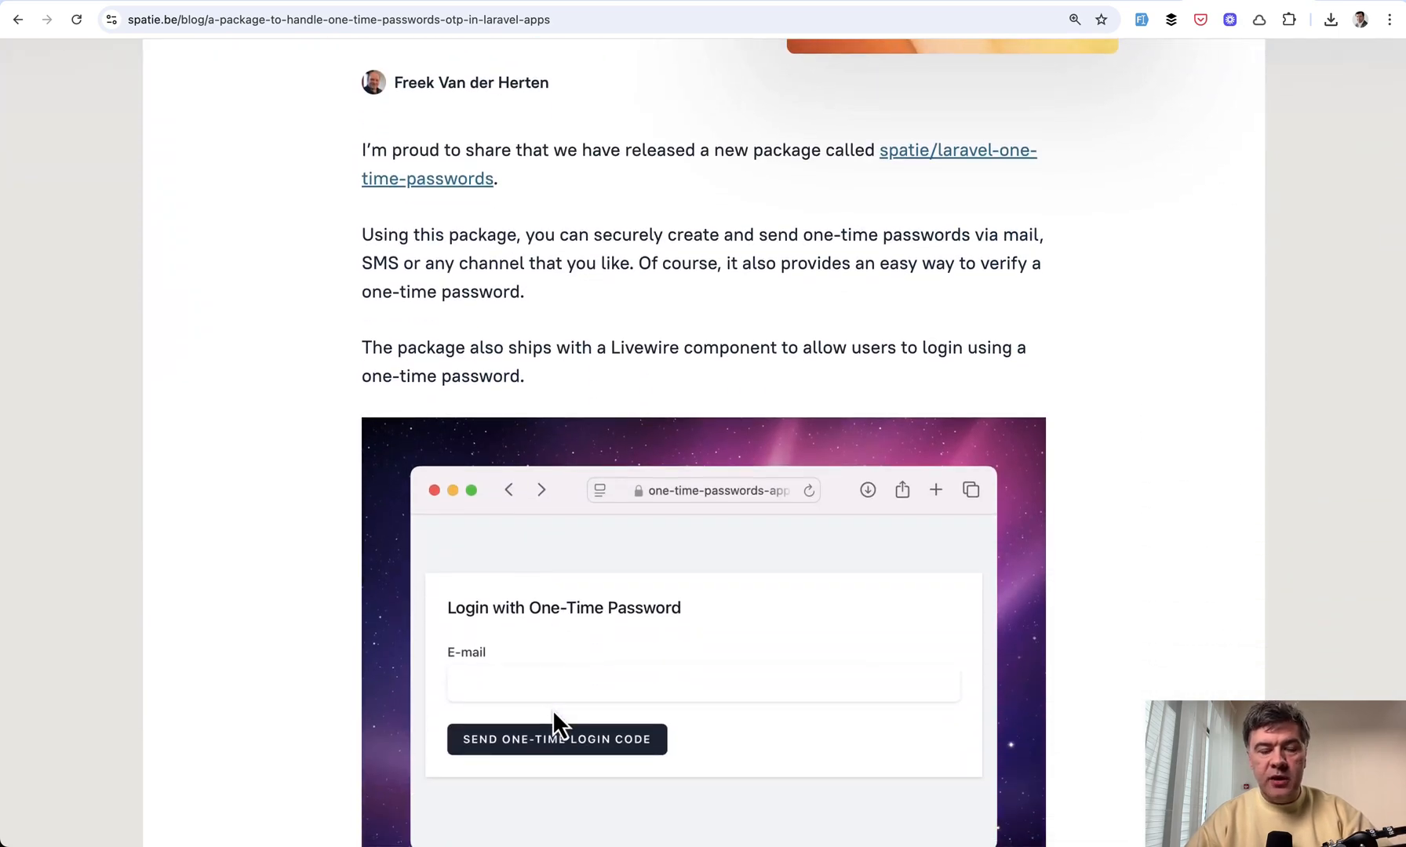
scroll(down, 3)
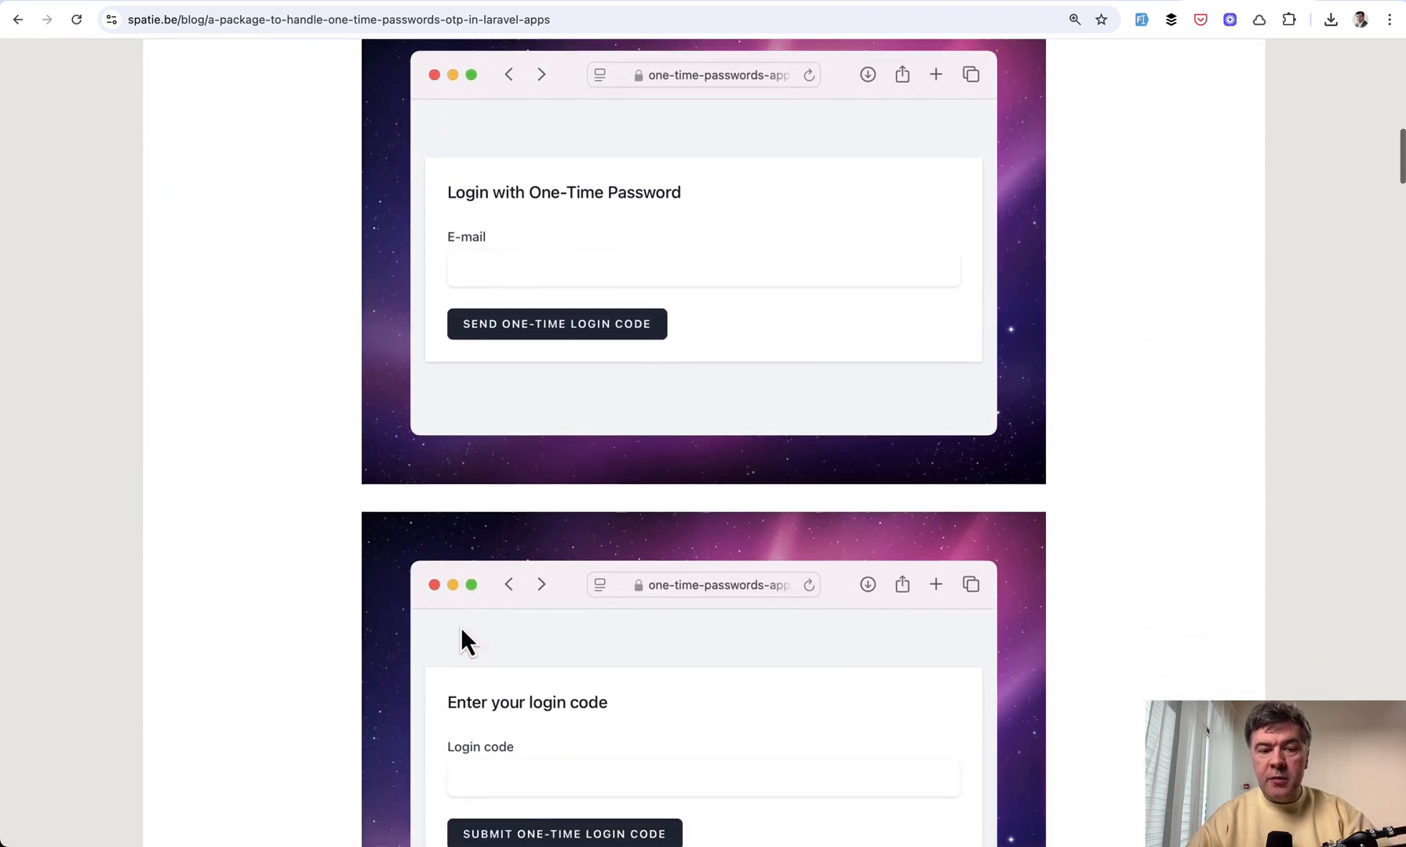
scroll(down, 3)
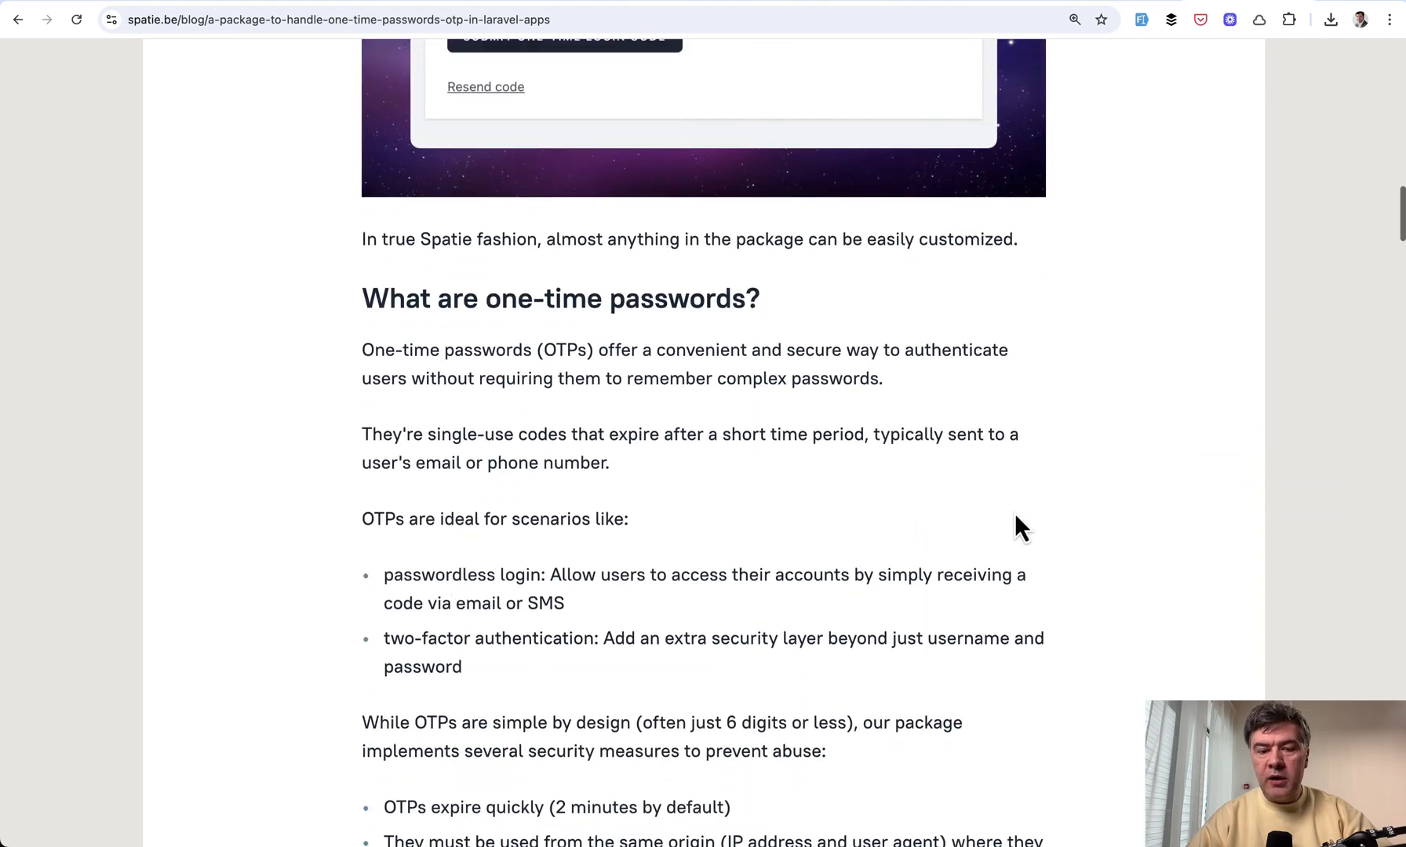
scroll(down, 3)
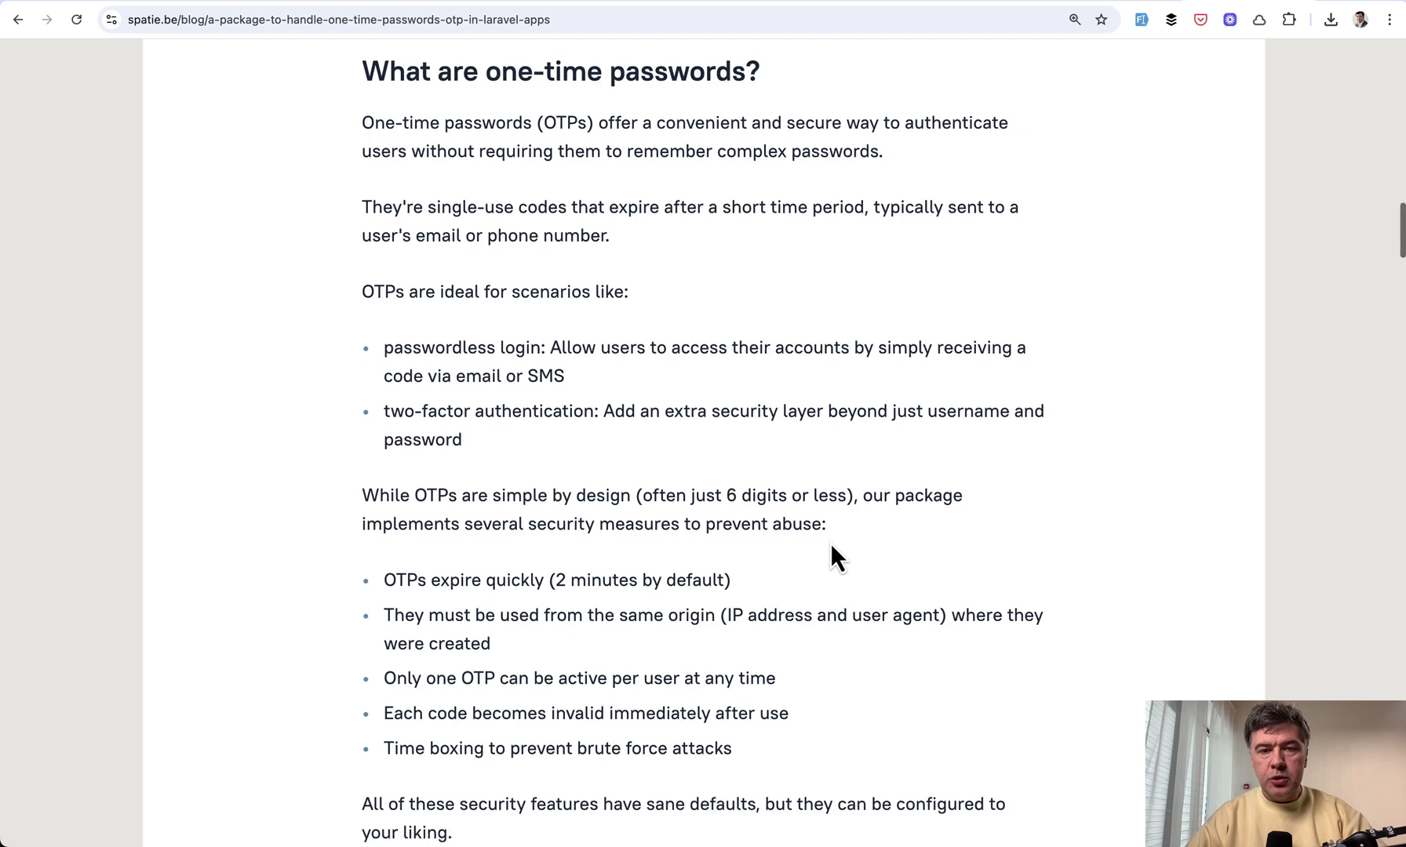
scroll(down, 3)
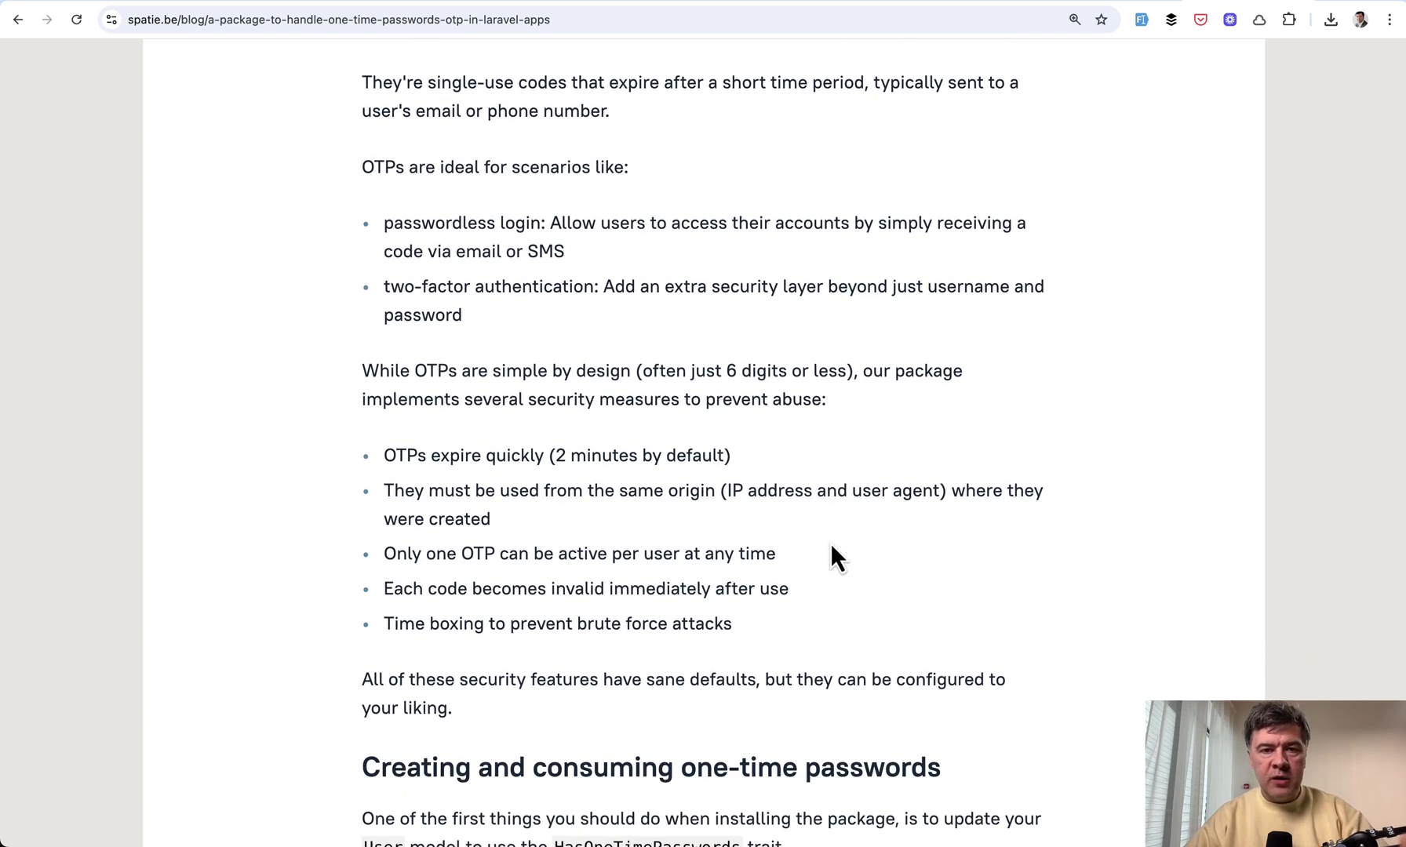